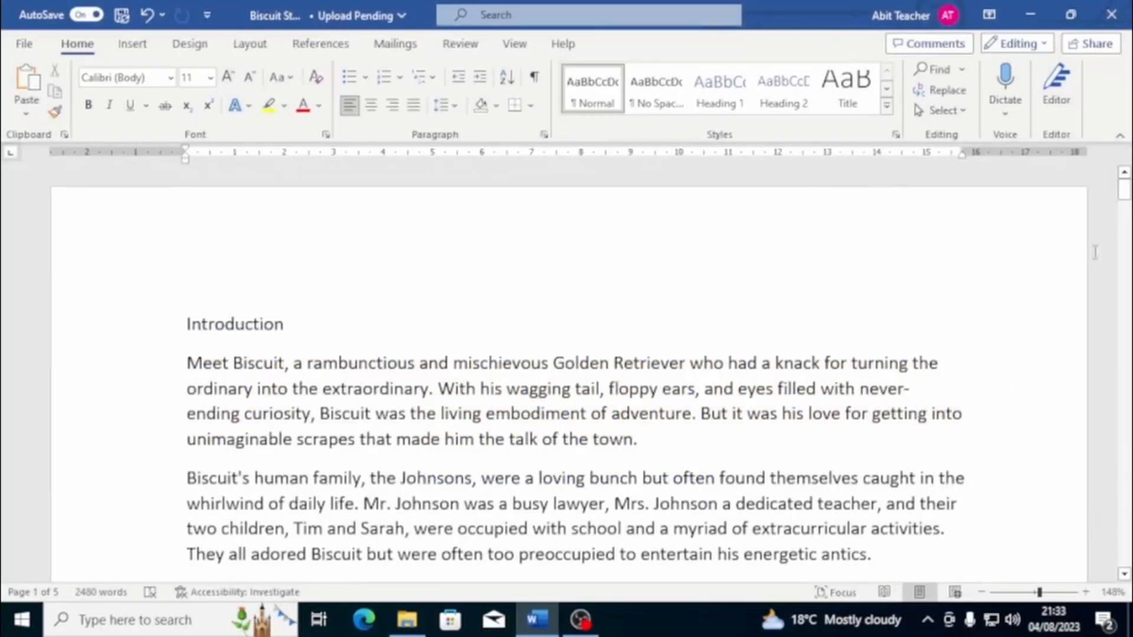
mouse_move(1121, 135)
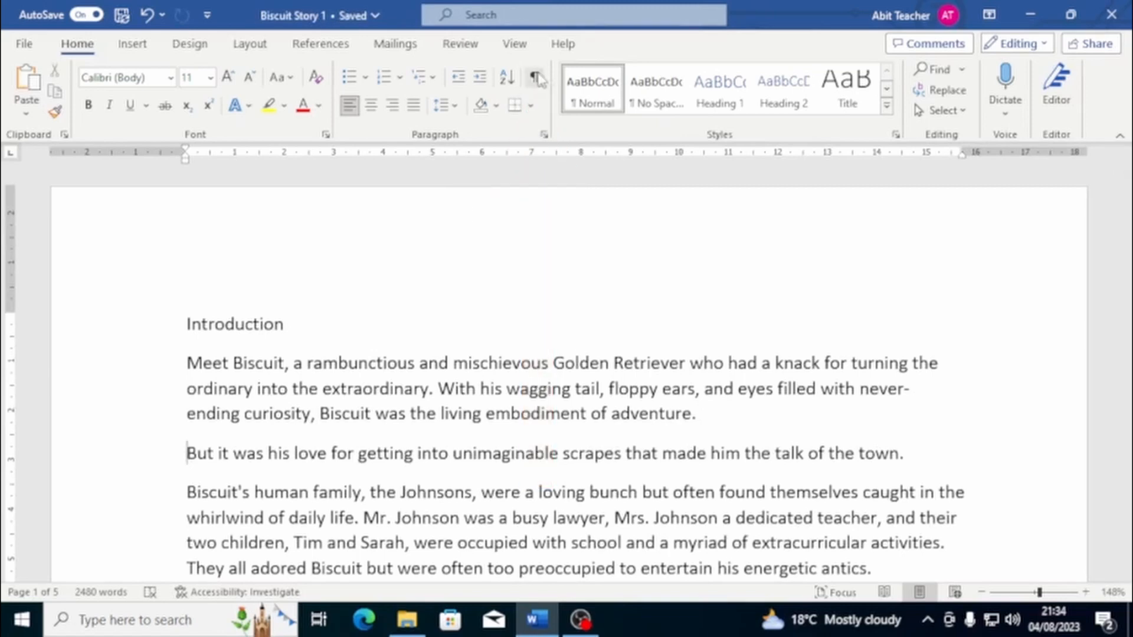
Show formatting marks and turn the break before 'But it was his love' into a manual line break
click(533, 78)
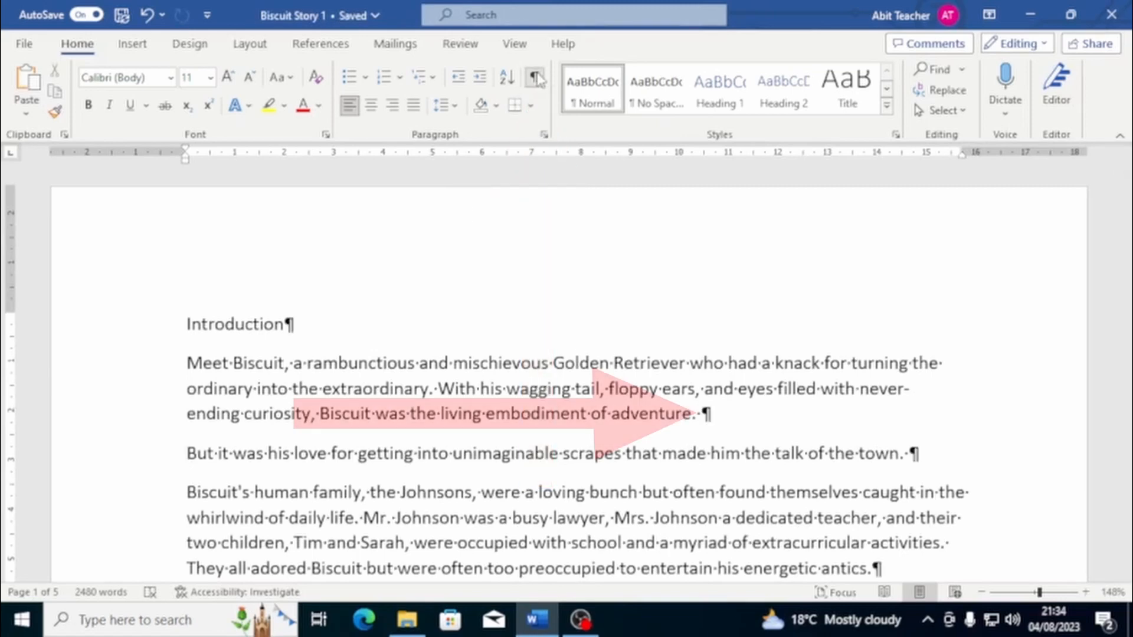
click(534, 78)
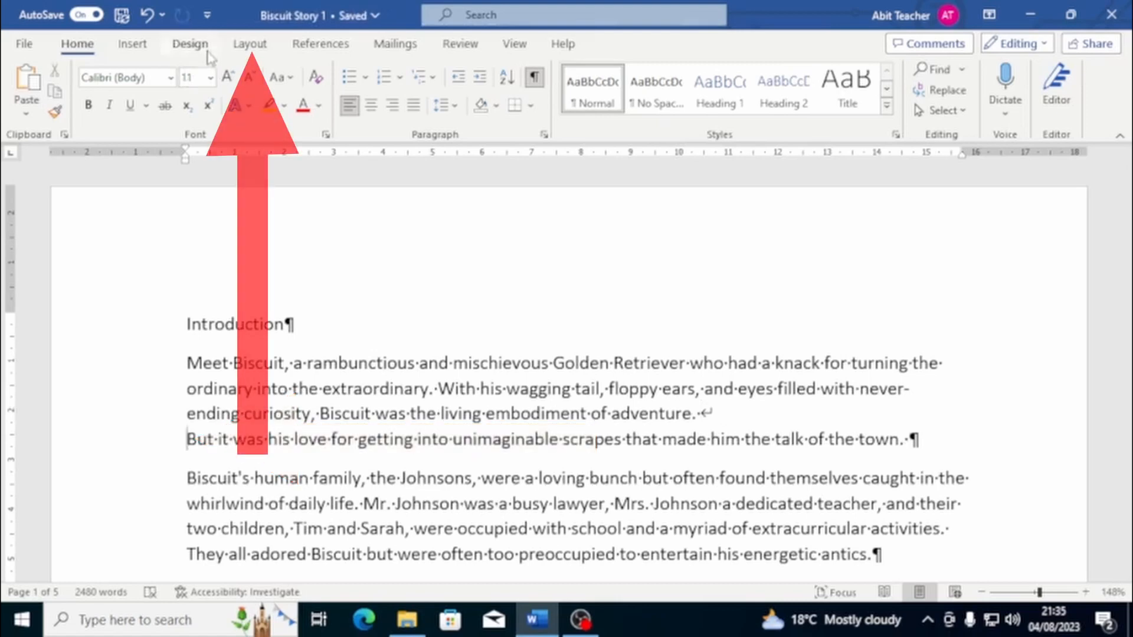
Review the break types listed under Layout > Breaks
click(249, 44)
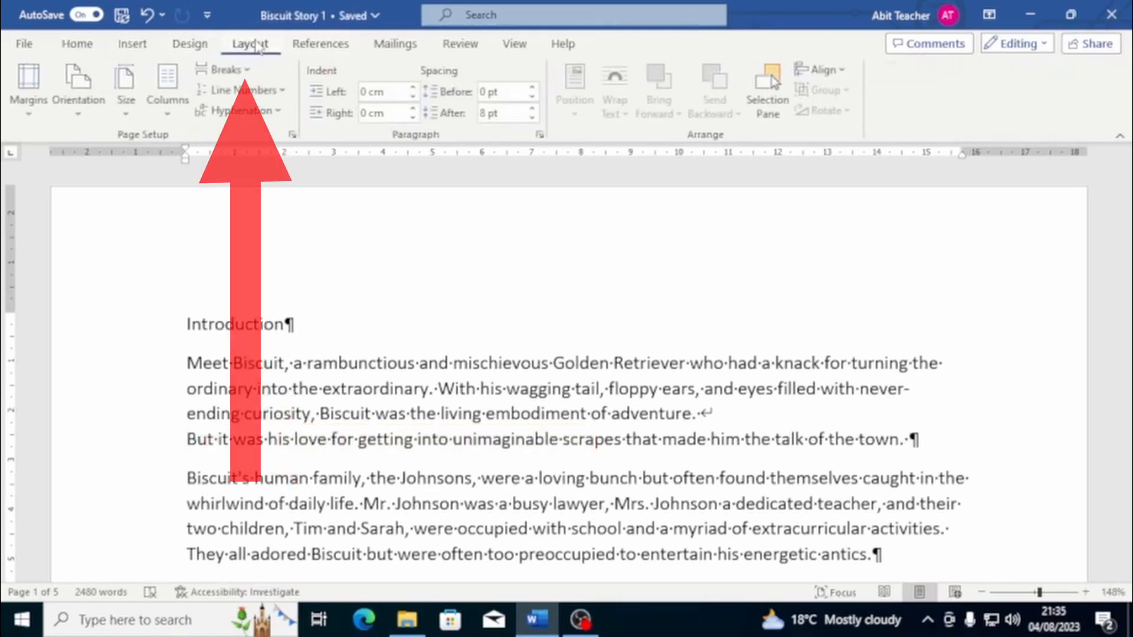
click(226, 69)
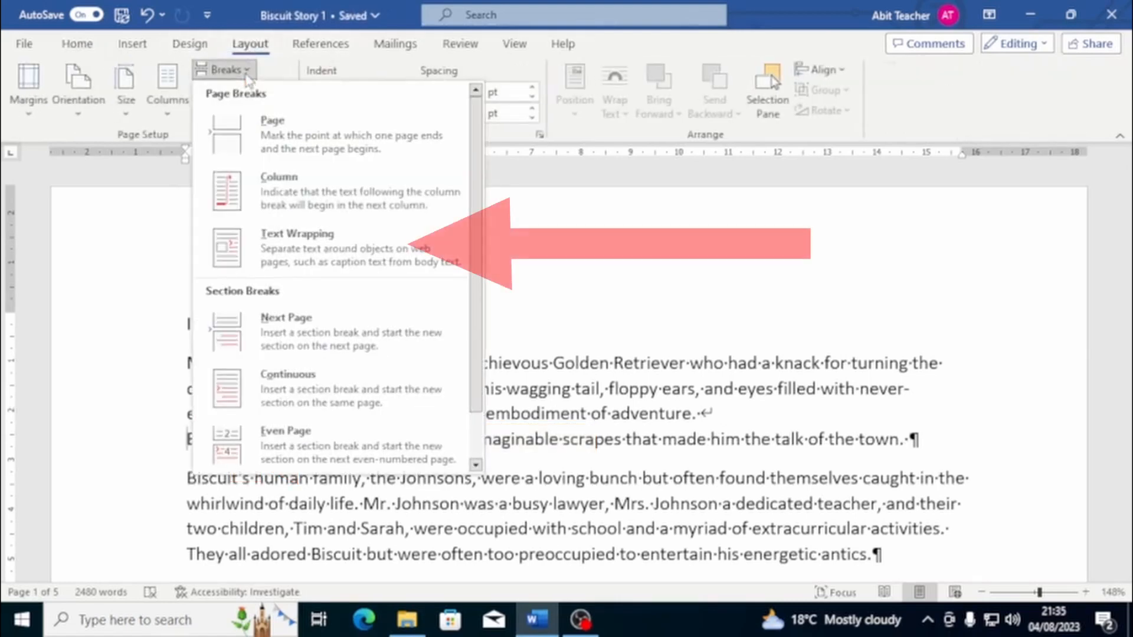
mouse_move(258, 137)
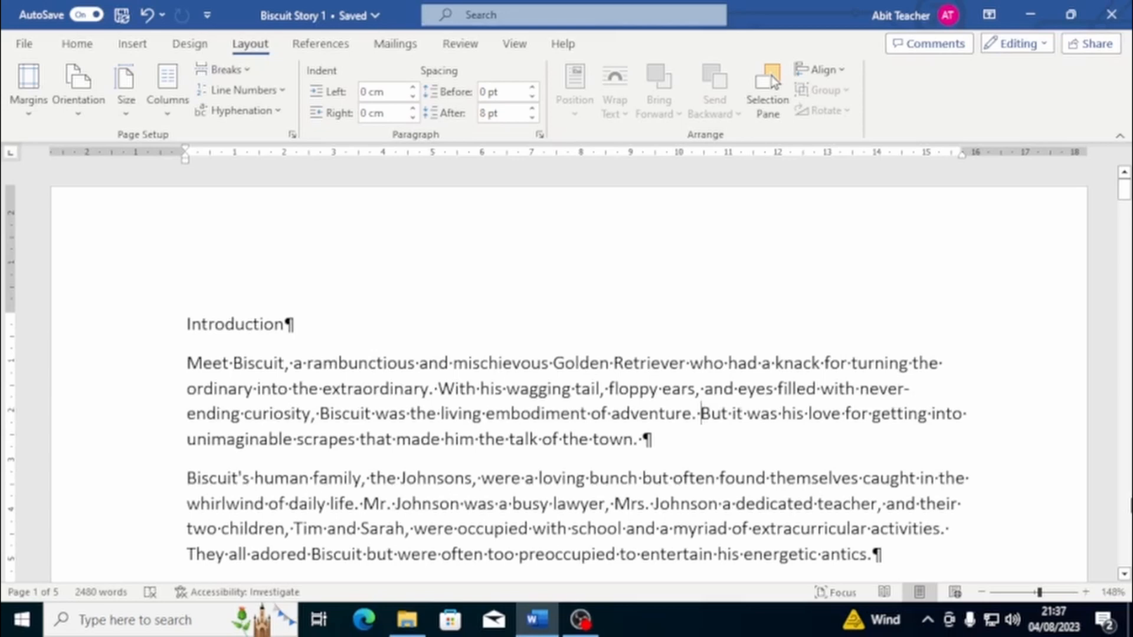
mouse_move(555, 361)
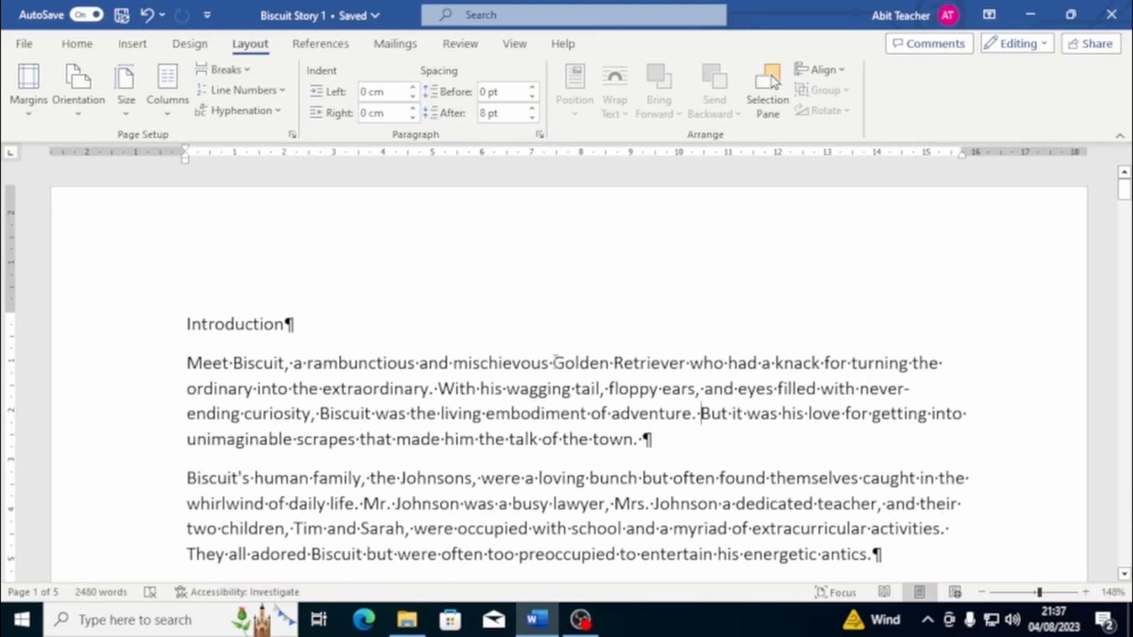
scroll(down, 3)
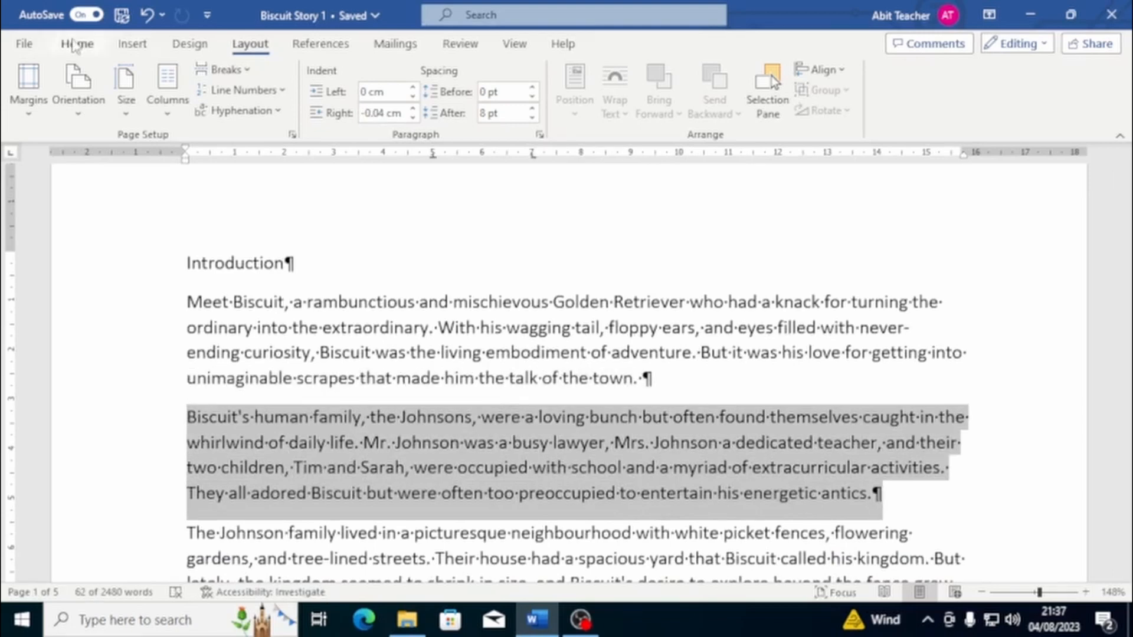
click(77, 44)
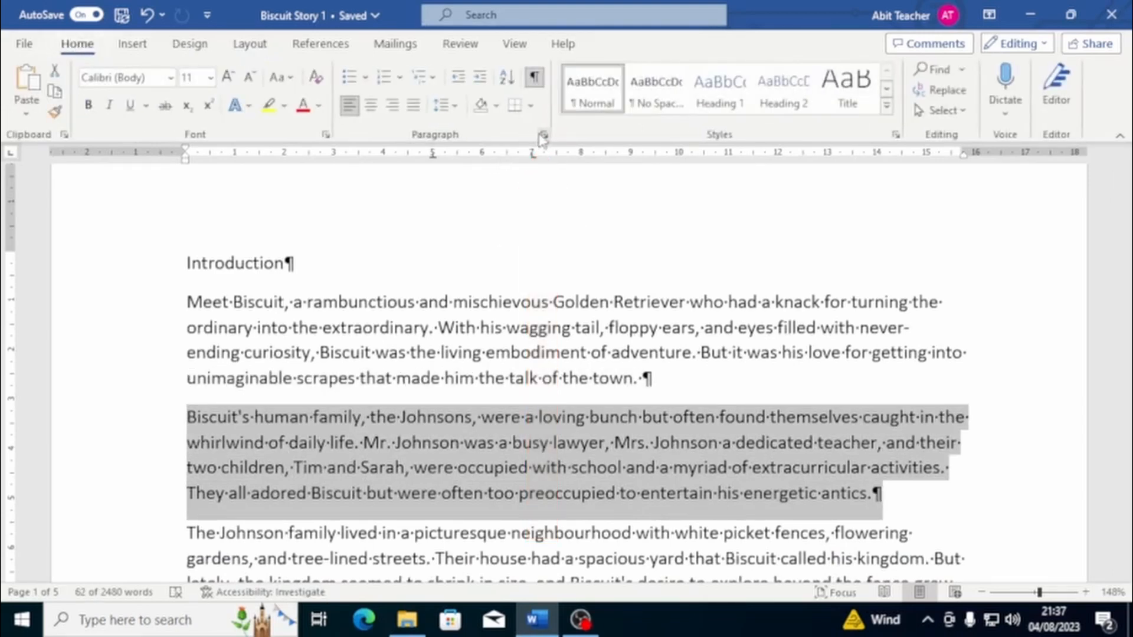
click(542, 135)
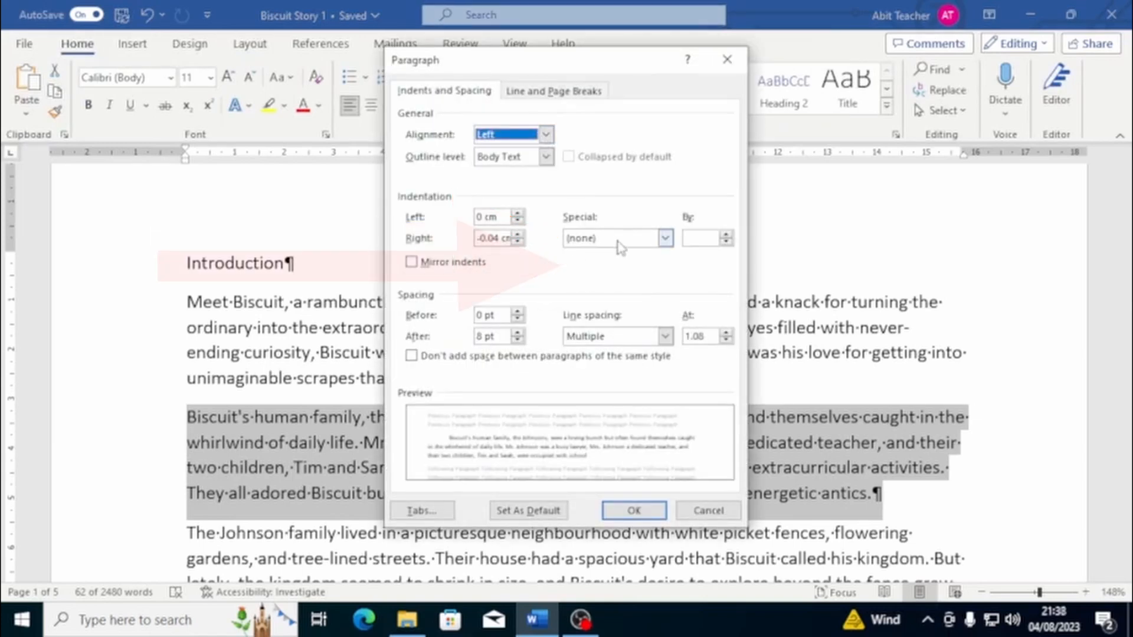
click(665, 237)
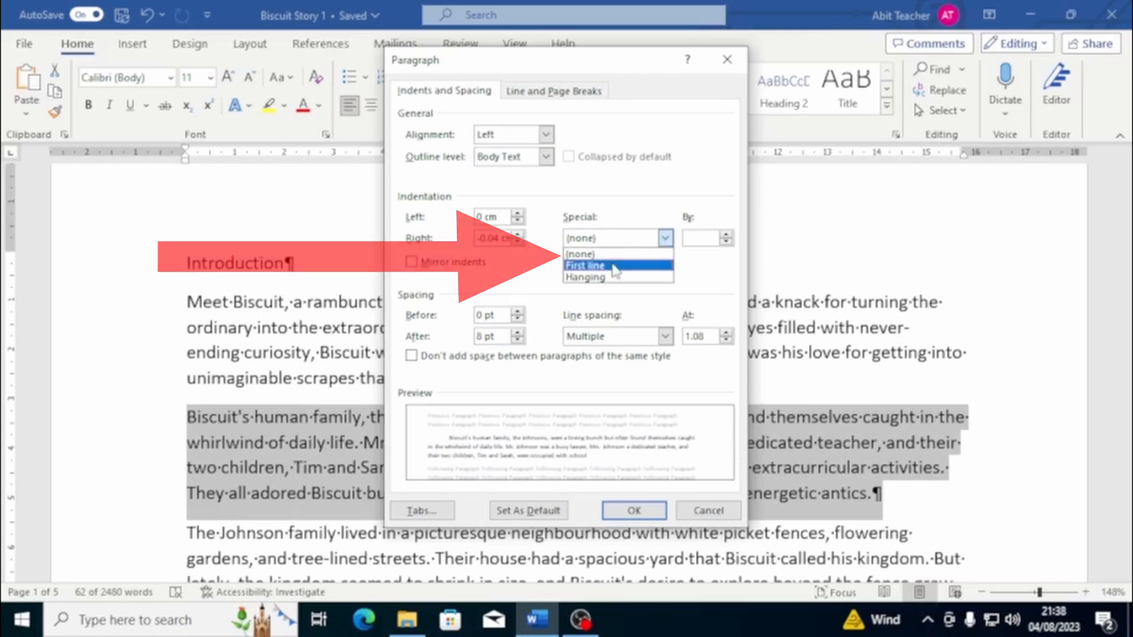
click(585, 265)
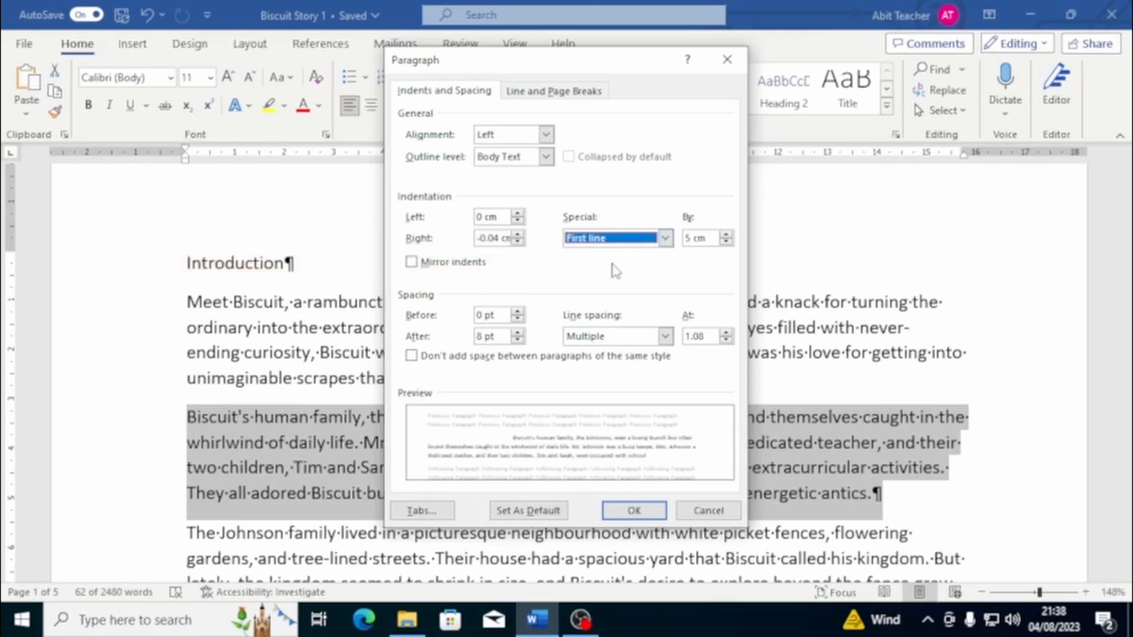
click(664, 239)
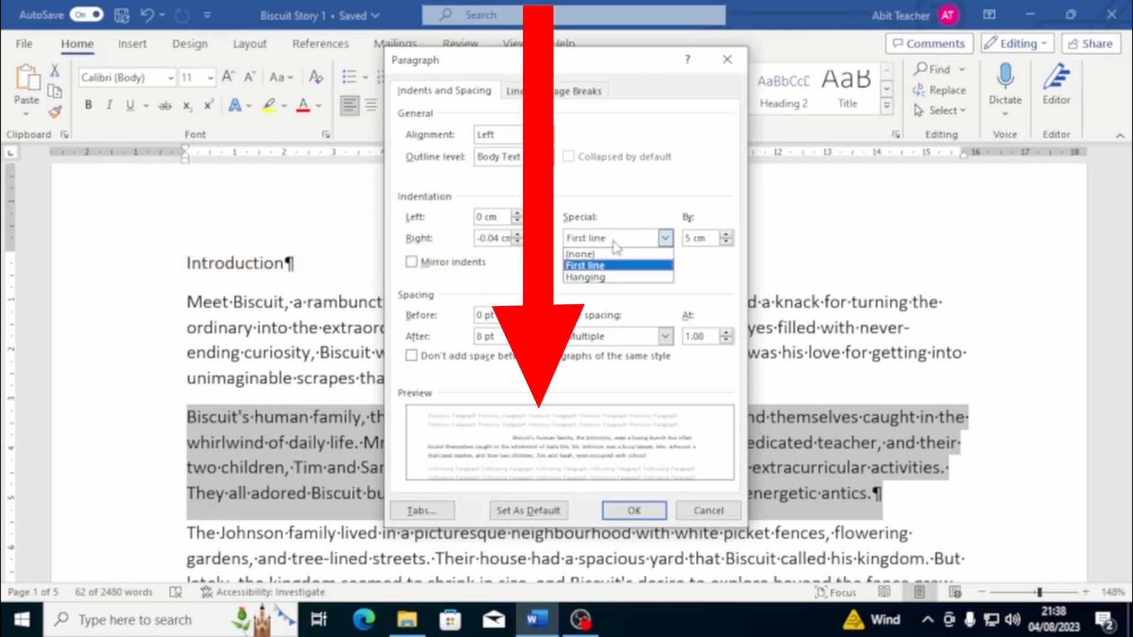
click(584, 277)
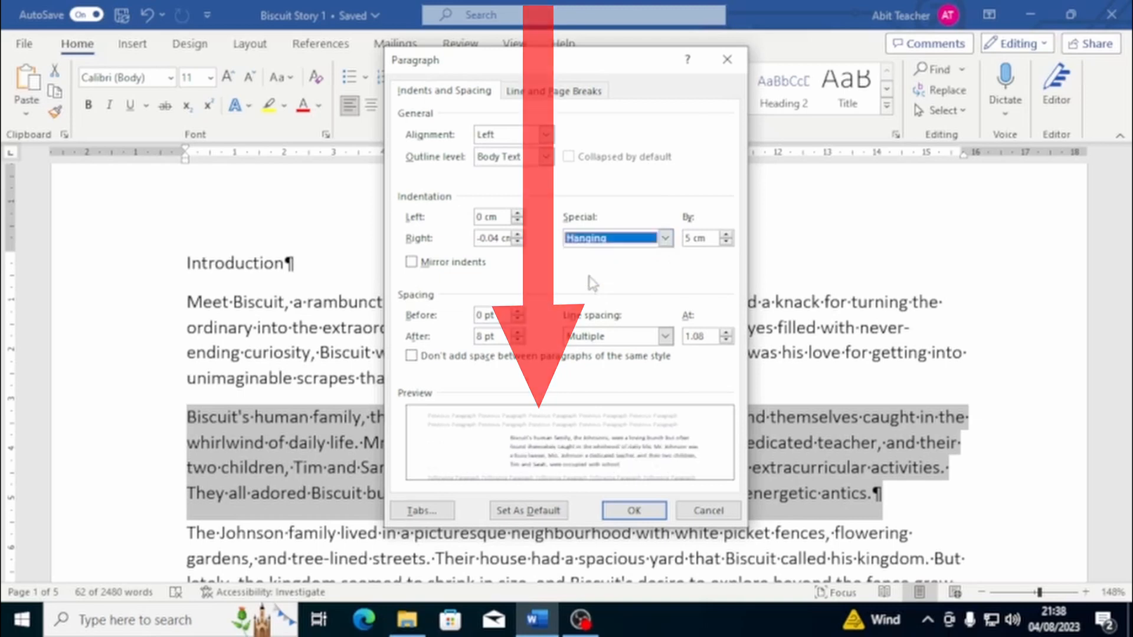
click(664, 237)
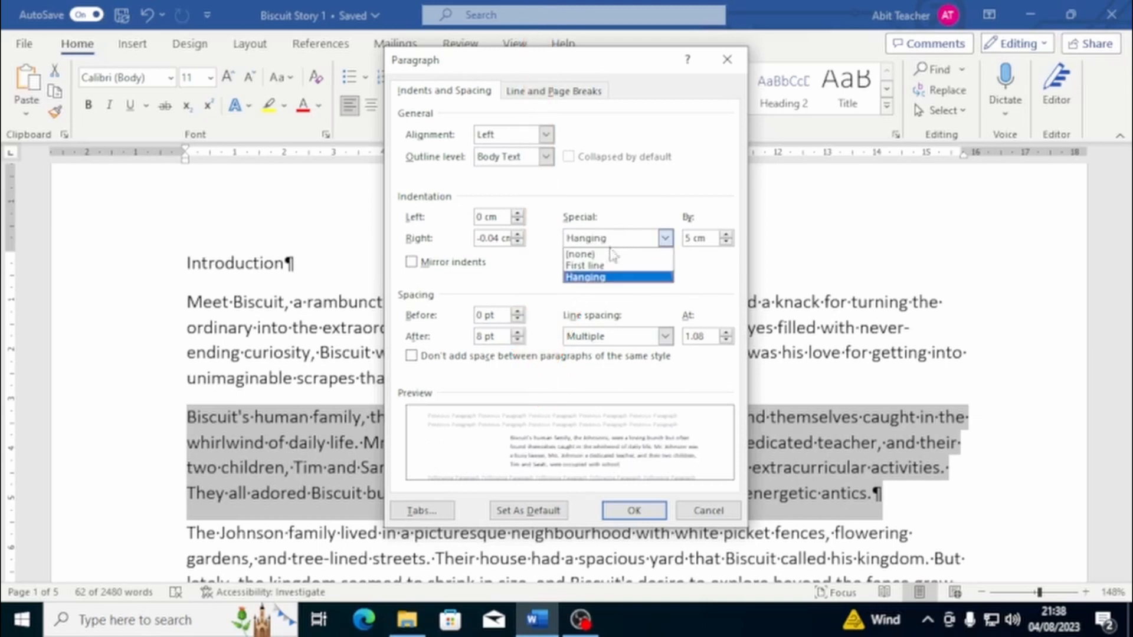
click(585, 265)
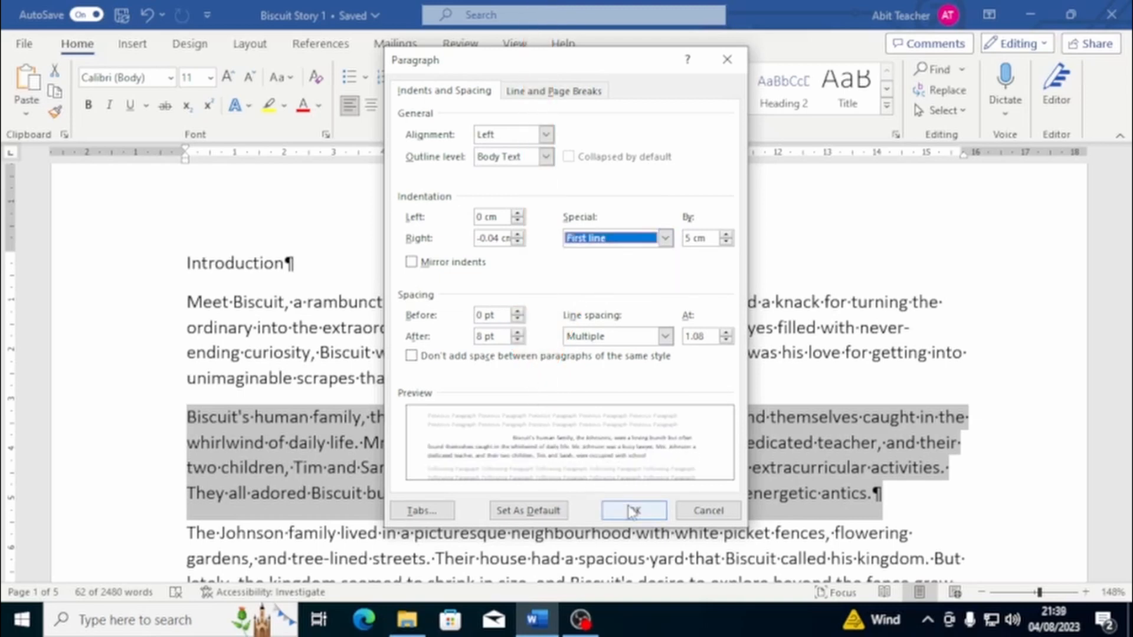
click(632, 510)
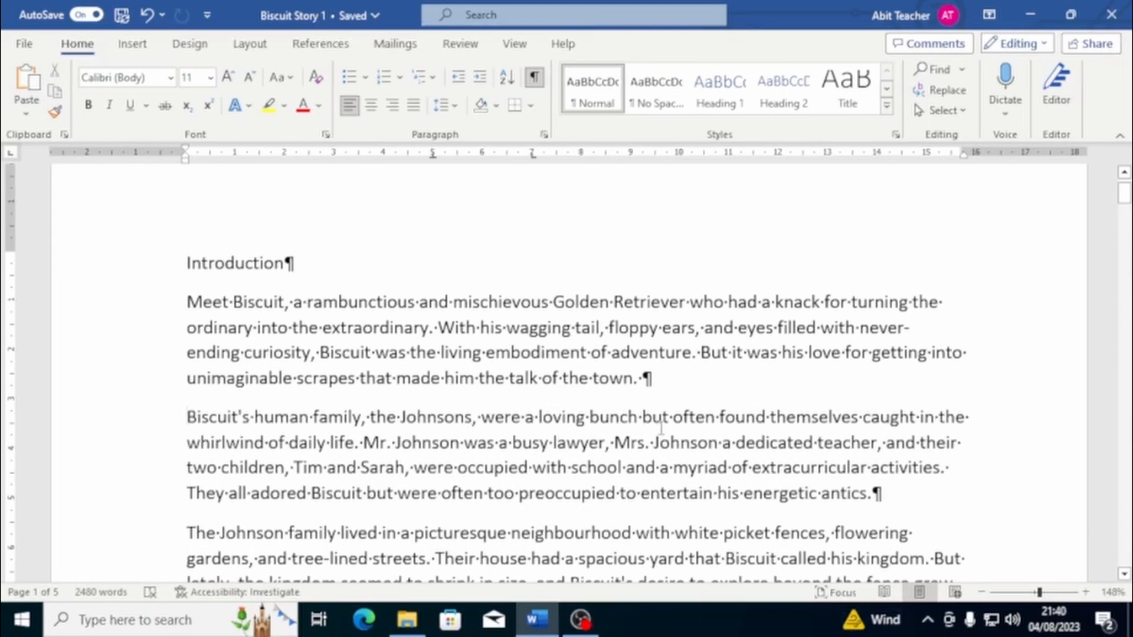
double_click(831, 493)
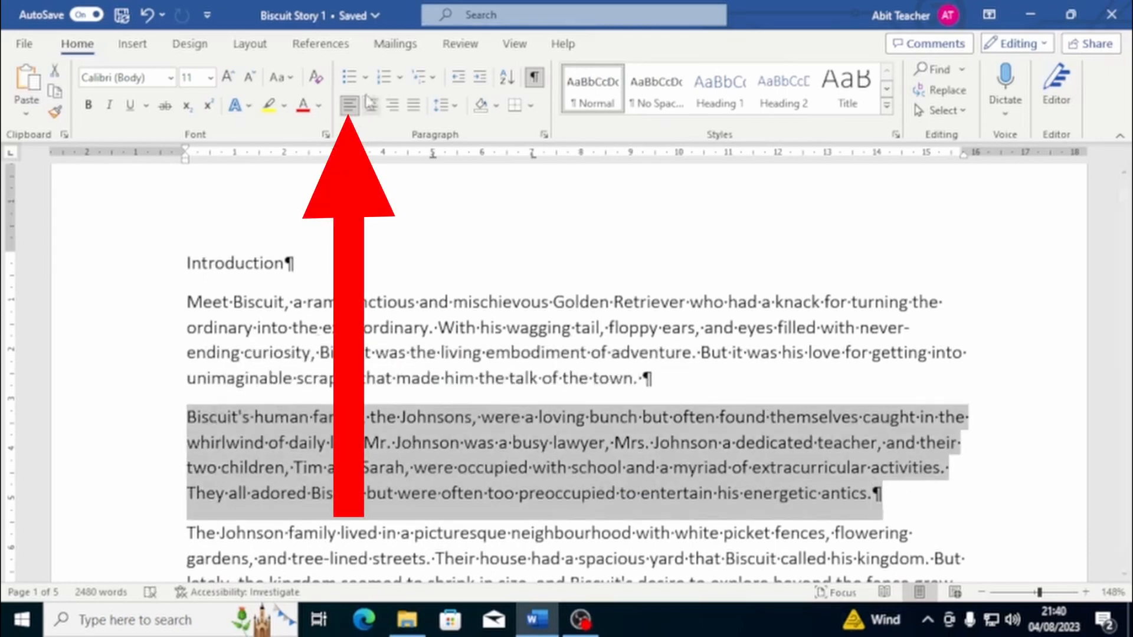
mouse_move(350, 105)
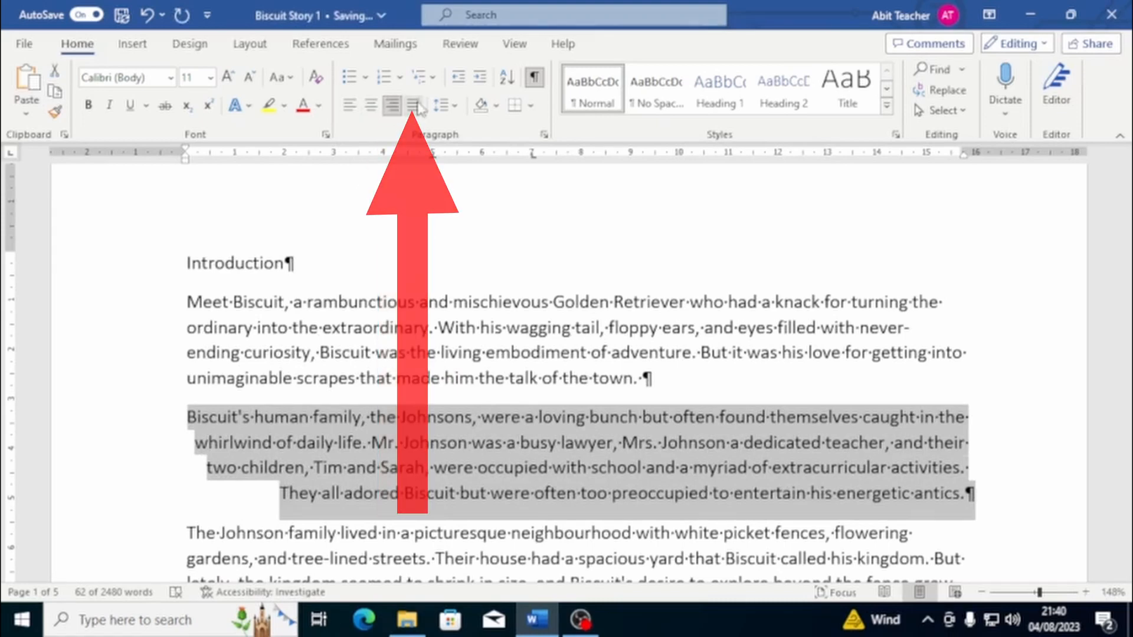
click(414, 105)
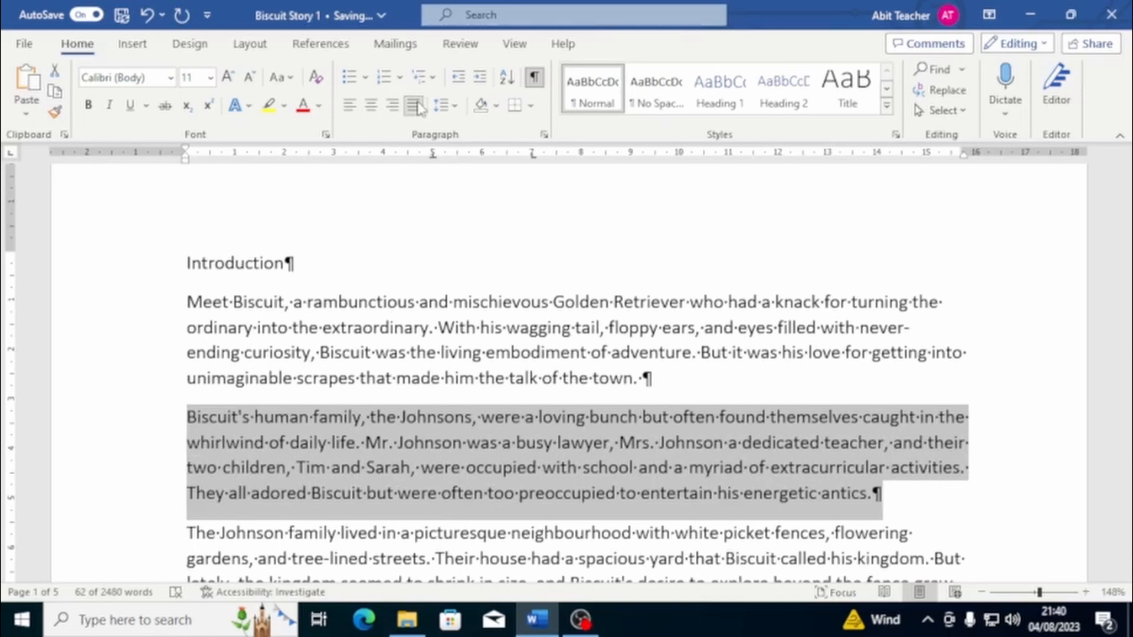
click(350, 105)
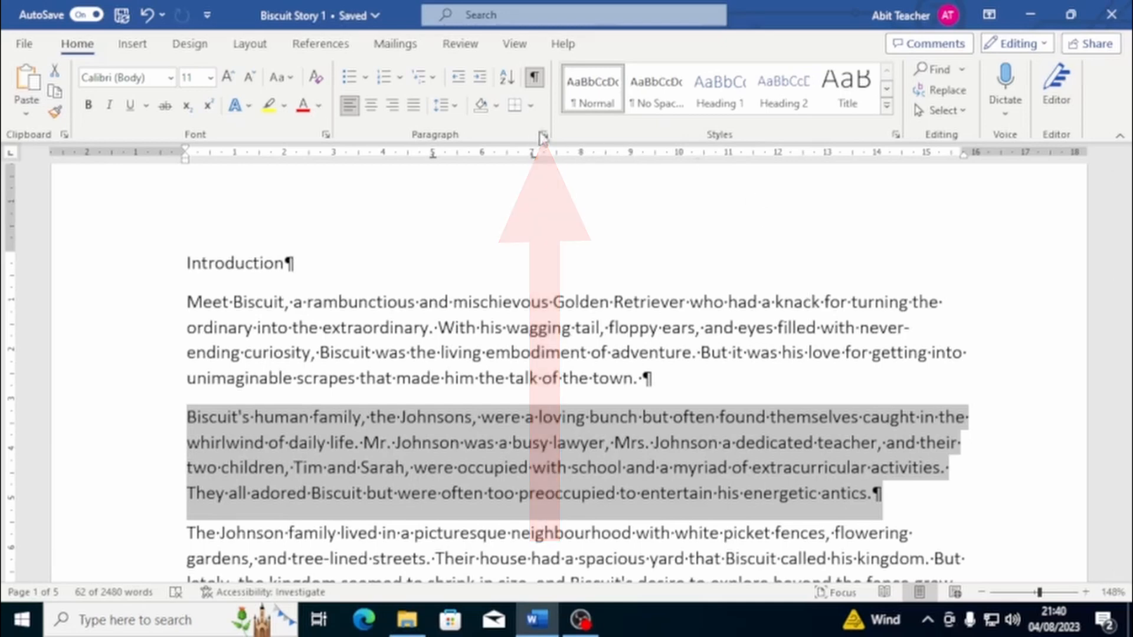
In the Paragraph dialog, try Centered, Right and Justified alignment, then return to Left
click(543, 134)
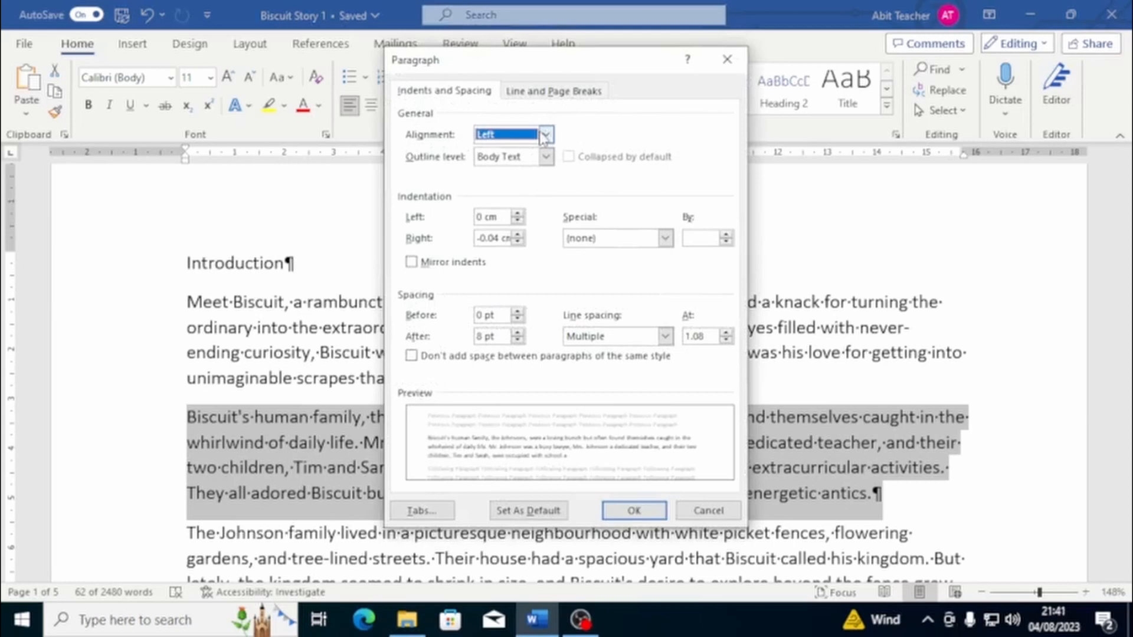
click(544, 135)
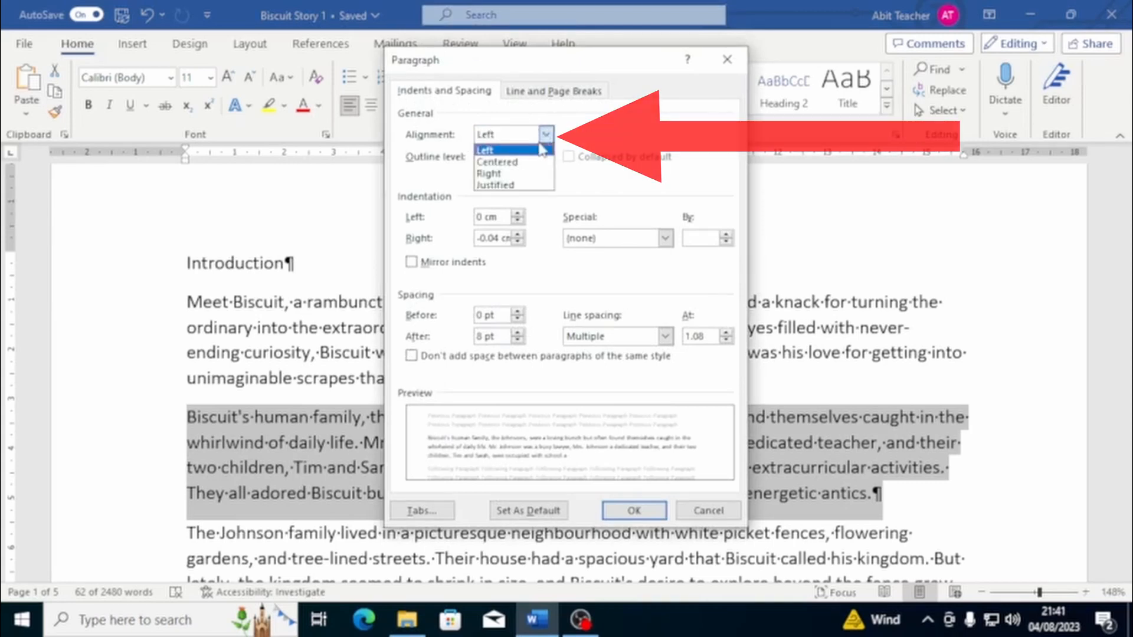
click(497, 161)
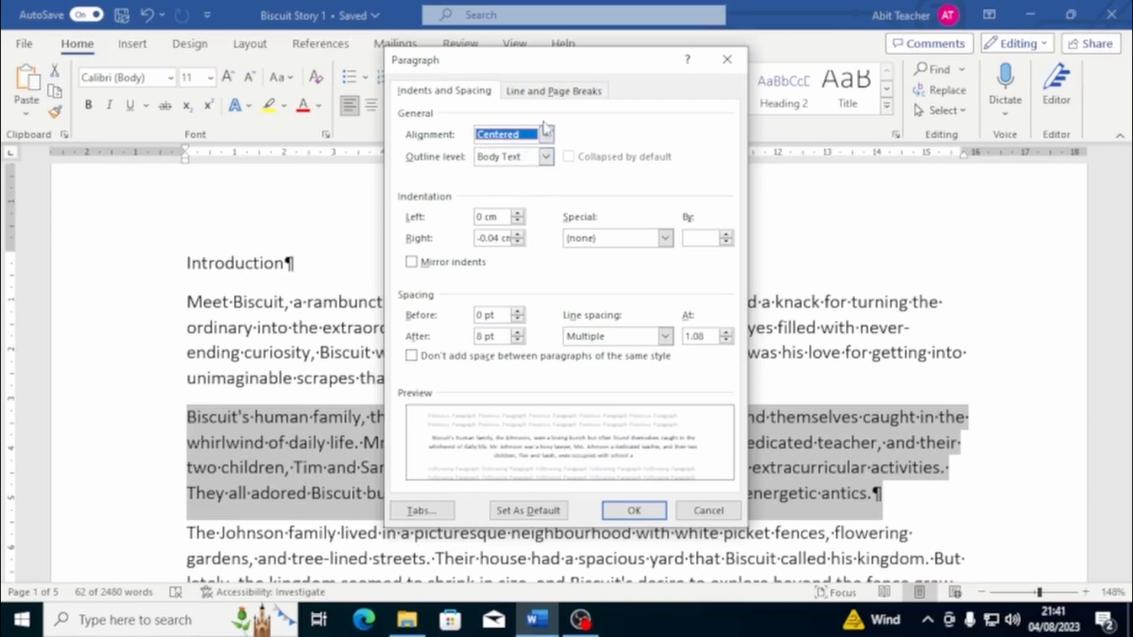
click(547, 135)
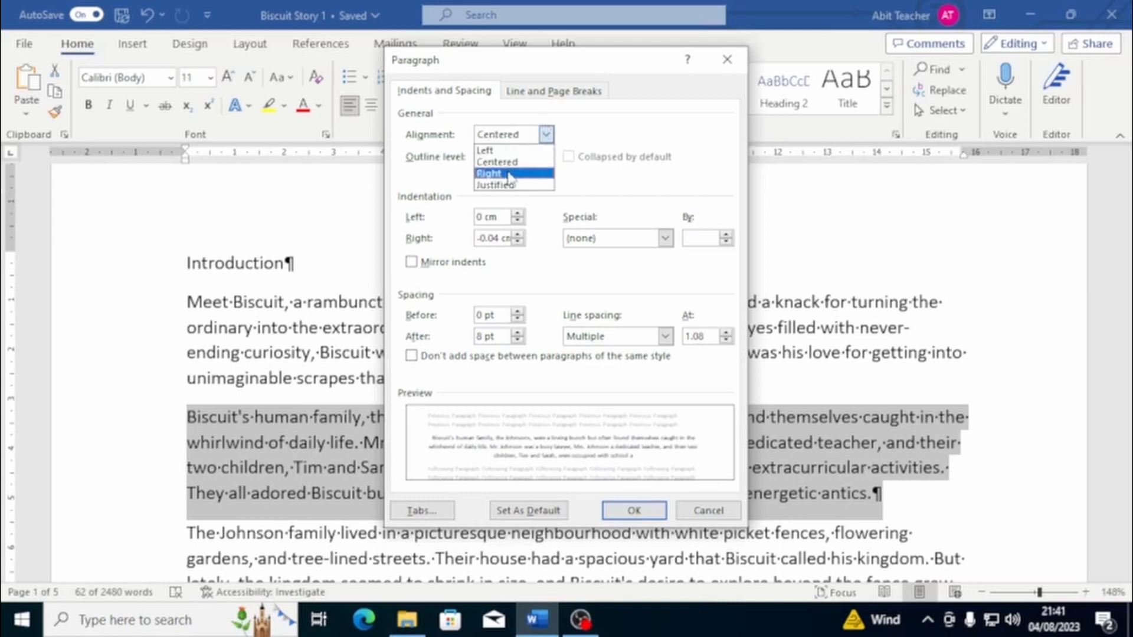
click(489, 173)
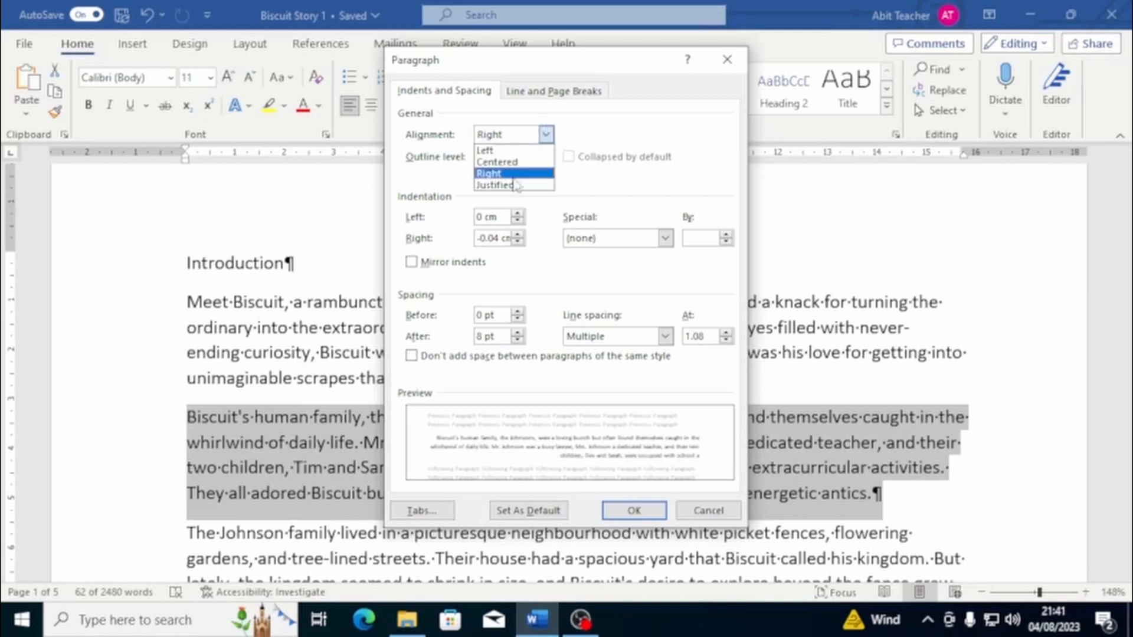
click(495, 185)
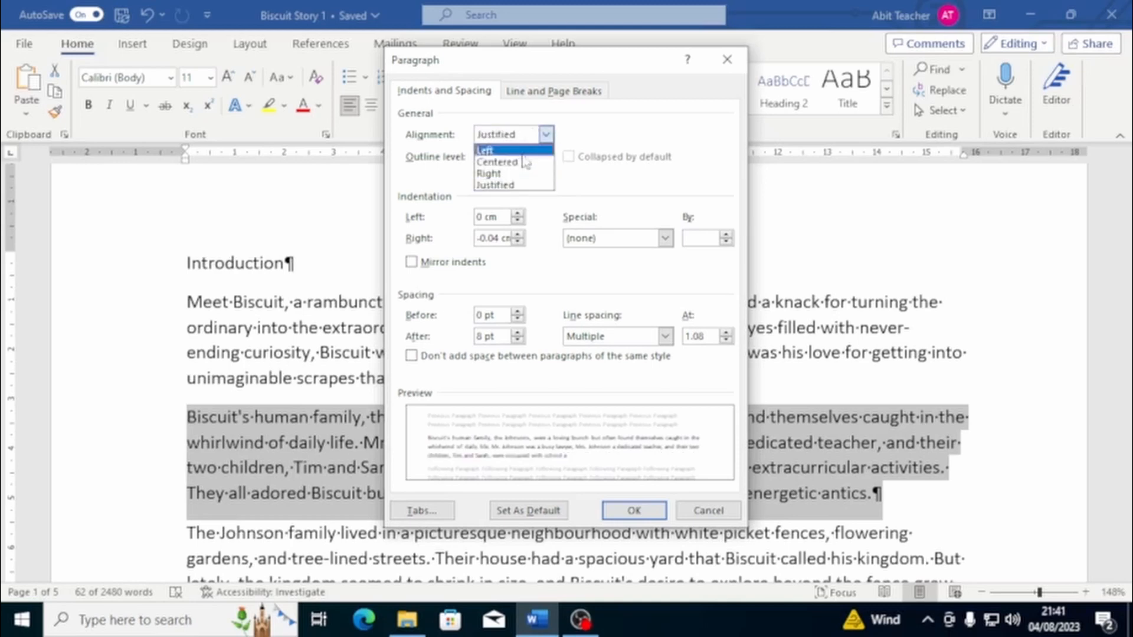
click(484, 150)
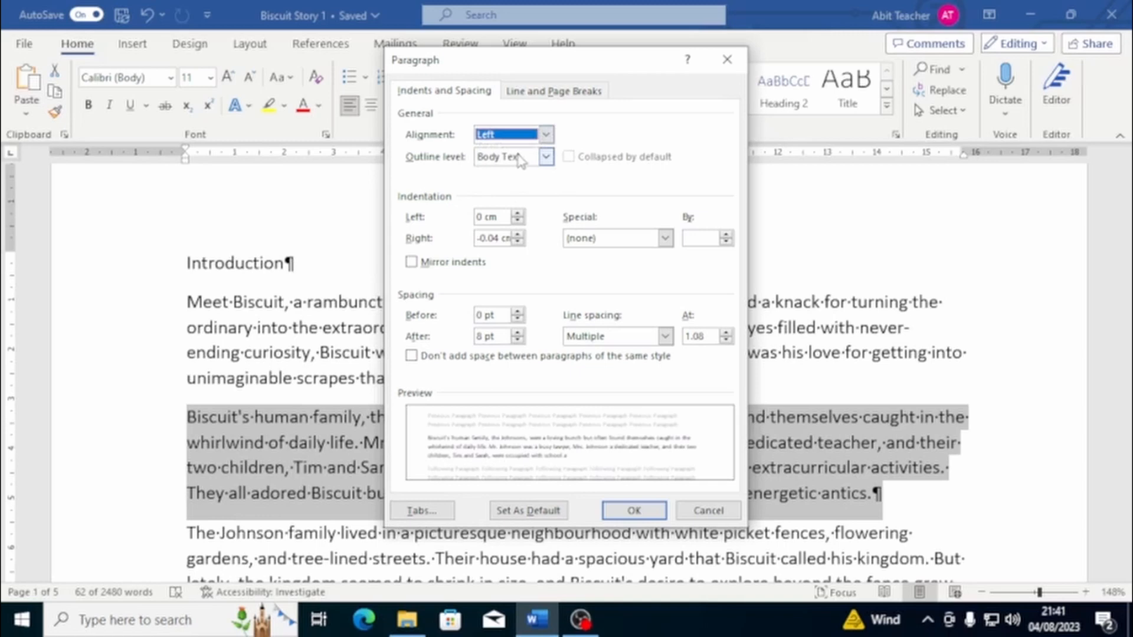
Reset the paragraph's right indentation to 0 cm
click(515, 239)
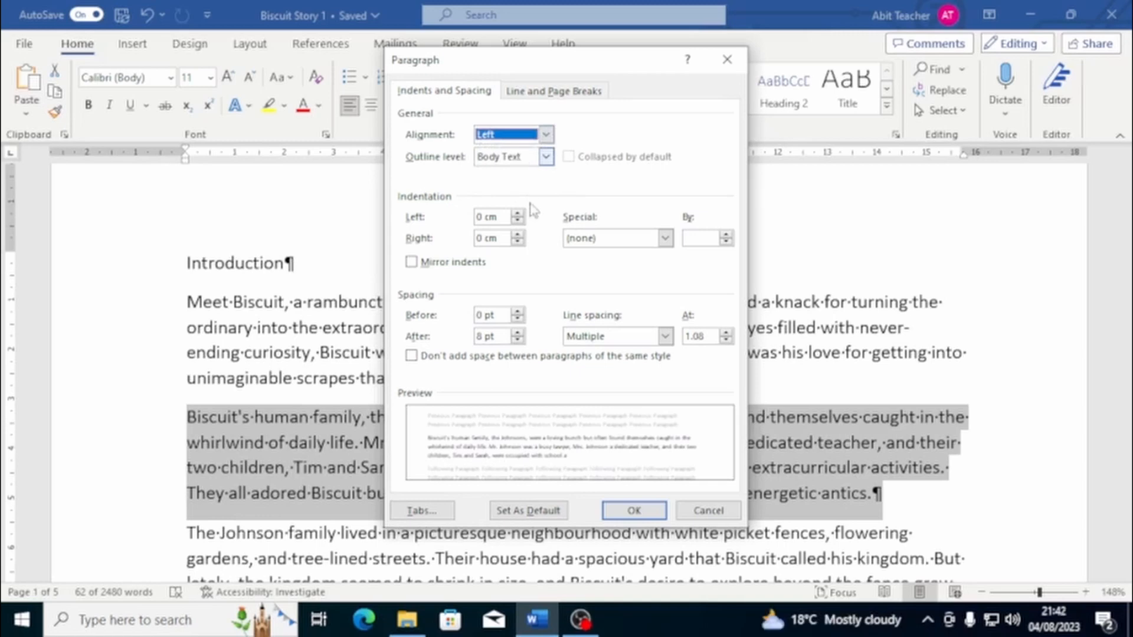
mouse_move(1050, 487)
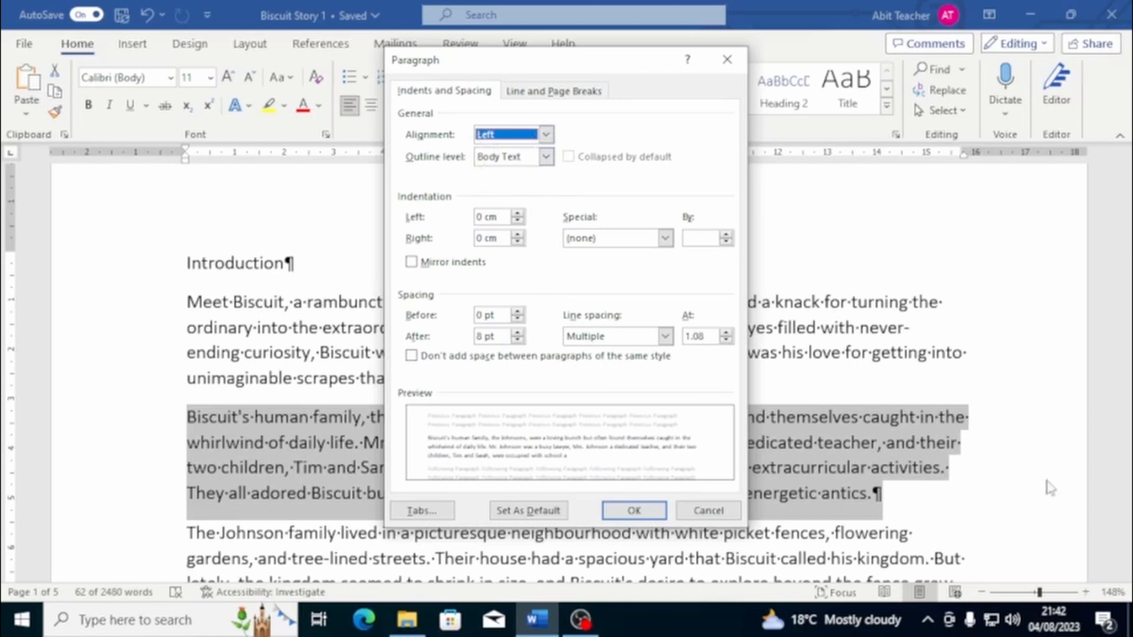
mouse_move(1050, 487)
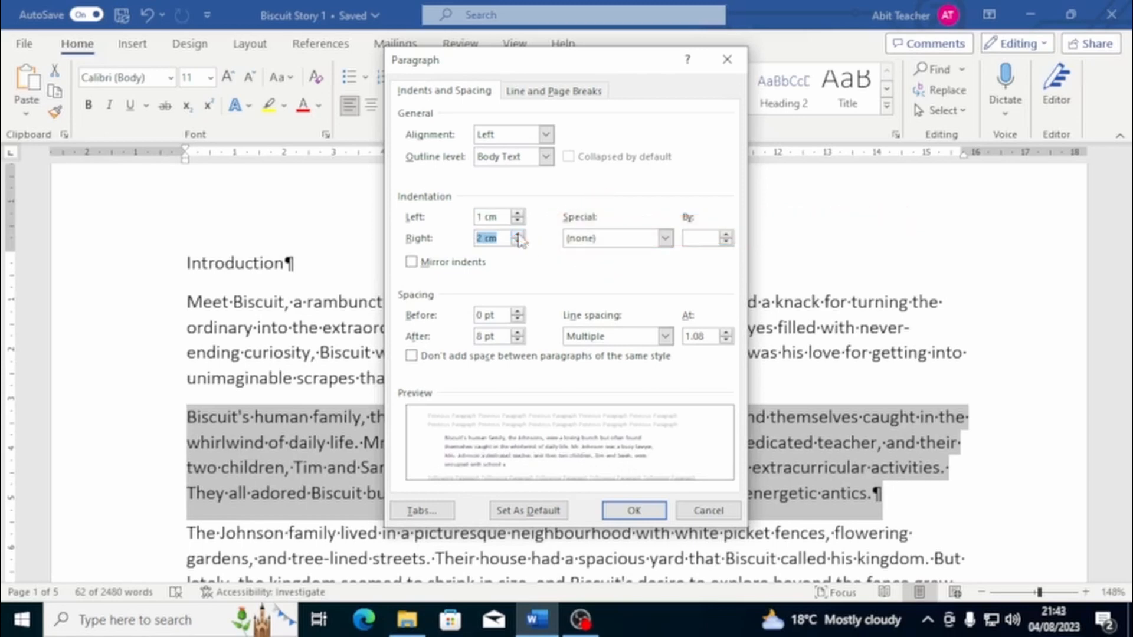
mouse_move(657, 423)
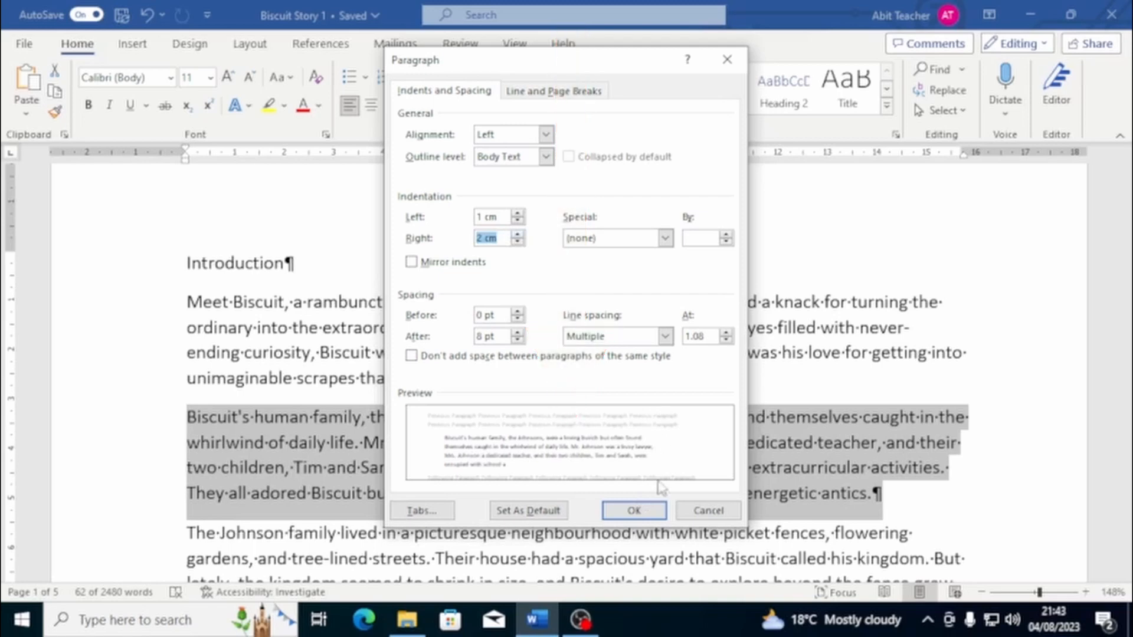
Apply 1 cm left and 2 cm right indentation to the 'Biscuit's human family' paragraph
click(632, 510)
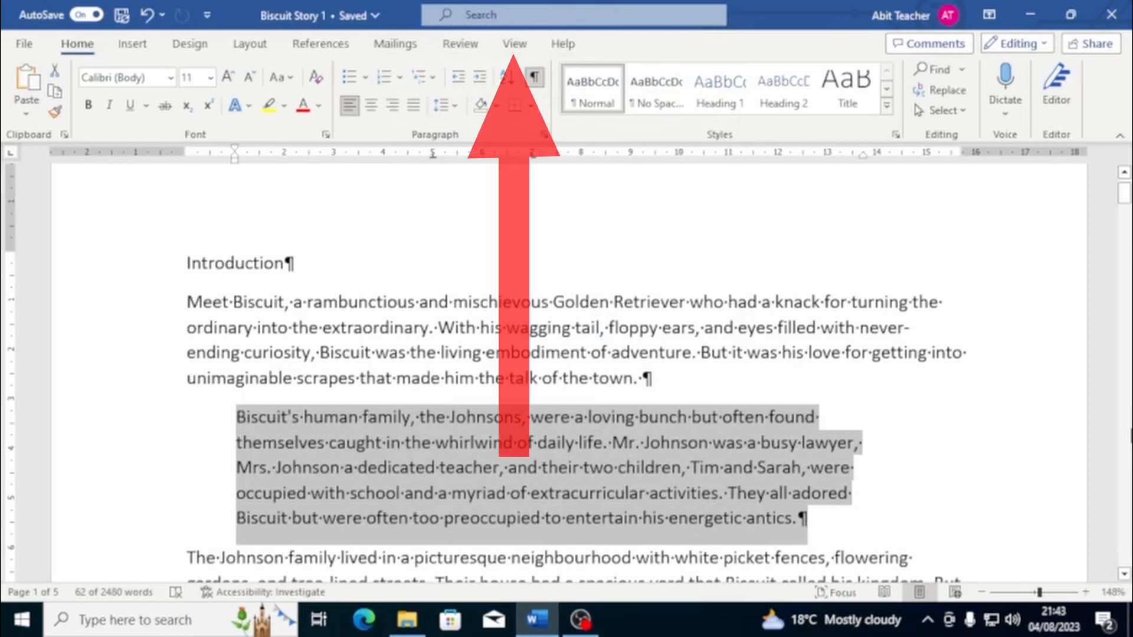
Show the ruler, then indent the paragraph with Increase Indent and undo it with Decrease Indent
click(515, 44)
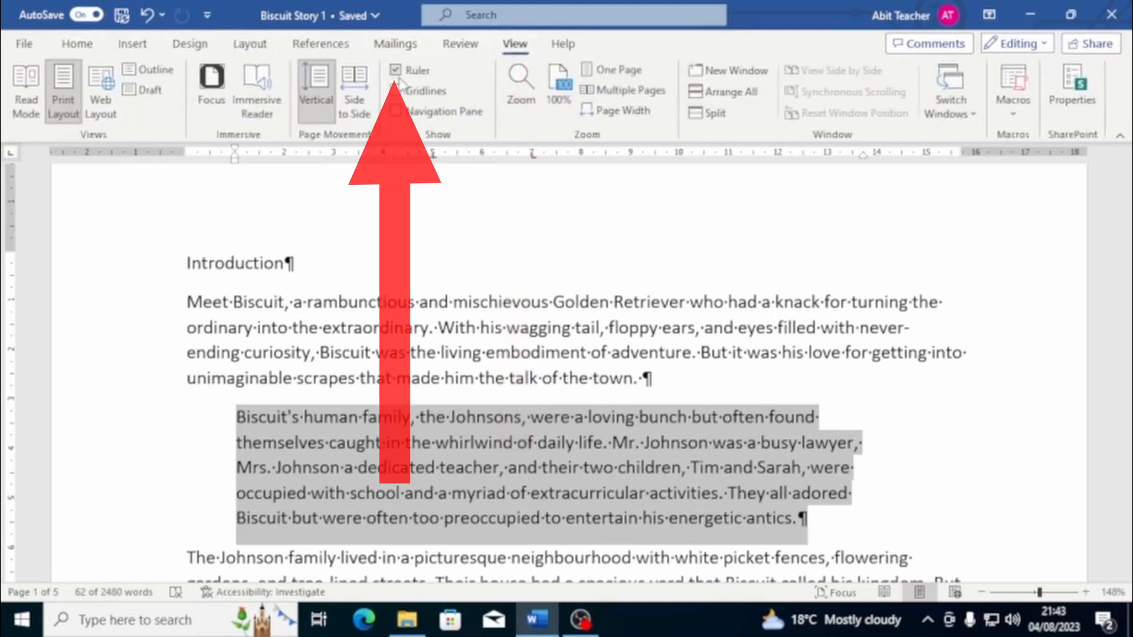
mouse_move(397, 70)
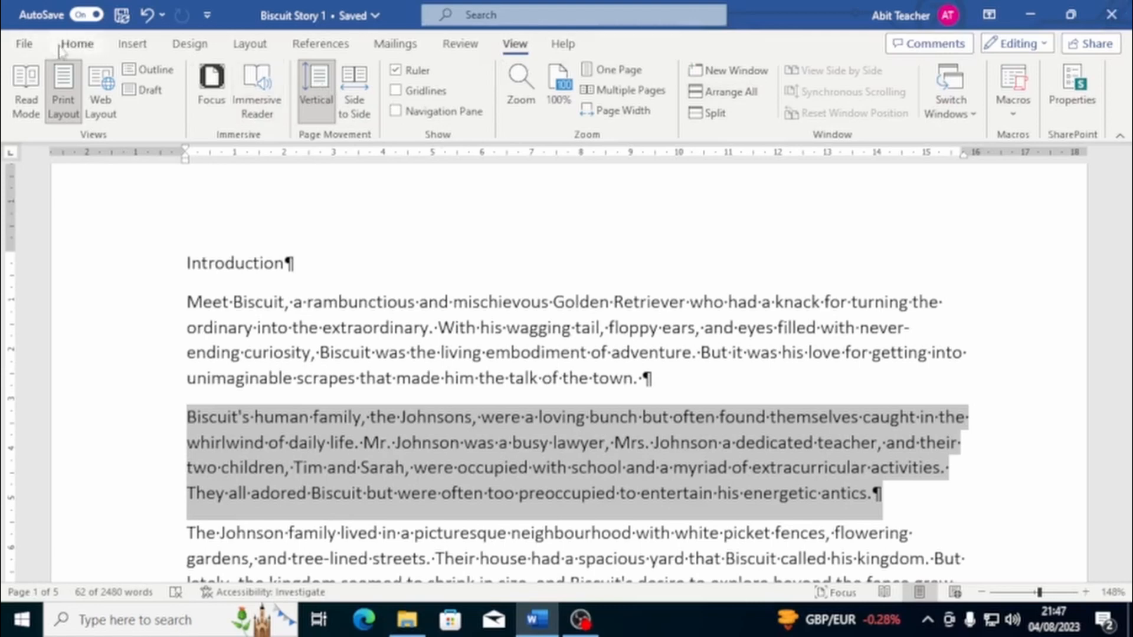
click(77, 43)
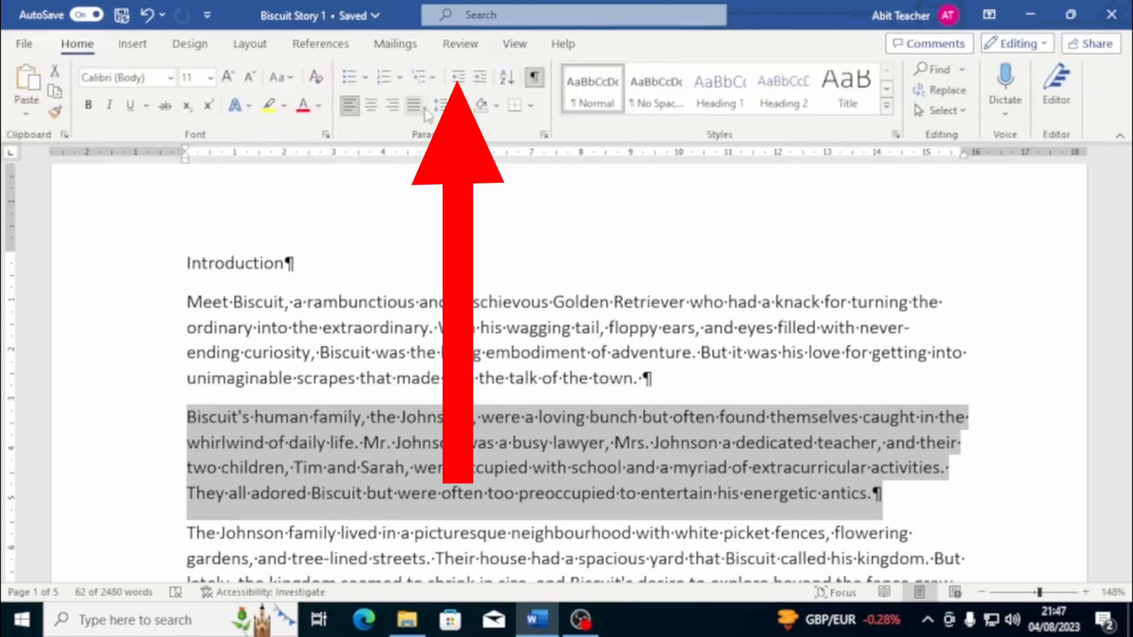
click(480, 77)
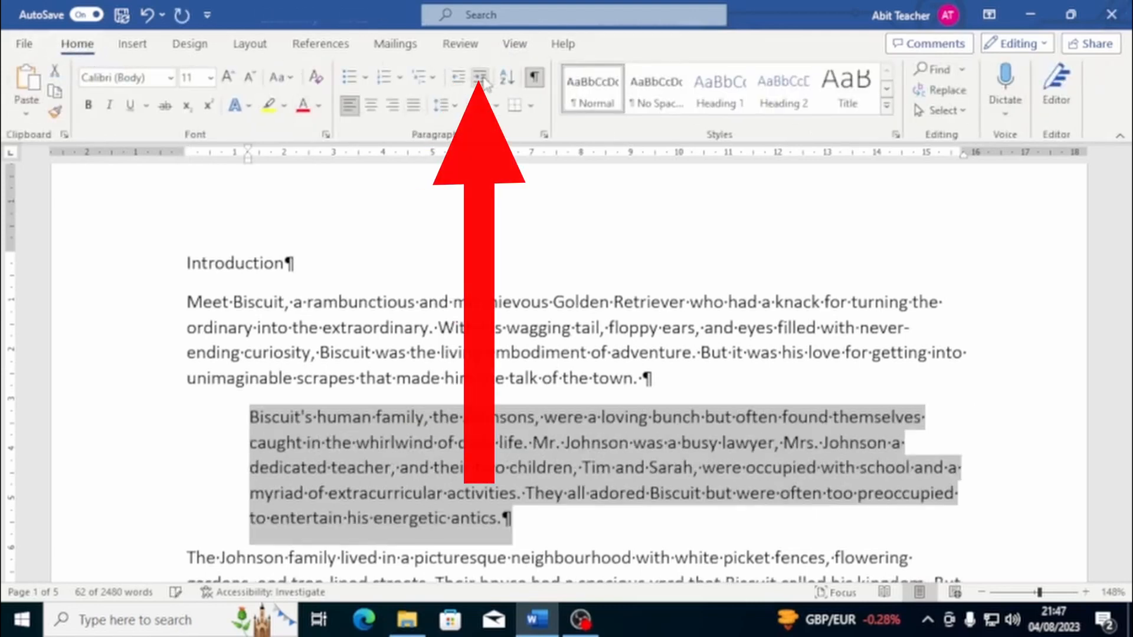
click(457, 78)
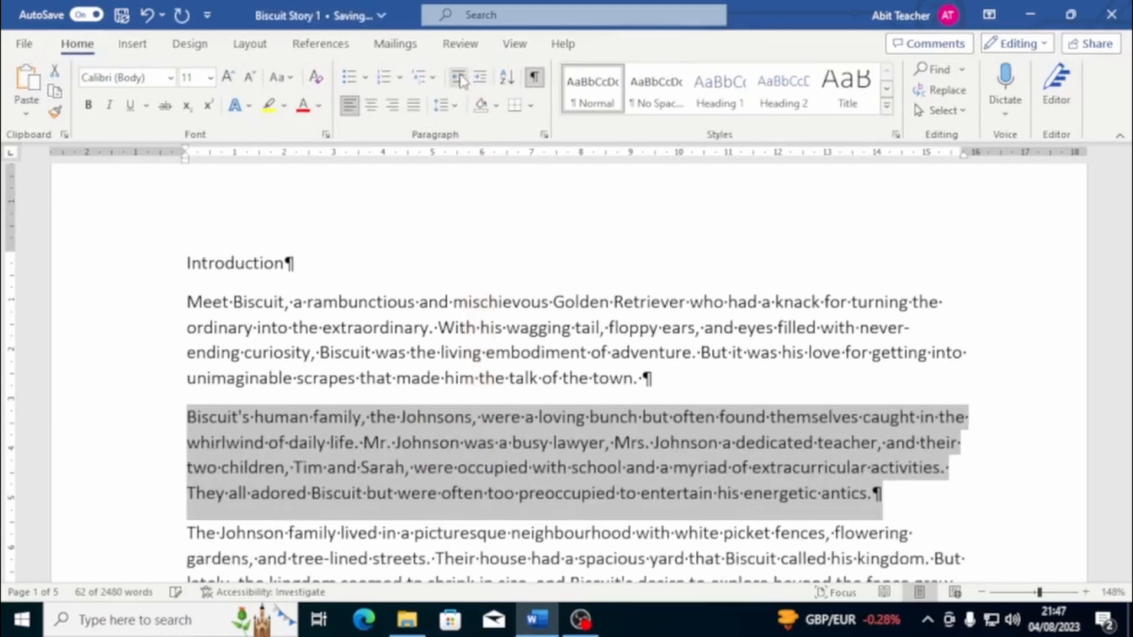
mouse_move(445, 242)
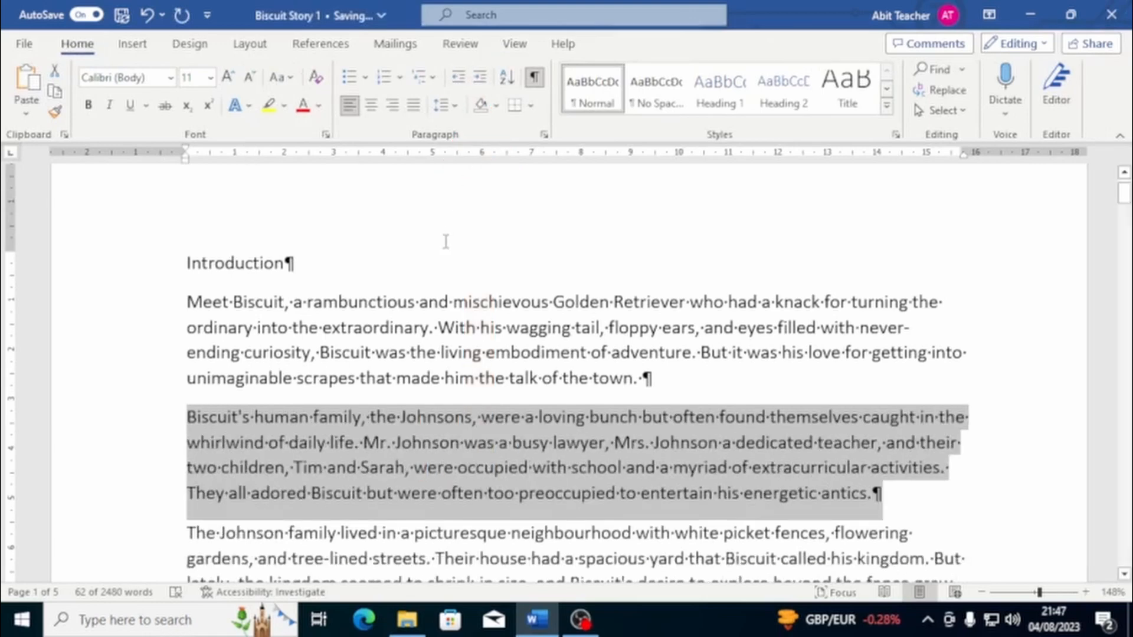
mouse_move(849, 143)
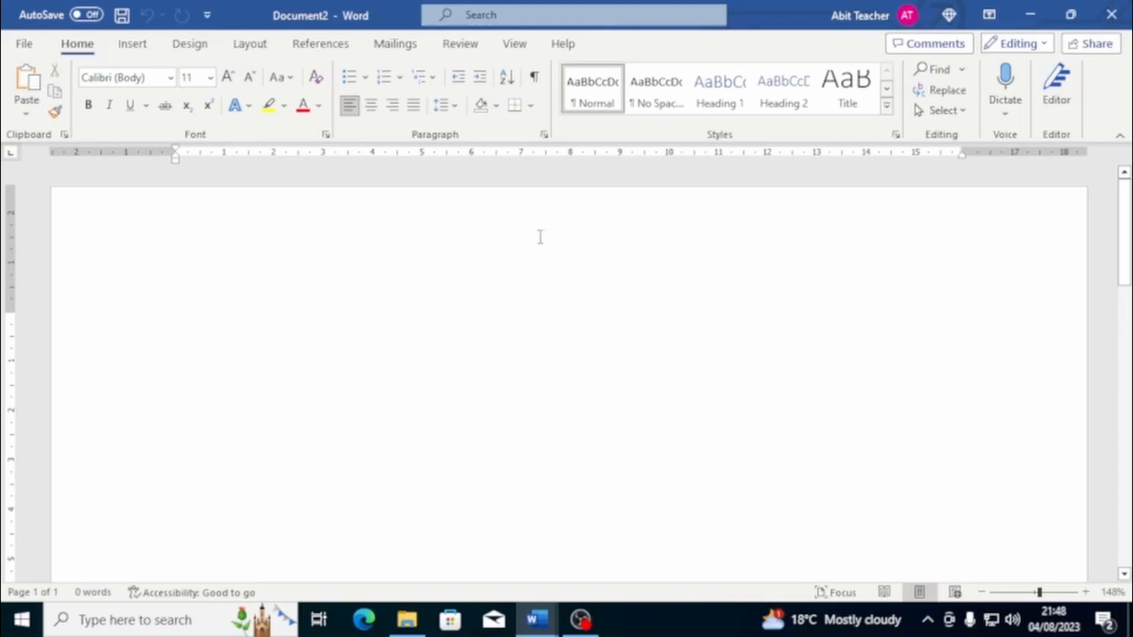
key(Tab)
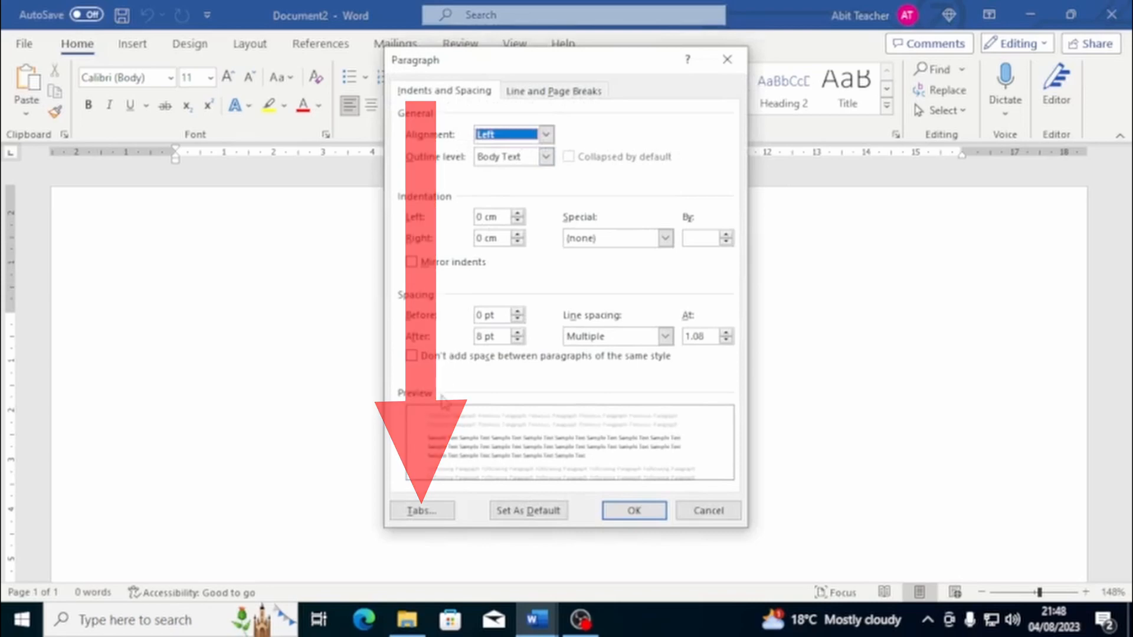
click(422, 511)
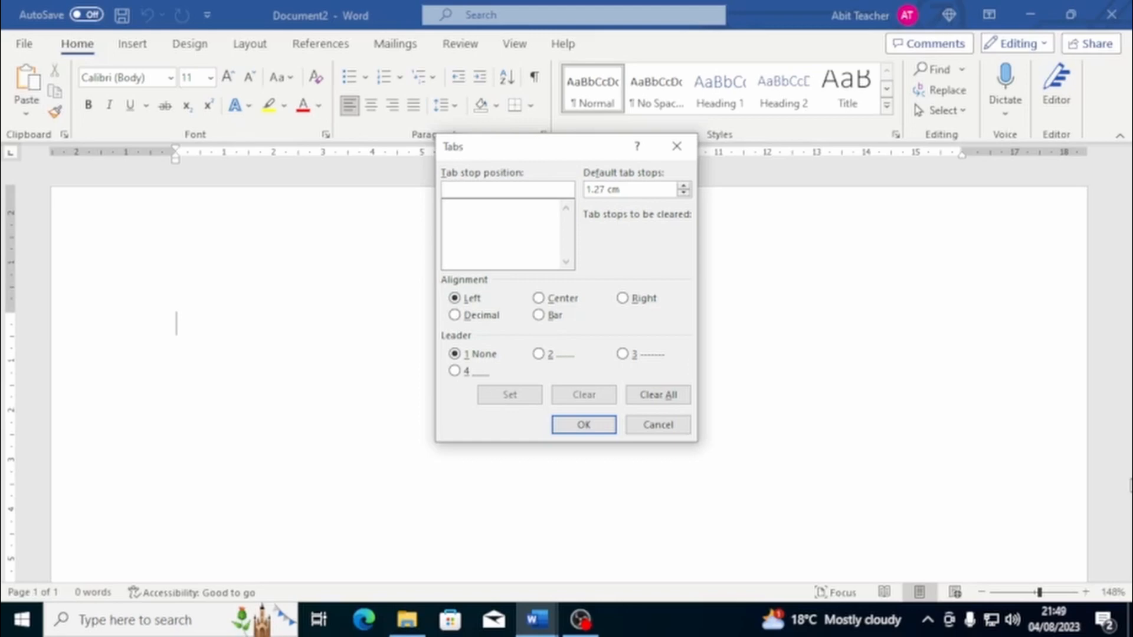
click(583, 424)
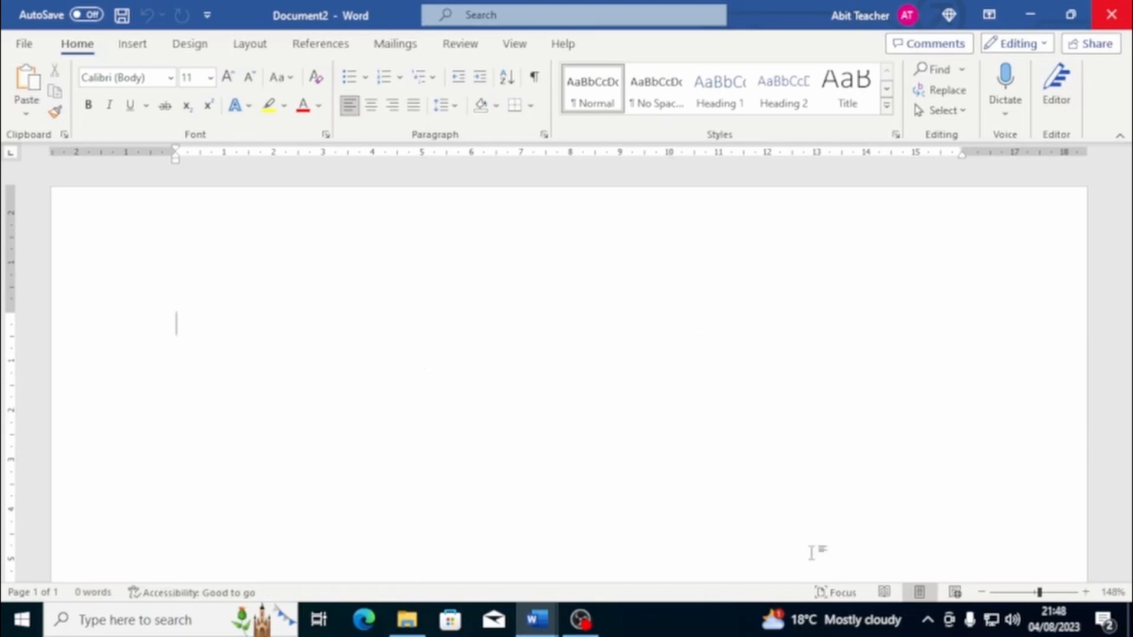
Set left tab stops at 5 cm and 10 cm through the Tabs dialog
click(543, 135)
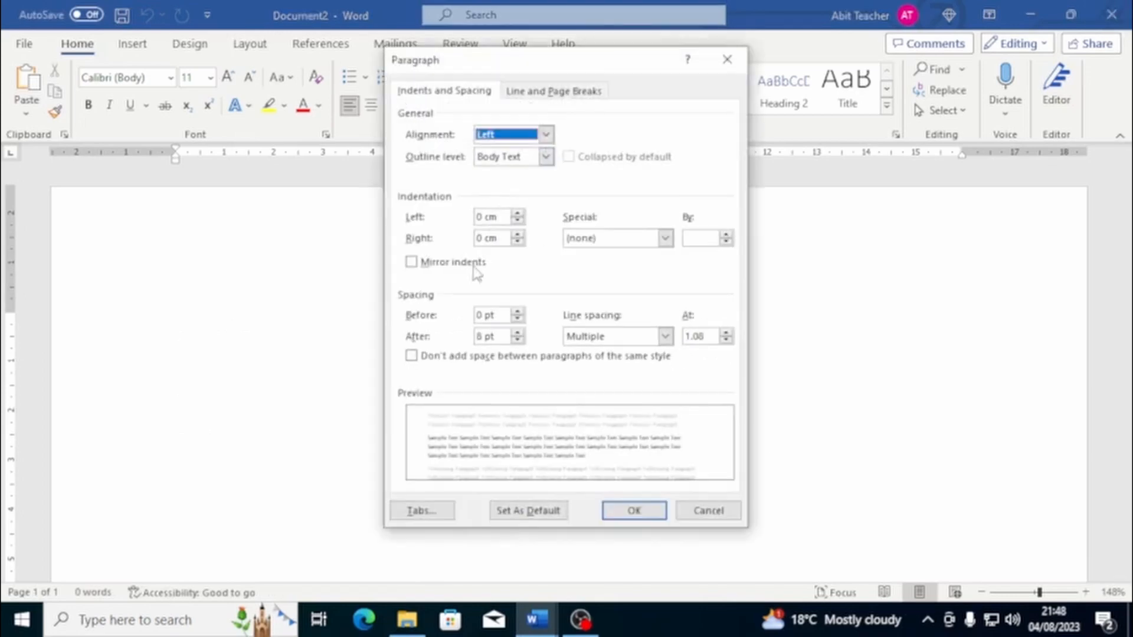
click(423, 509)
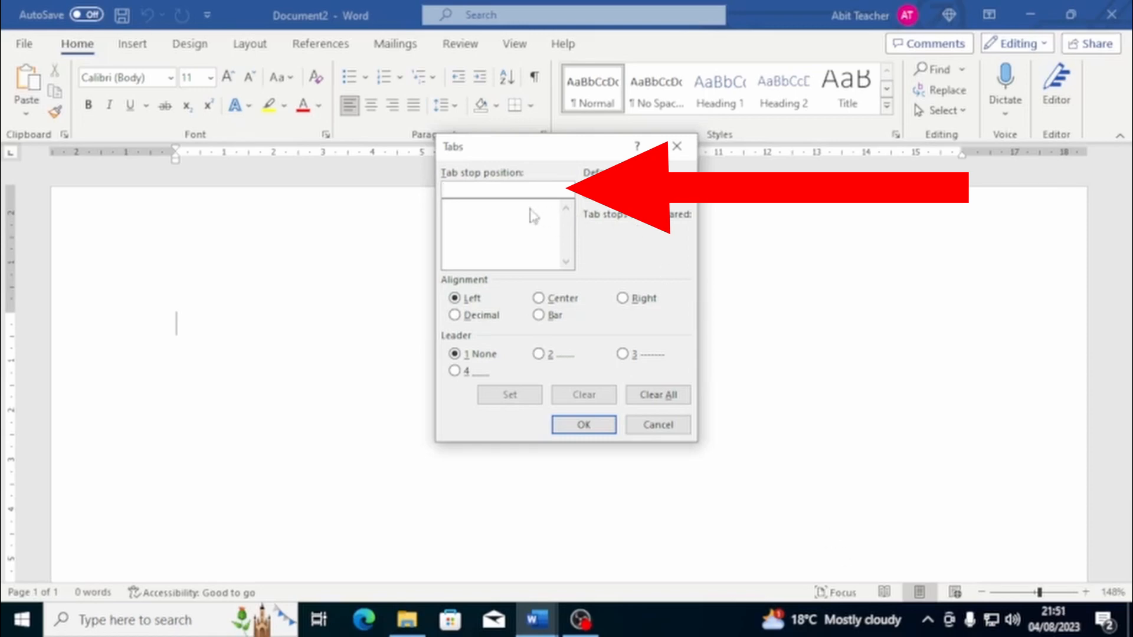
text(5)
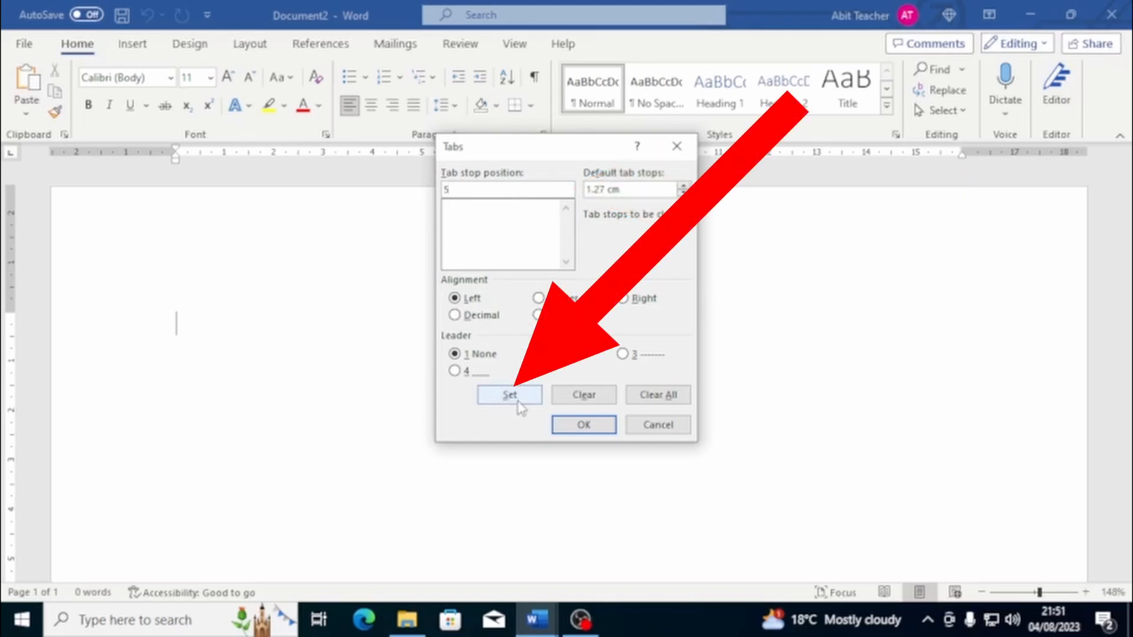
click(508, 394)
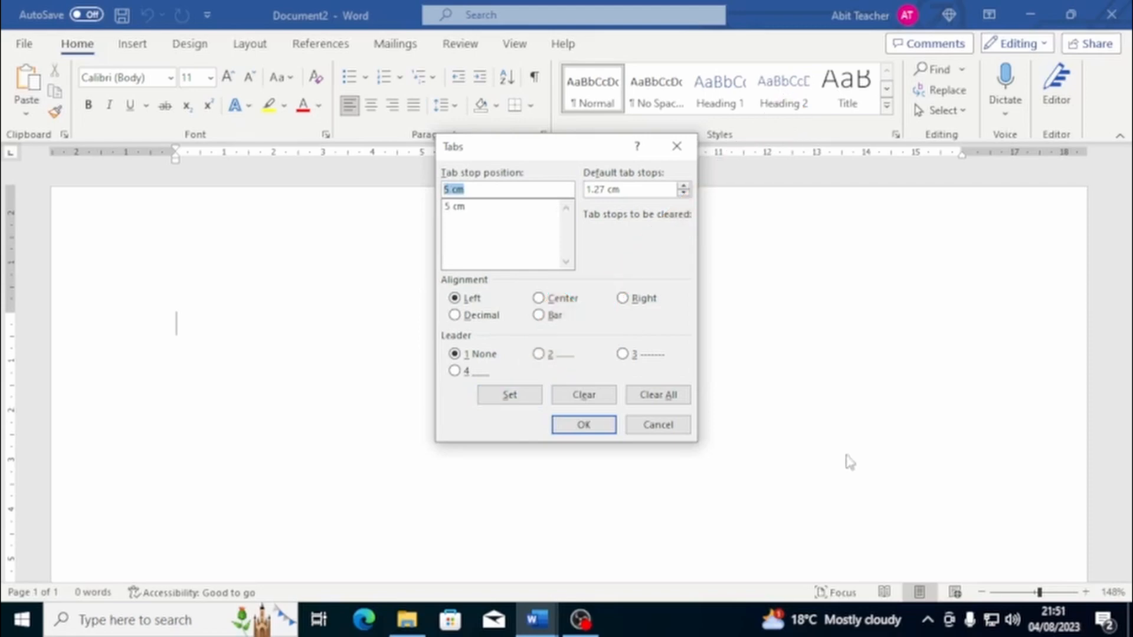
text(10)
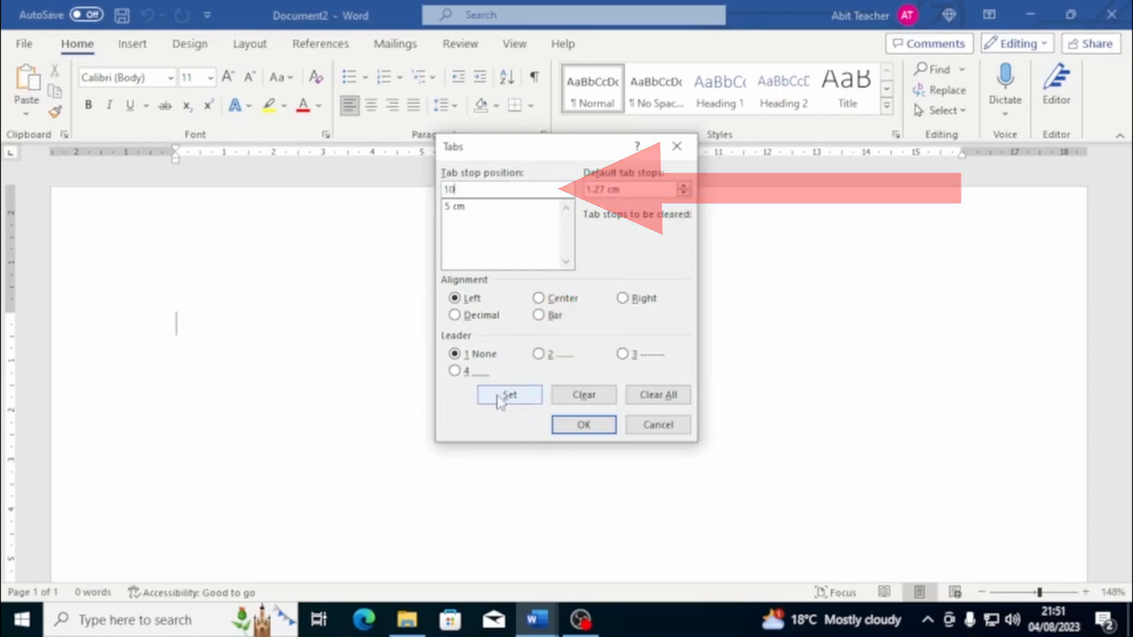
click(508, 394)
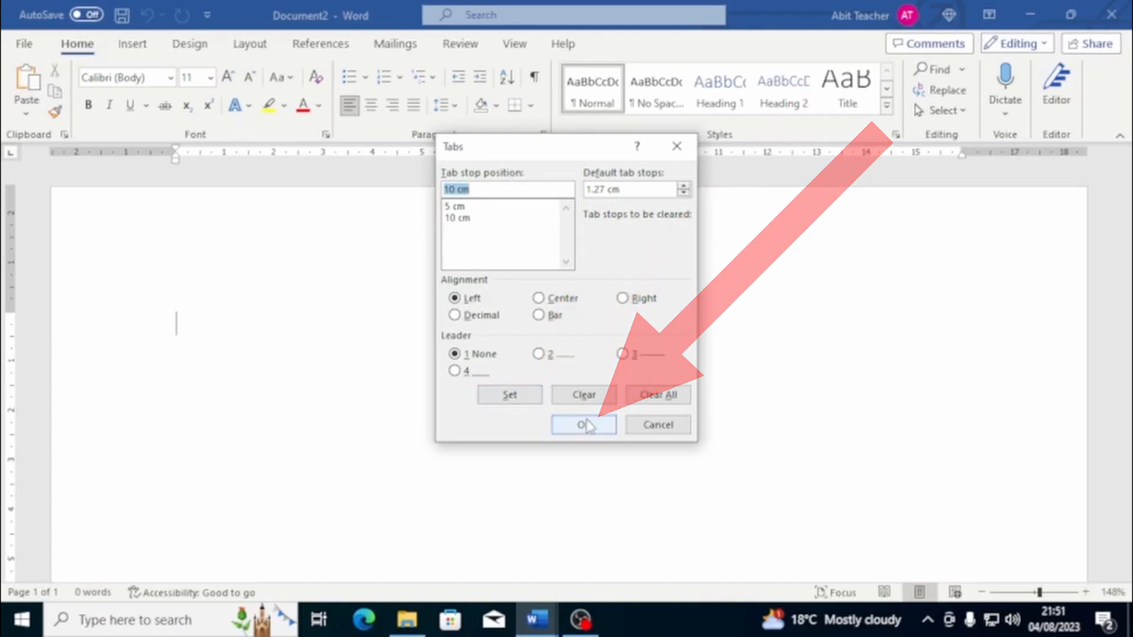
click(582, 423)
text(Column 1)
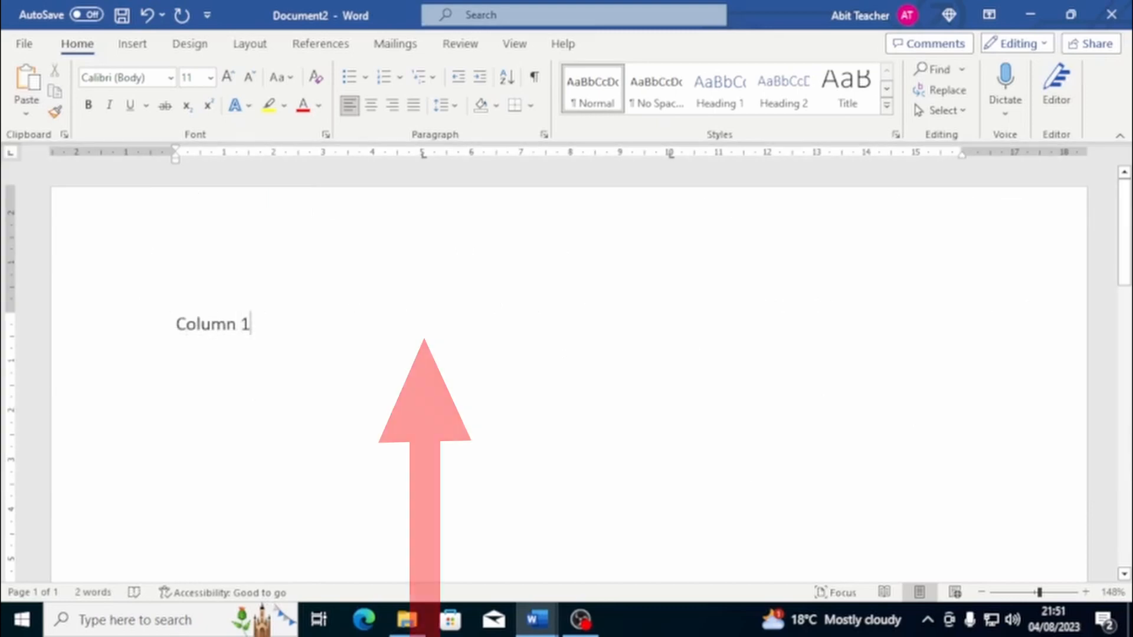
Complete the heading row with Column 2 and Column 3 and start a new line
click(423, 323)
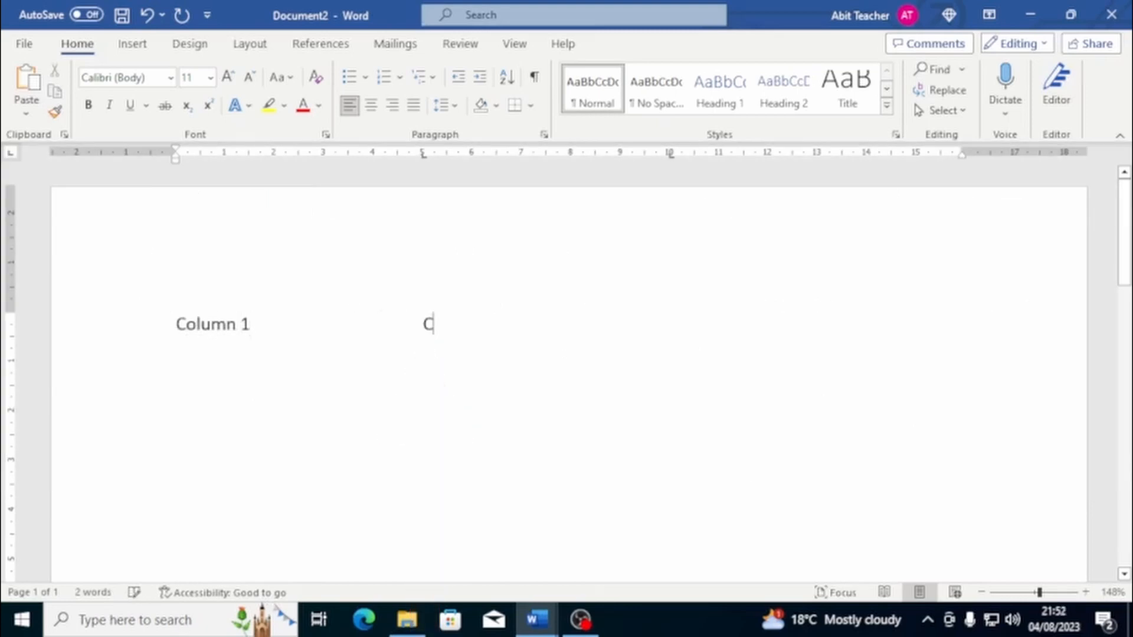
text(olumn 2)
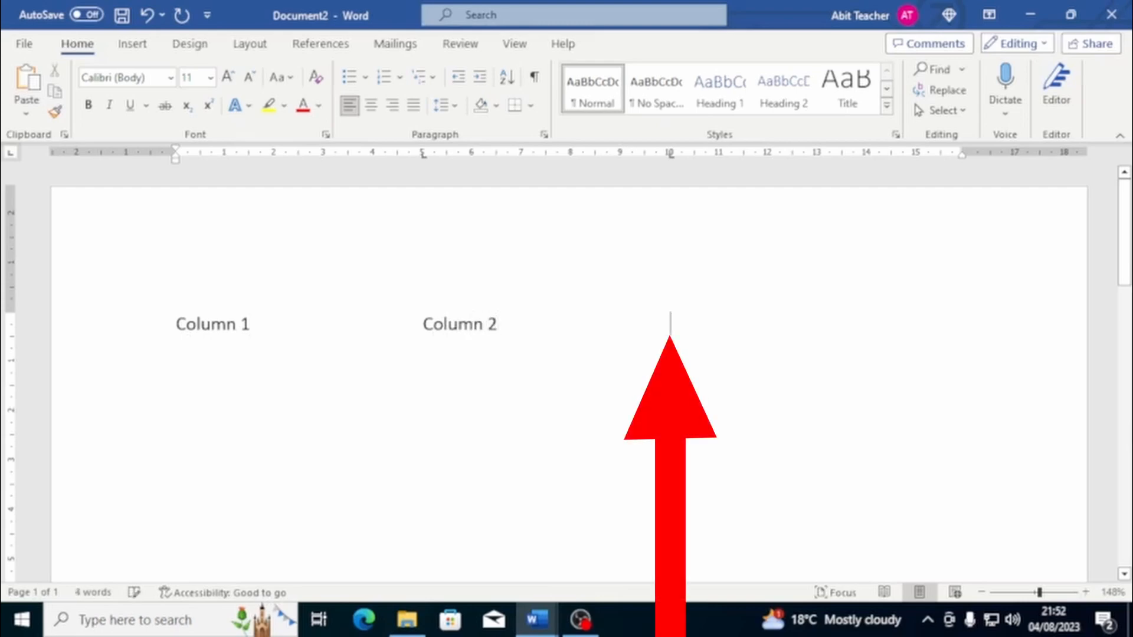
text(Colu)
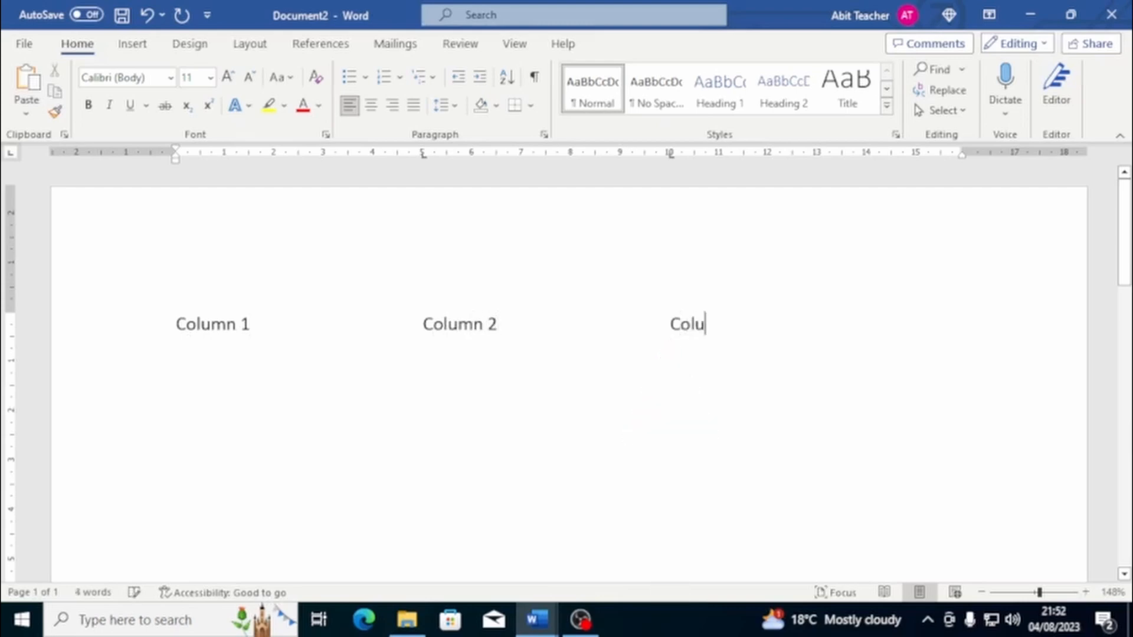
text(mn 3)
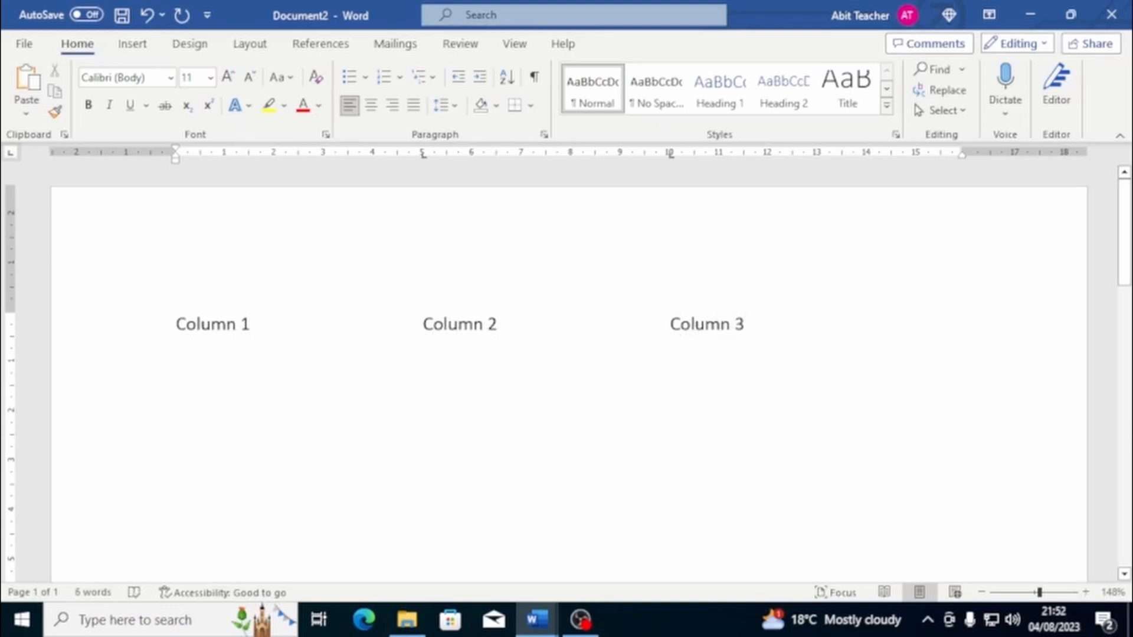
click(175, 362)
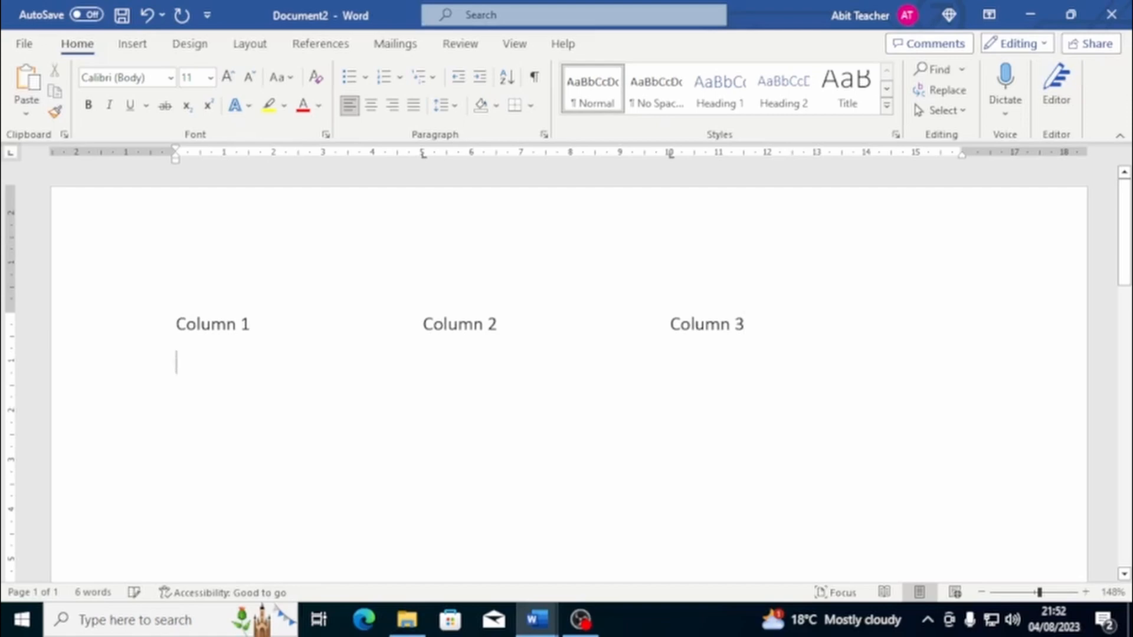
Enter the tabbed rows Apple, Pear, Orange and onward, ending with Pen starting the last row
text(App)
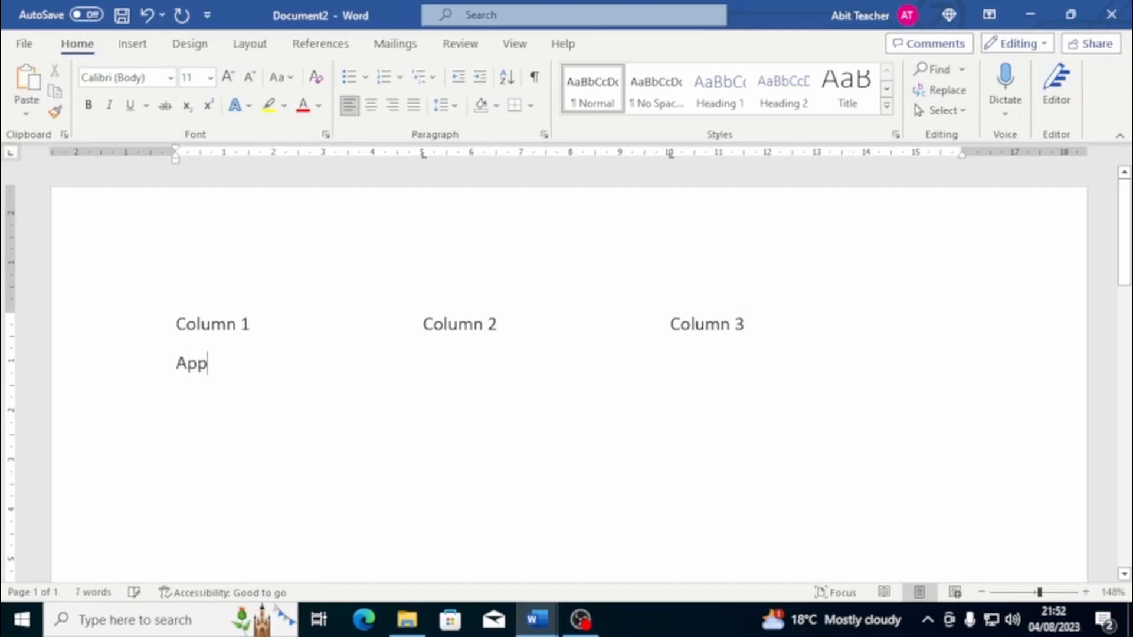
text(le)
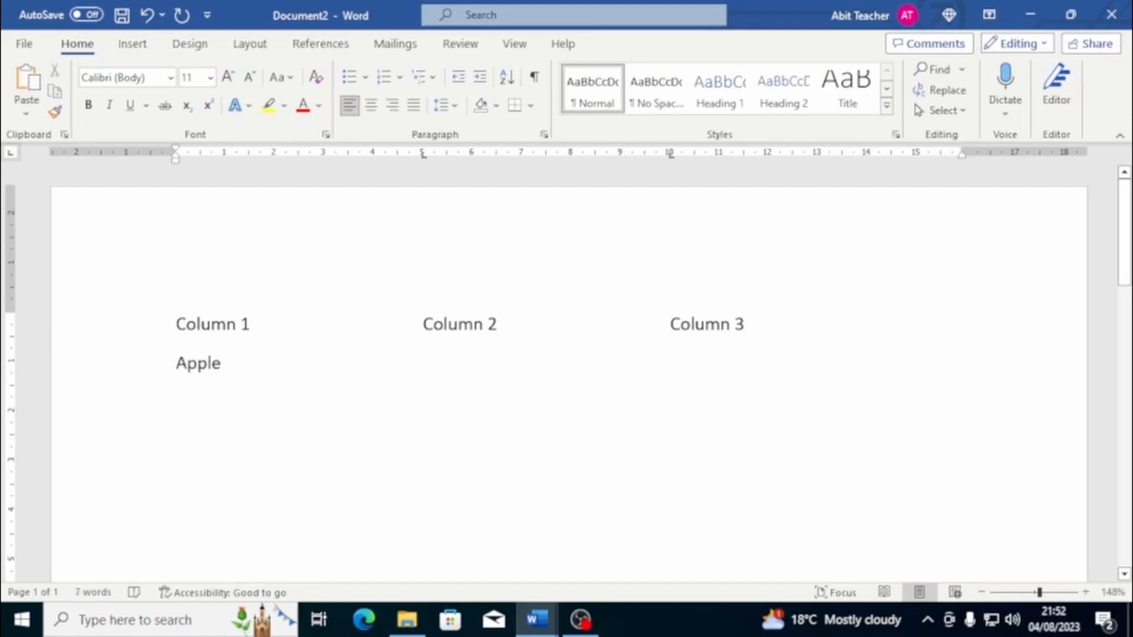
text(Pear)
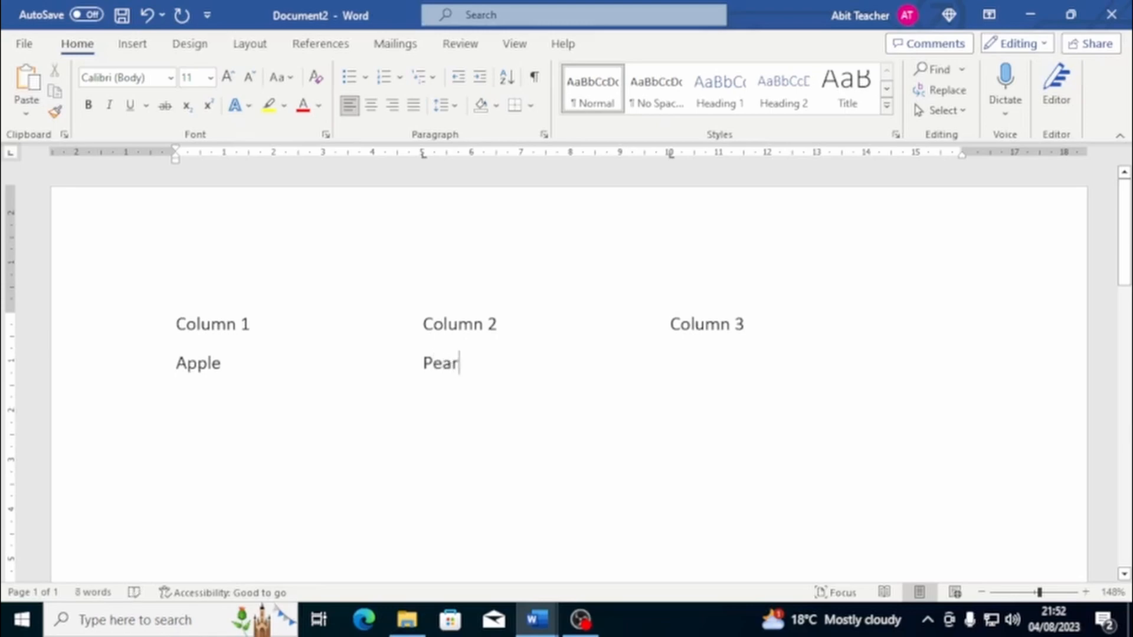
text(Orange)
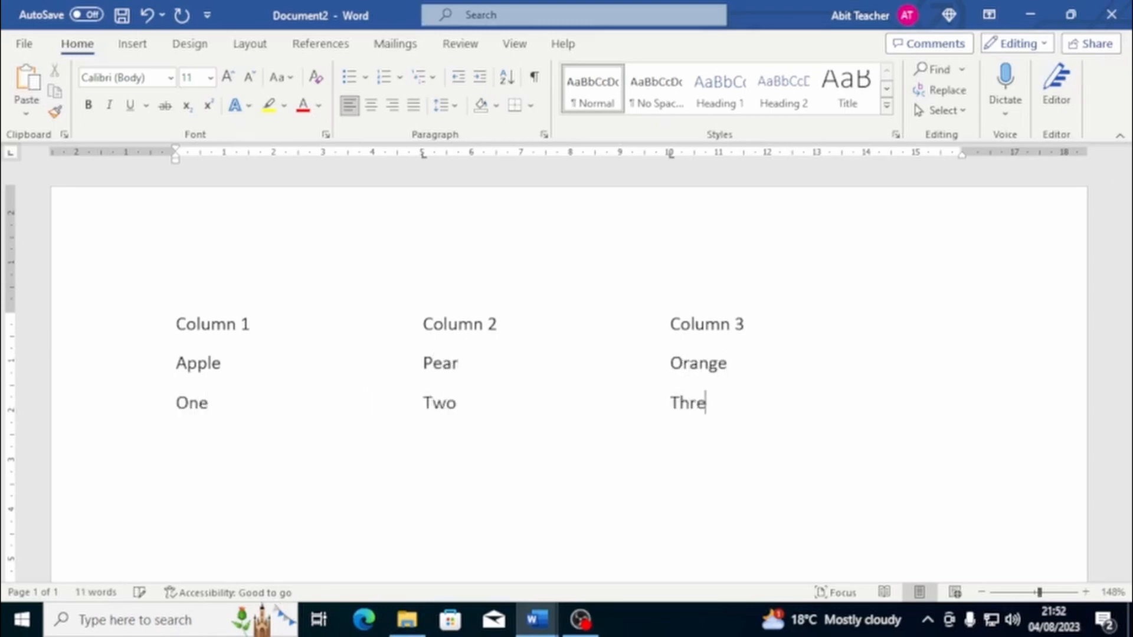
text(e)
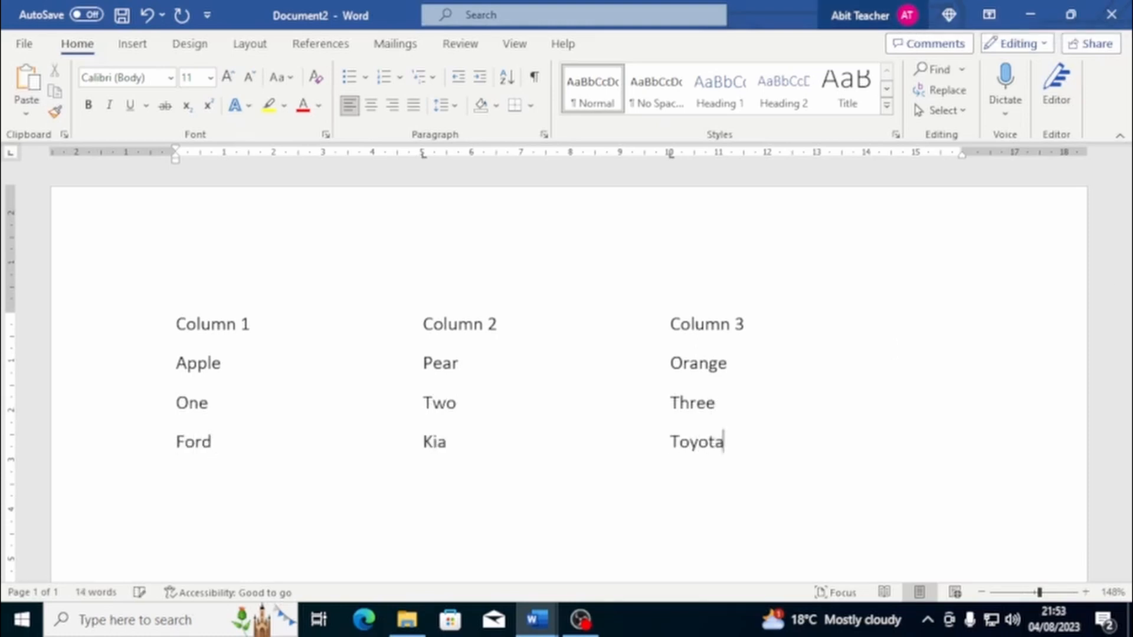
text(Pen)
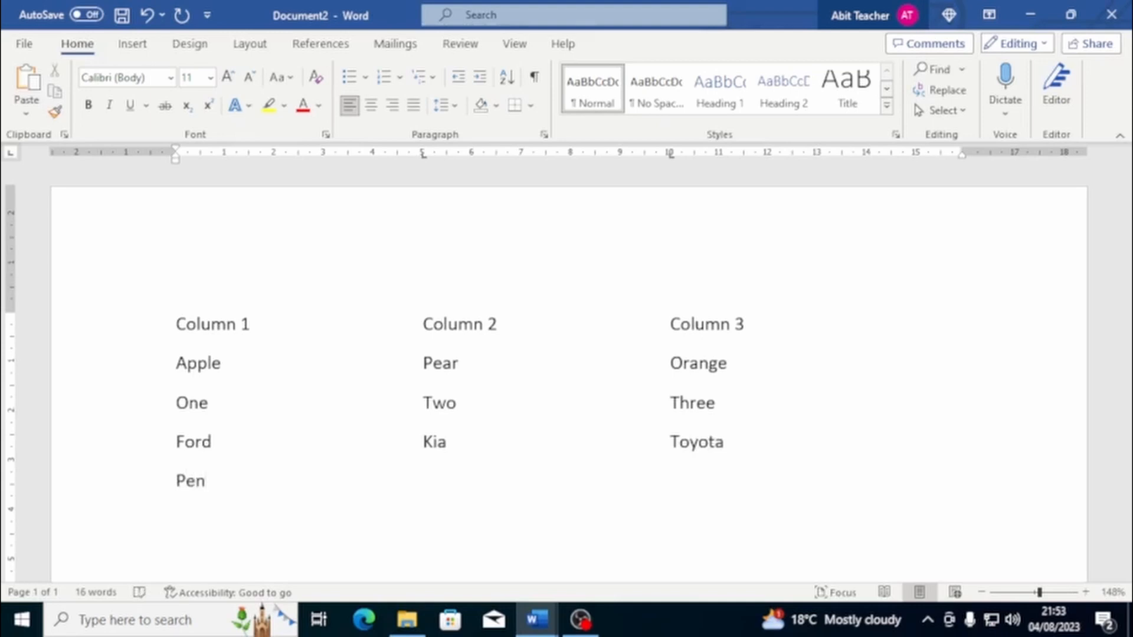
click(424, 480)
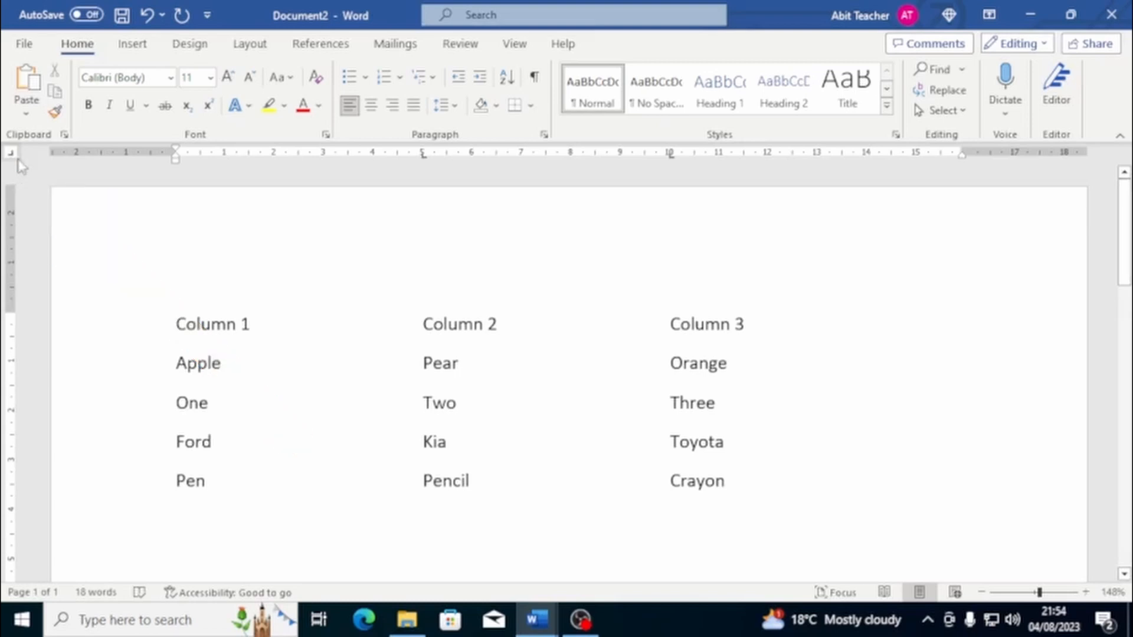
Change the tab stop type using the ruler's tab selector
click(724, 480)
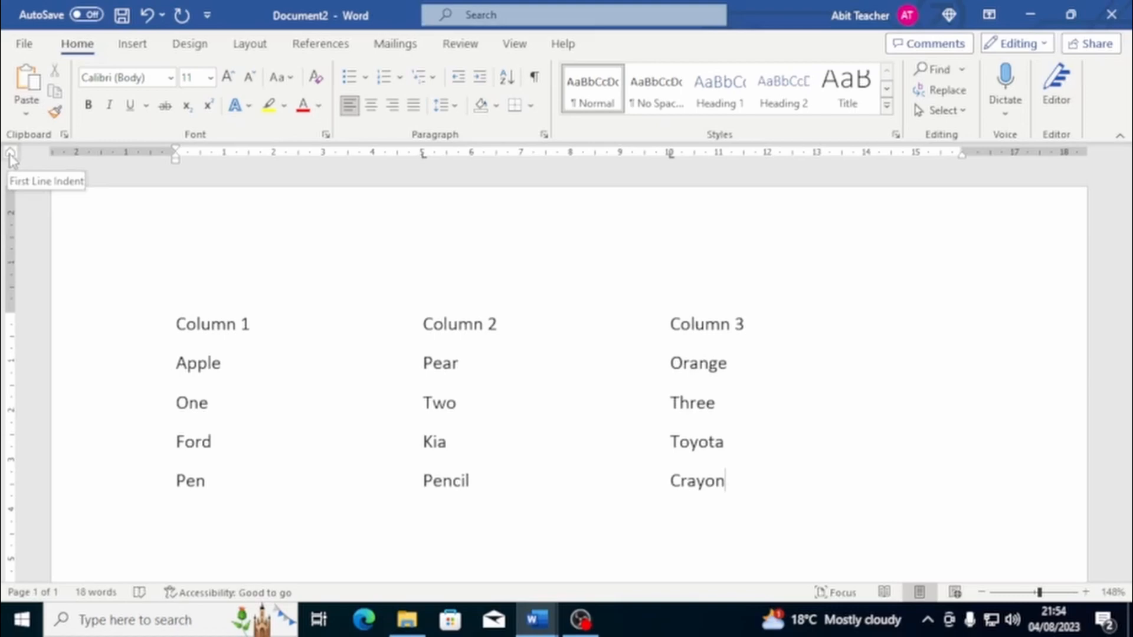
mouse_move(12, 161)
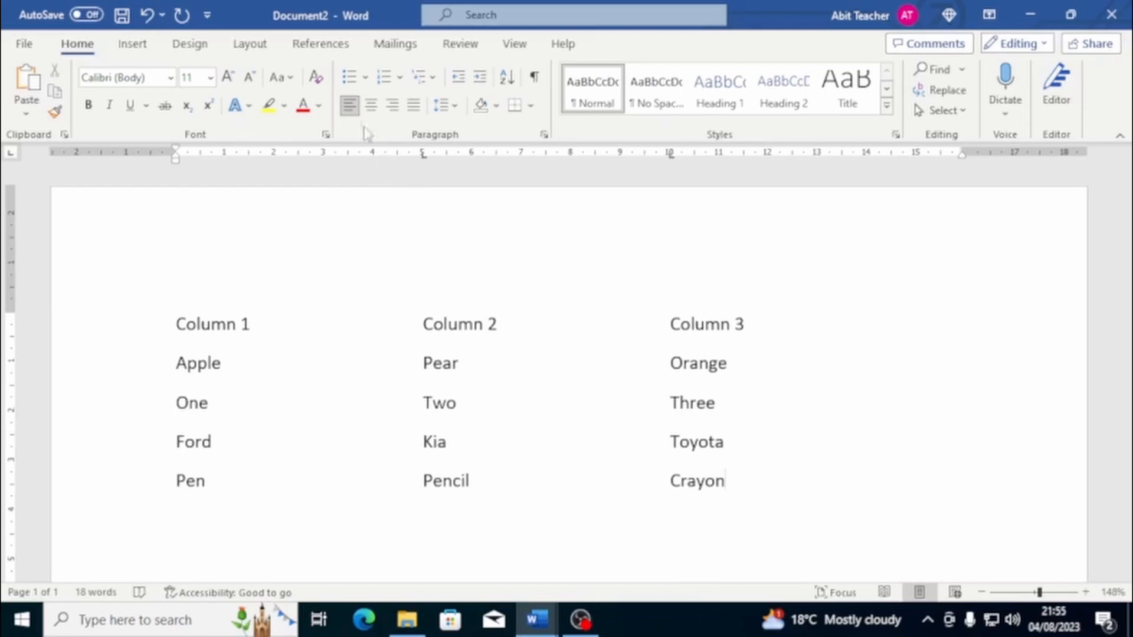
Clear the 5 cm tab stop and then all remaining tab stops for the Pen, Pencil, Crayon row
click(544, 134)
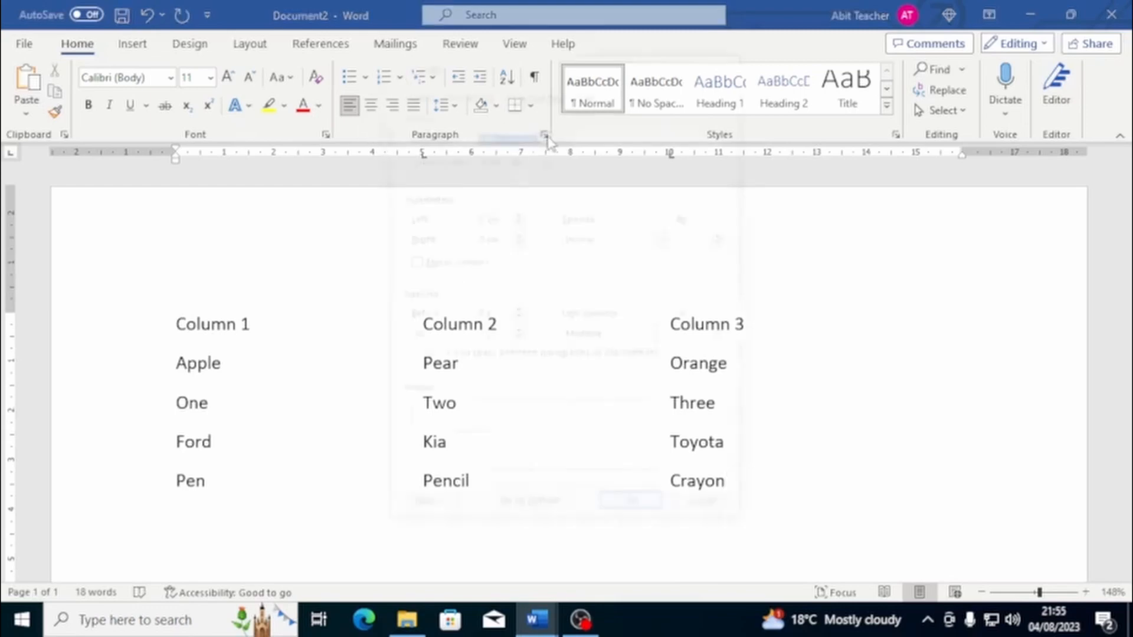
click(545, 135)
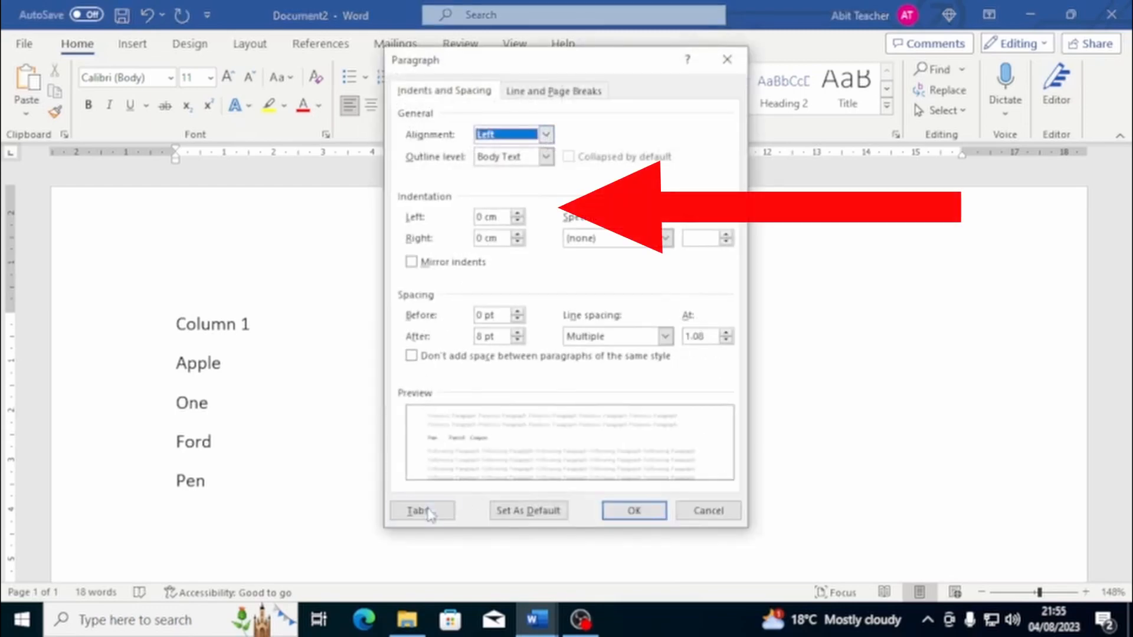
click(422, 511)
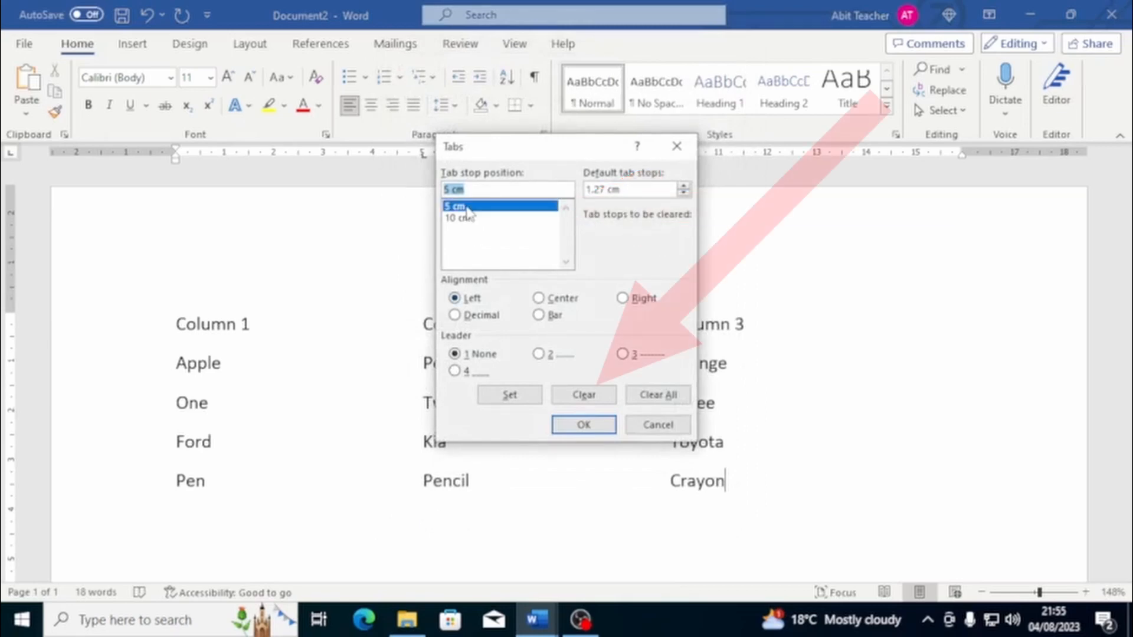
click(582, 394)
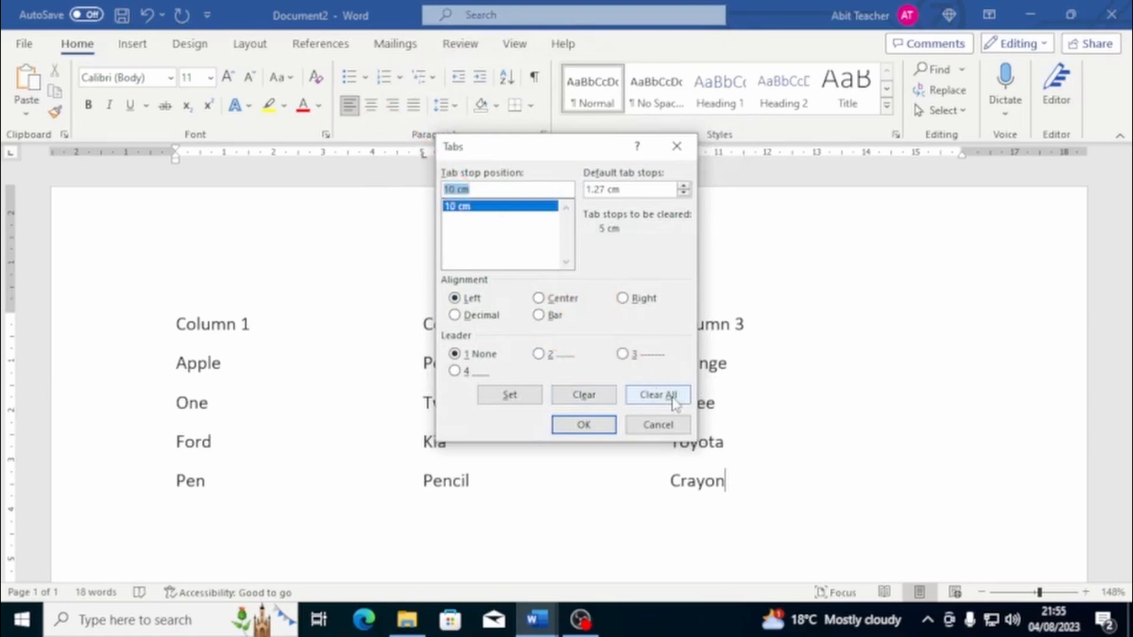
click(583, 423)
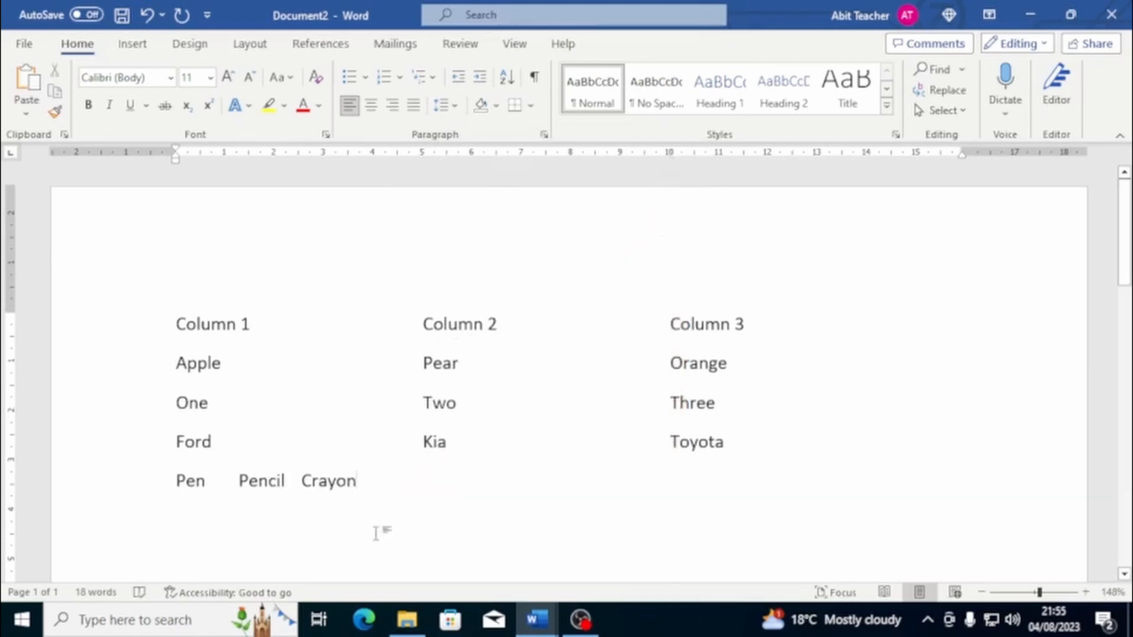
click(354, 480)
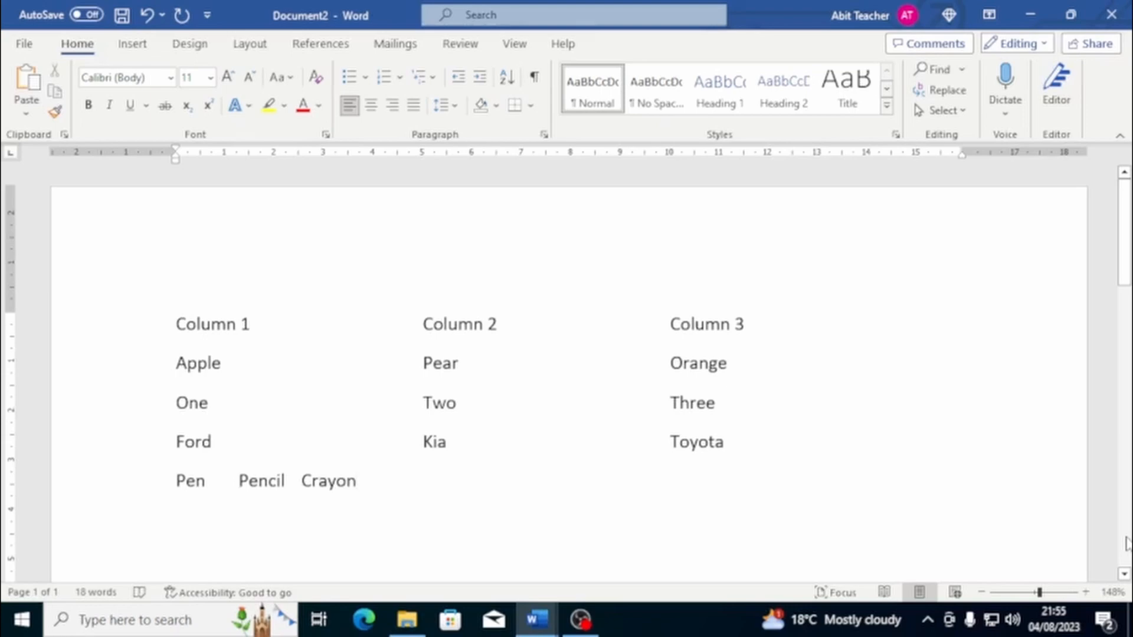
Switch back to the Biscuit Story 1 document
click(355, 481)
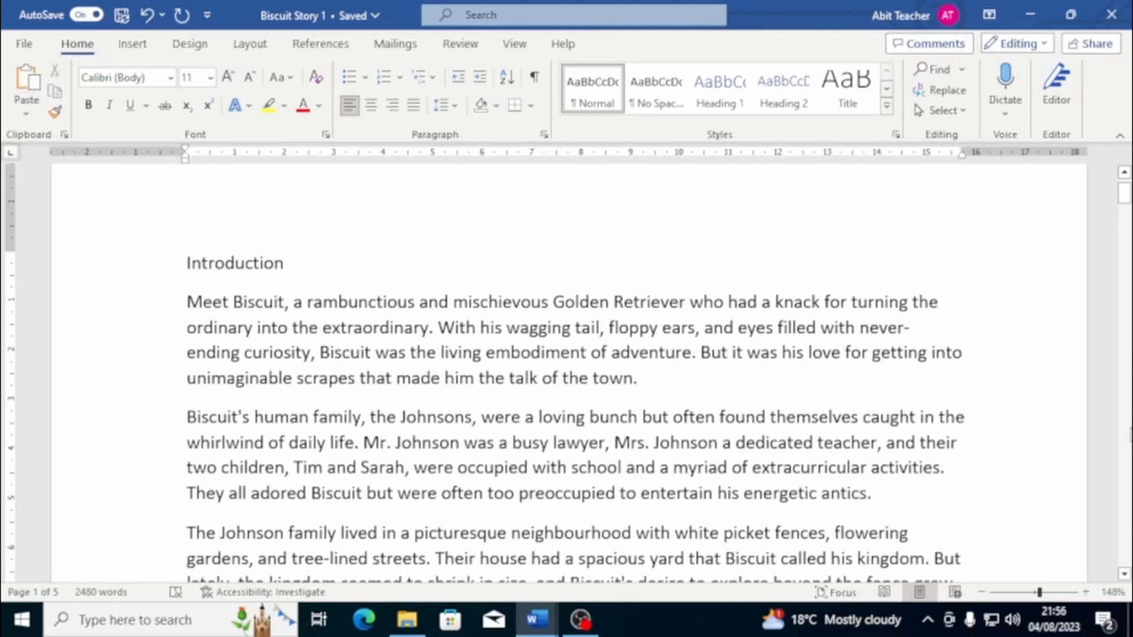
Select the 'Biscuit's human family' paragraph and view its Layout spacing: 0 pt before, 8 pt after
click(186, 262)
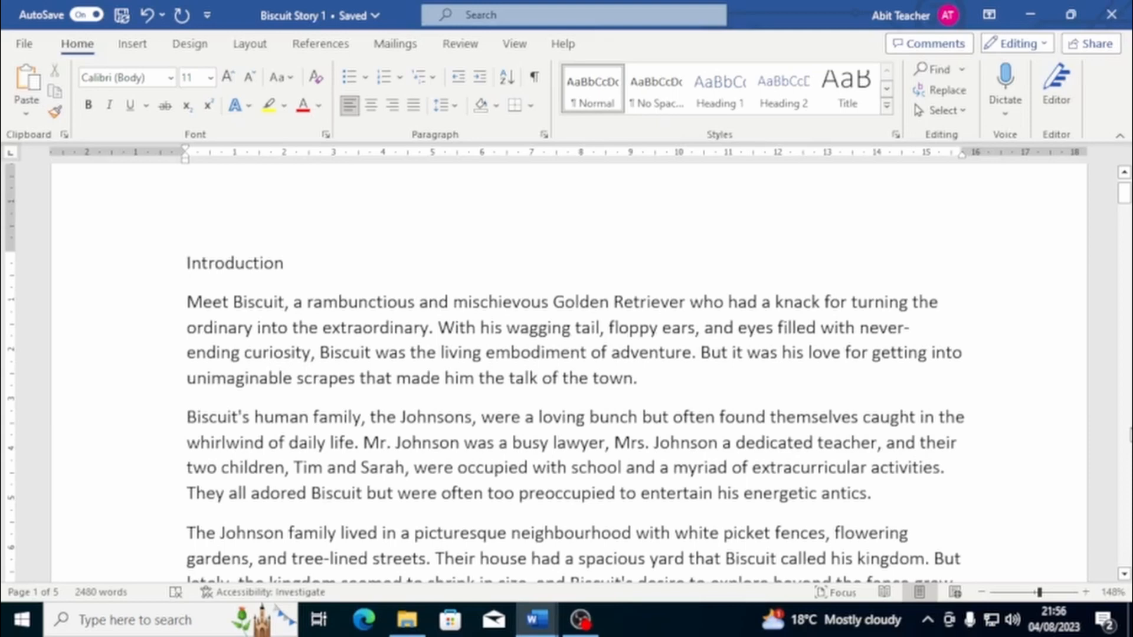
click(187, 262)
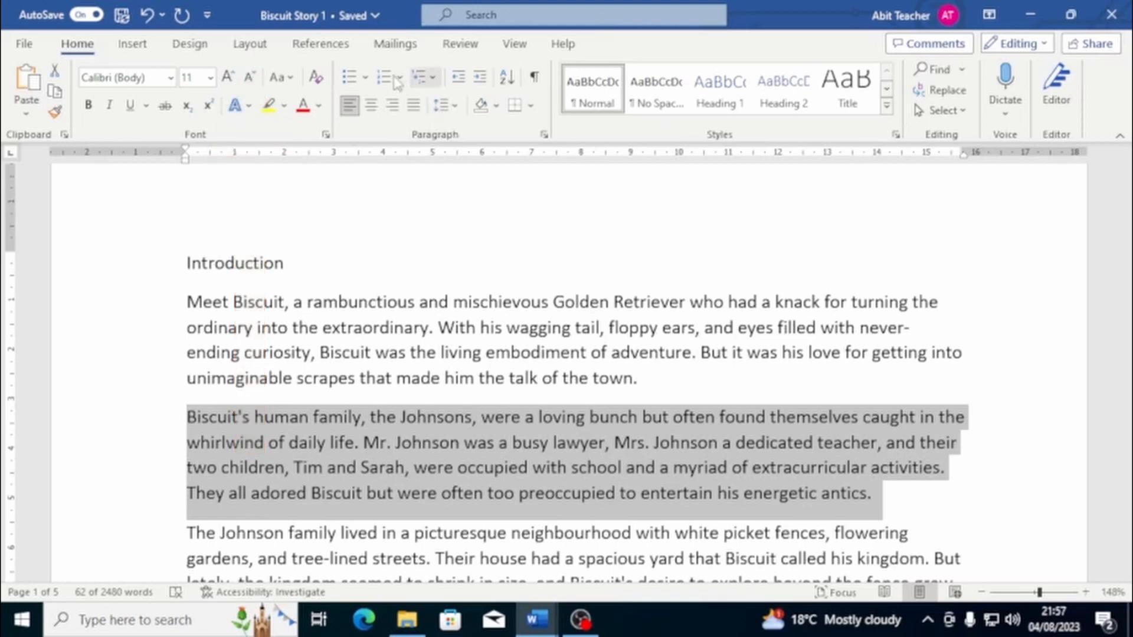
click(249, 43)
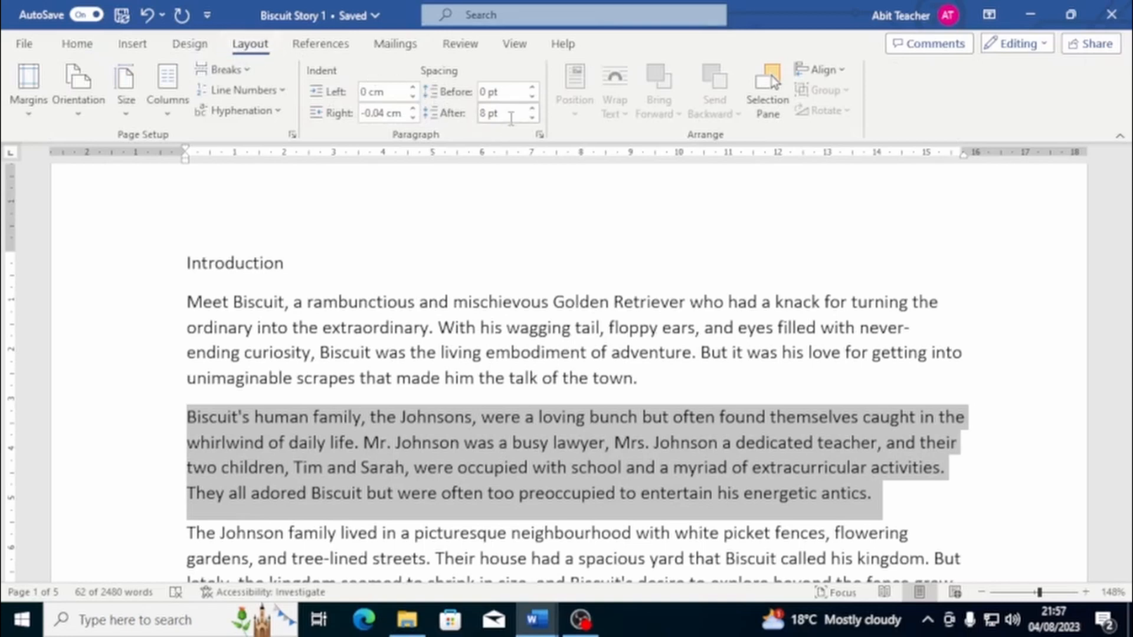
mouse_move(493, 113)
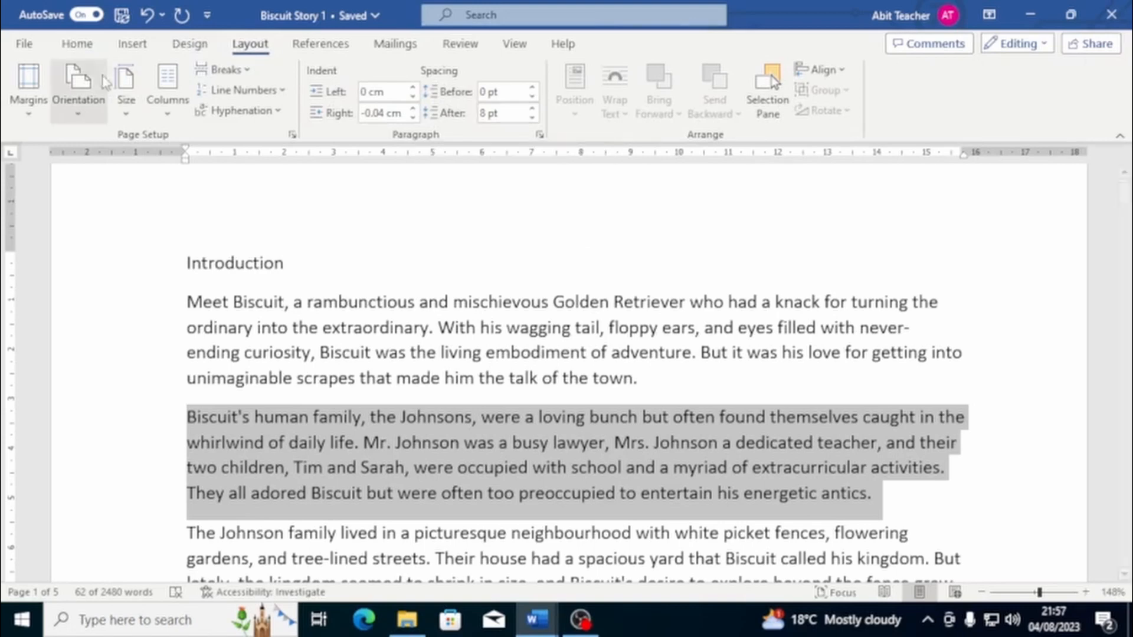
Try a larger 30 pt space after the paragraph via the Paragraph dialog
click(77, 43)
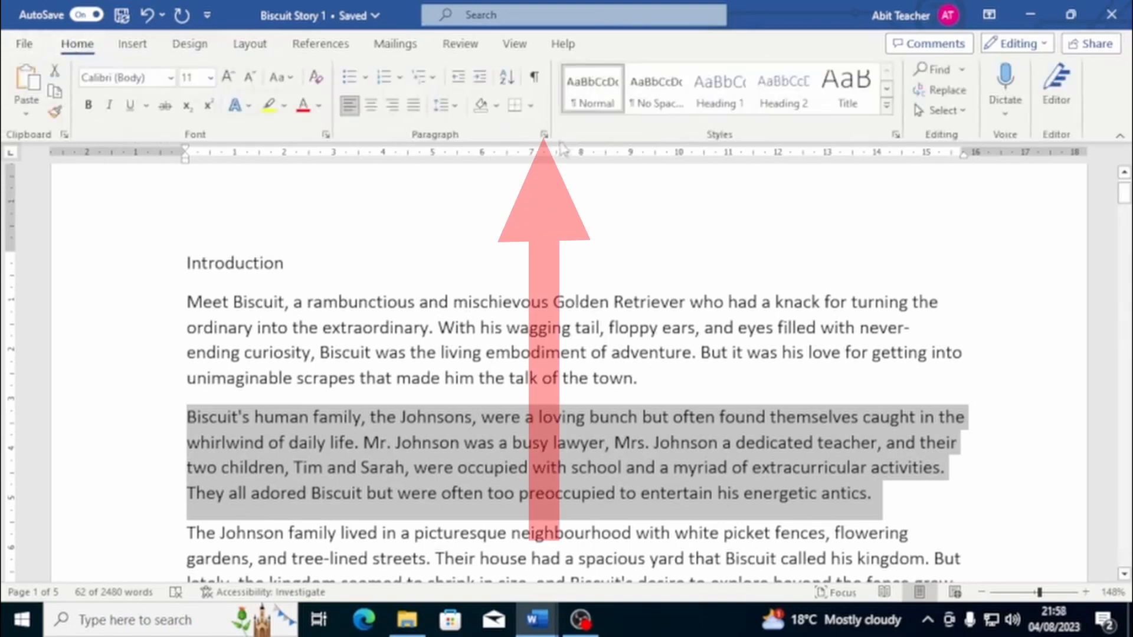
click(543, 135)
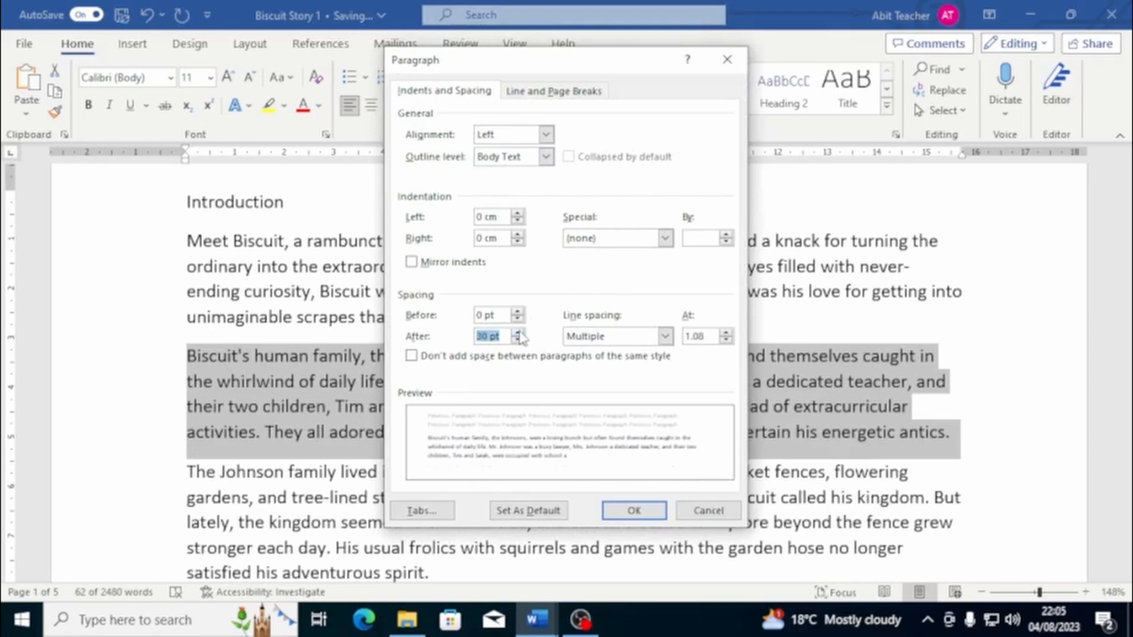
click(632, 509)
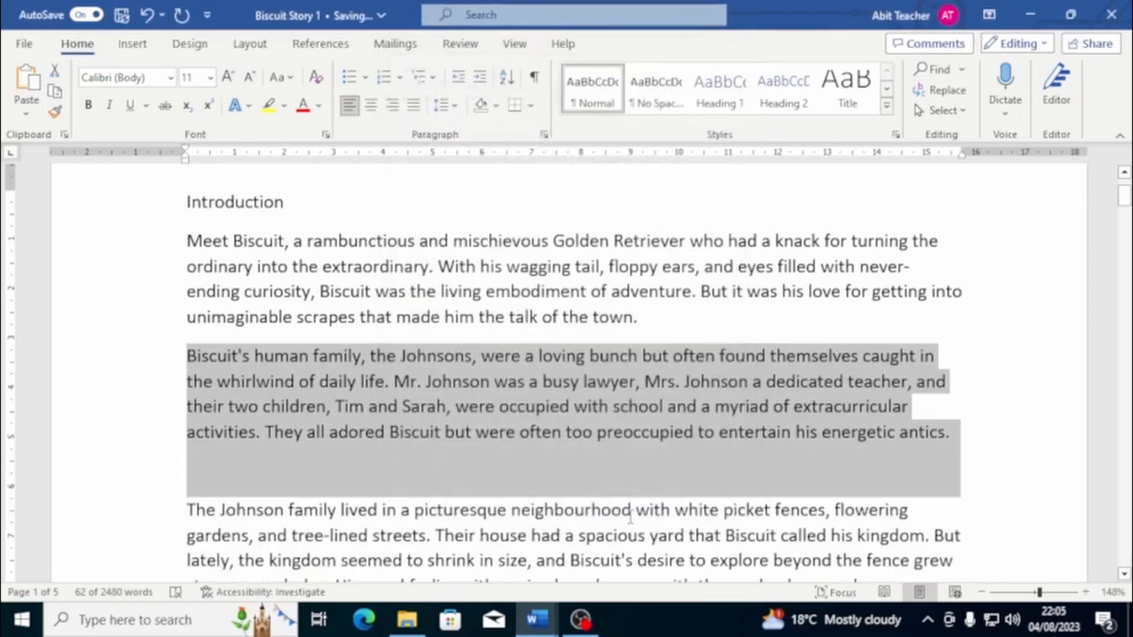
mouse_move(483, 132)
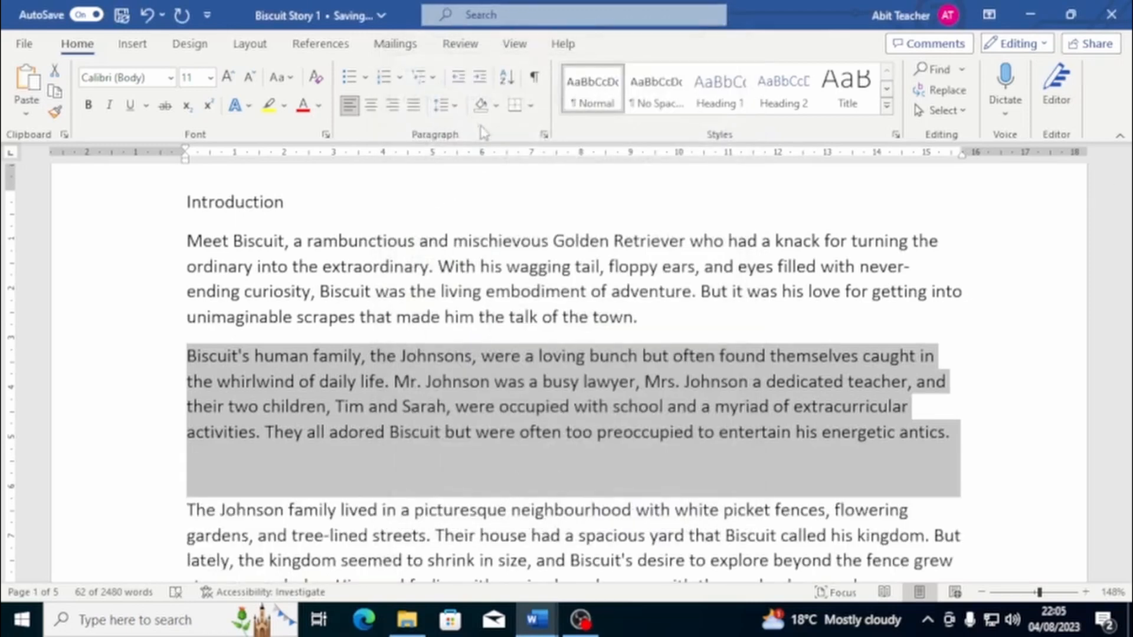
Set the paragraph spacing to 24 pt before and 8 pt after
click(543, 135)
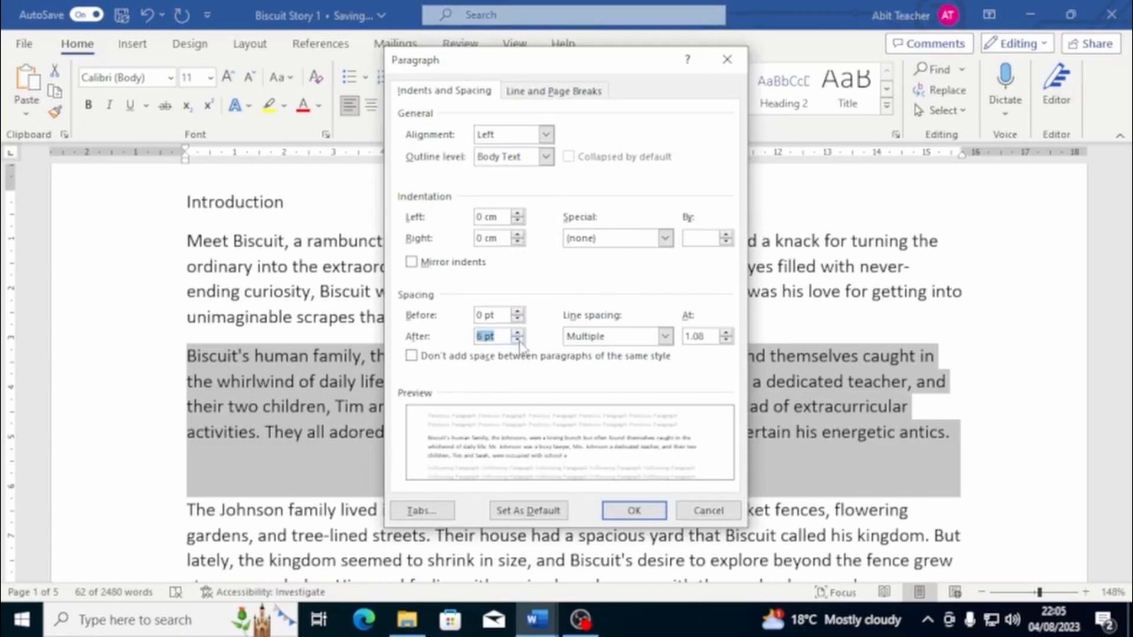
click(517, 339)
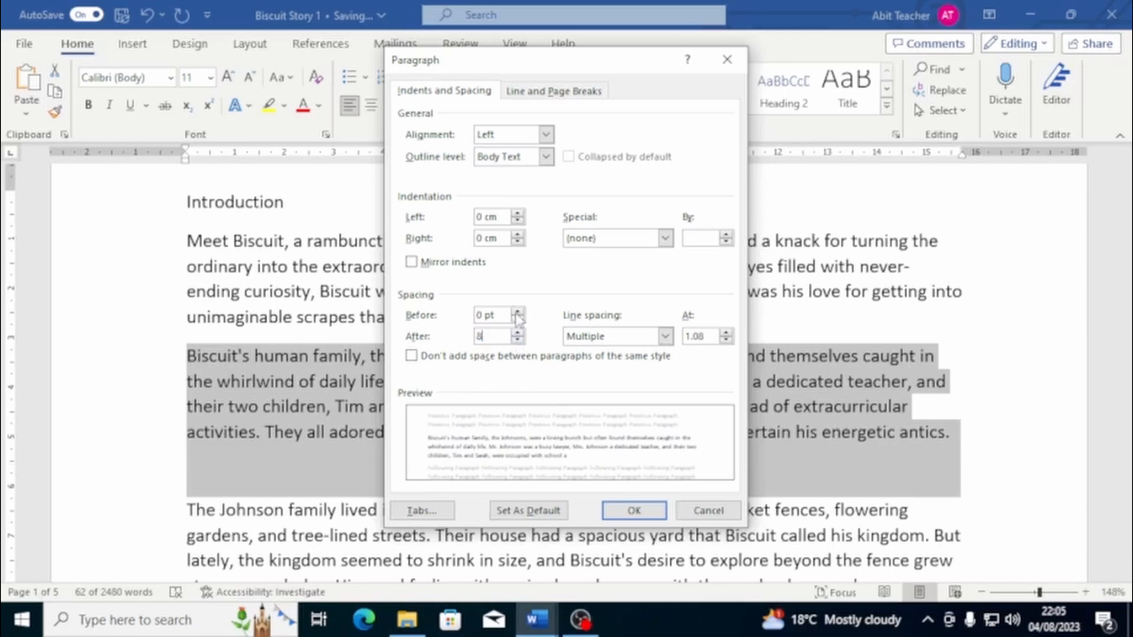
click(517, 310)
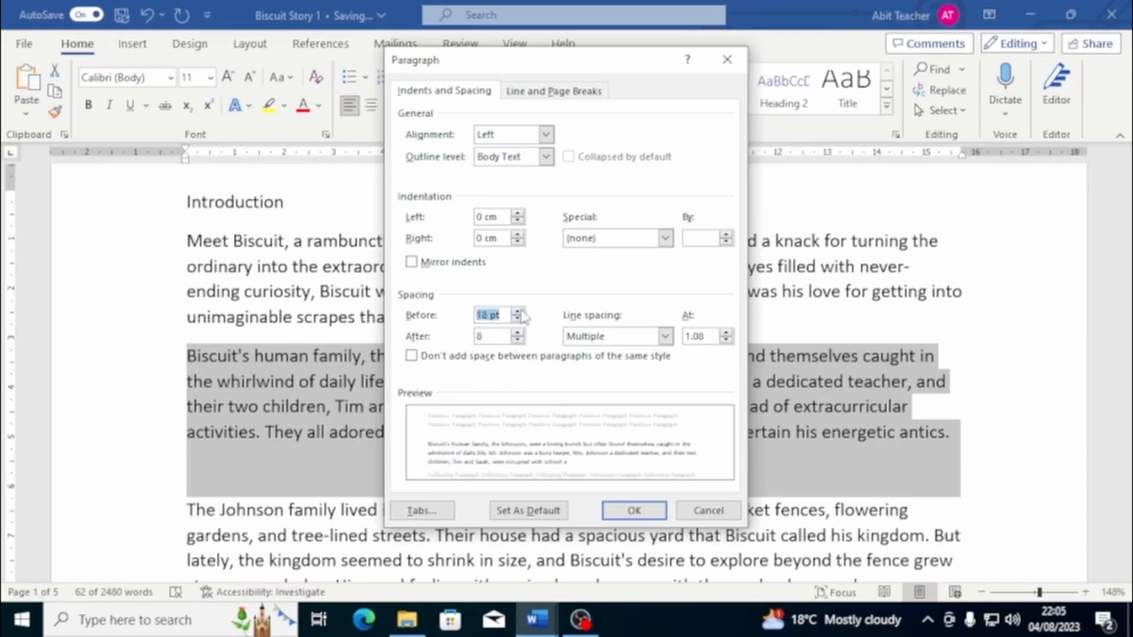
click(517, 311)
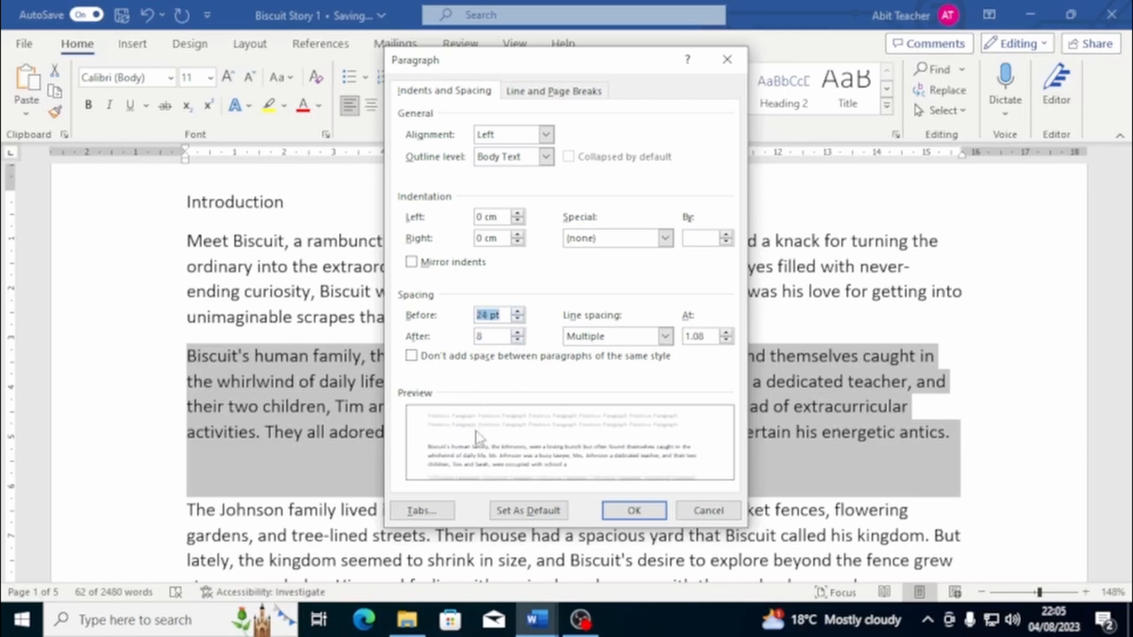
click(633, 509)
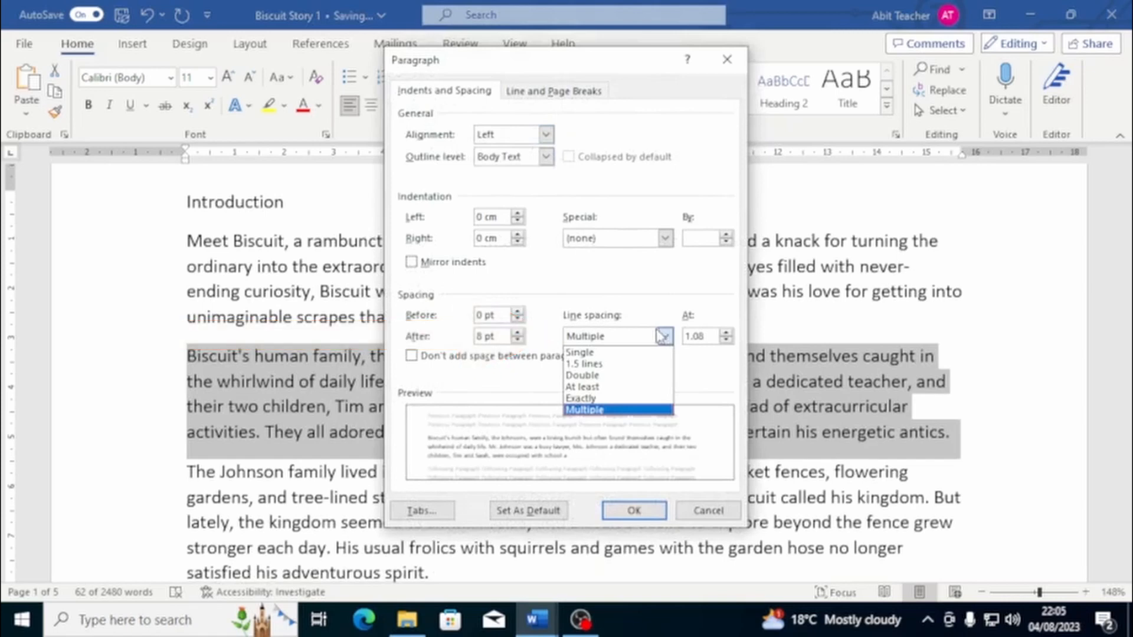
Set the paragraph's line spacing to Double after trying 1.5 lines
click(578, 353)
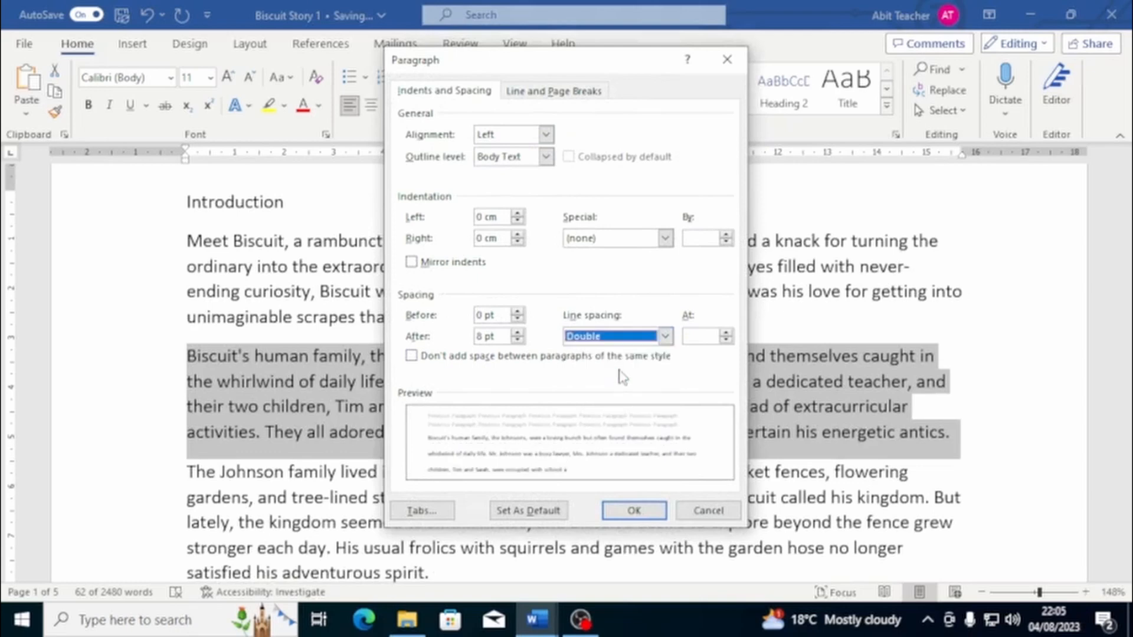
click(616, 337)
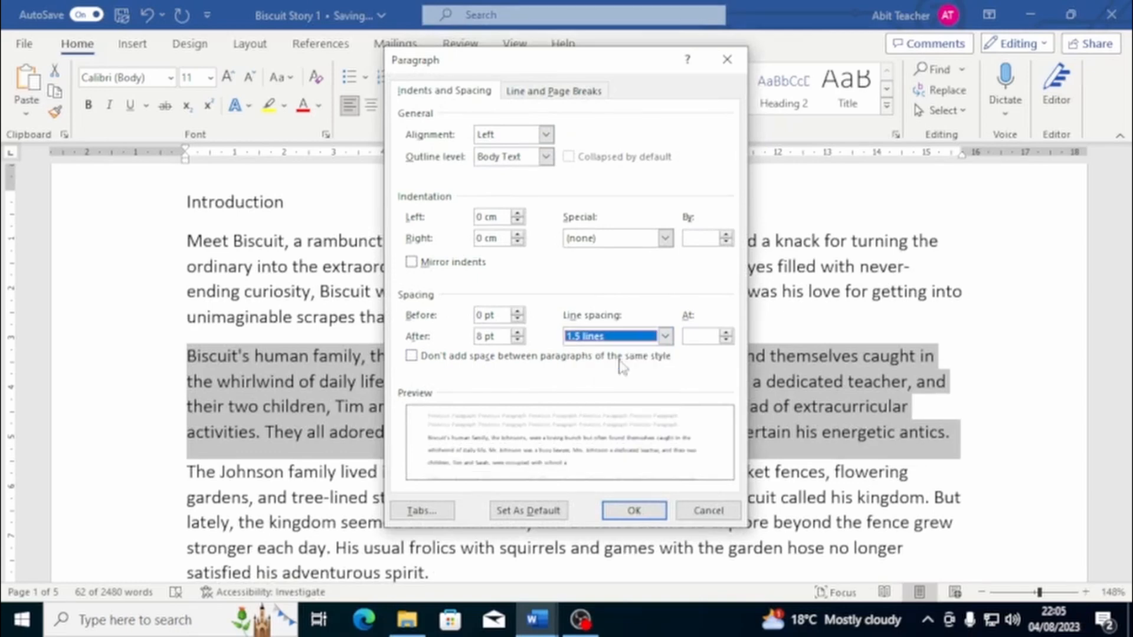
click(614, 336)
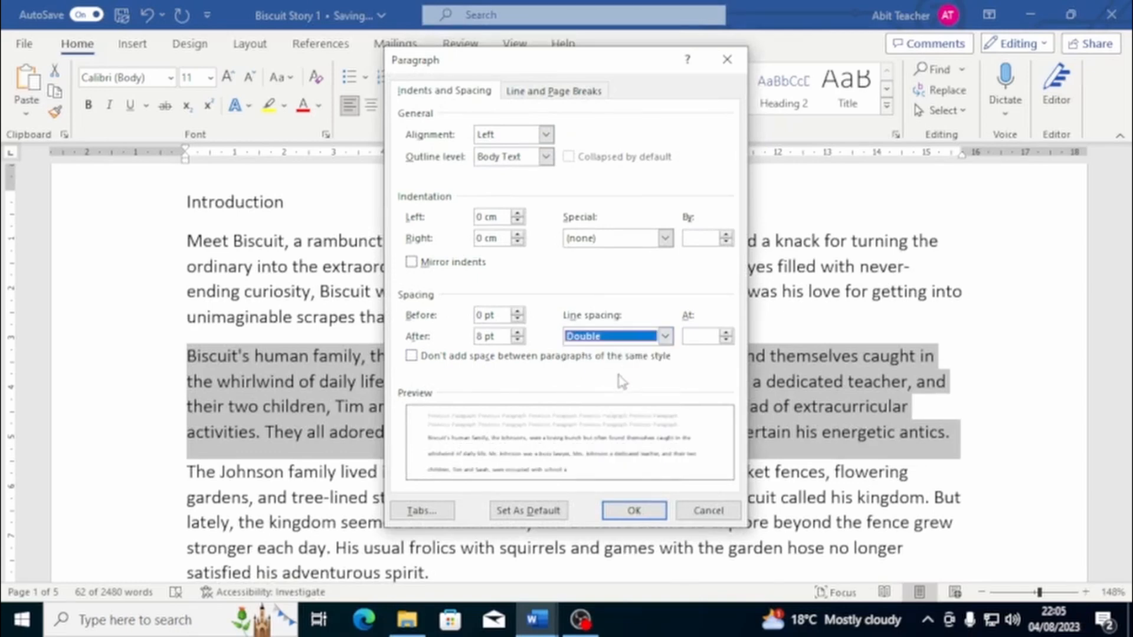
click(663, 335)
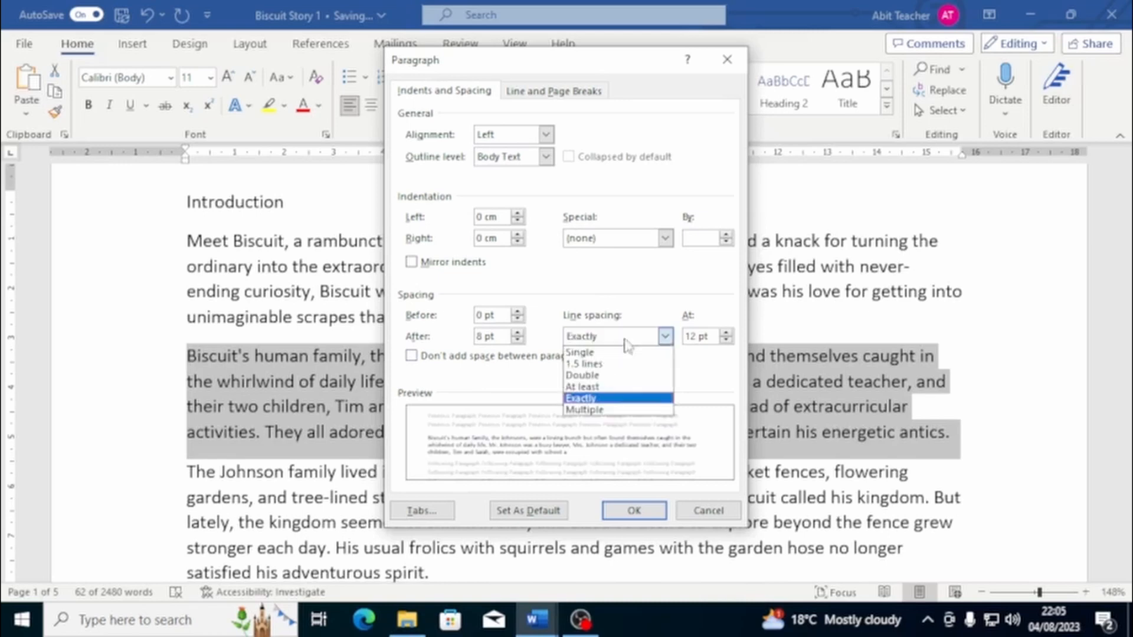
click(585, 409)
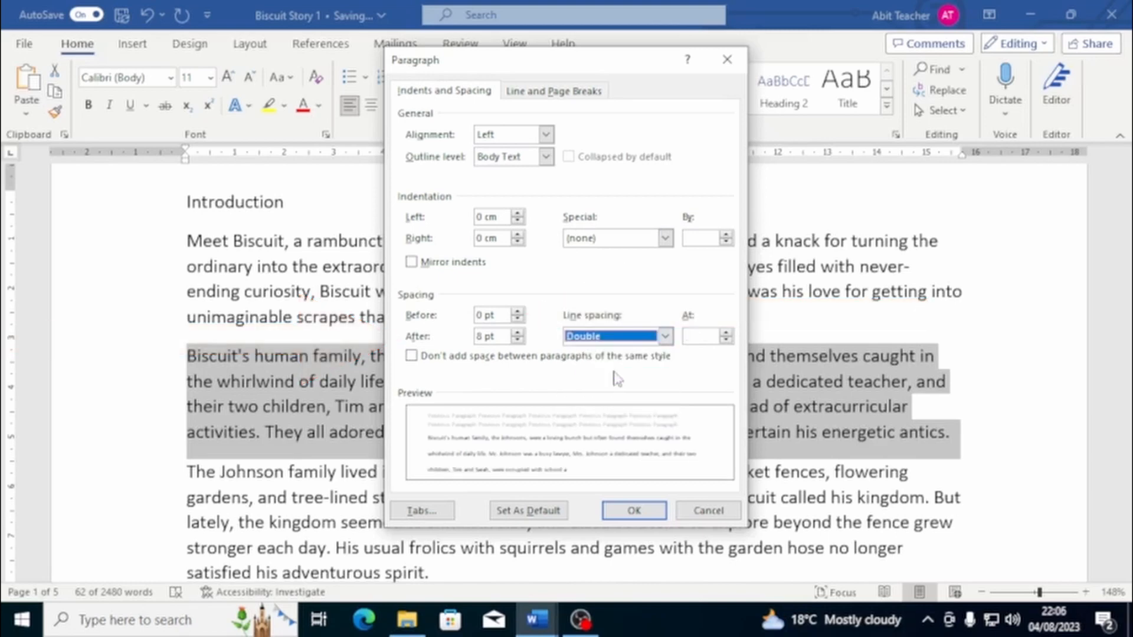
click(632, 510)
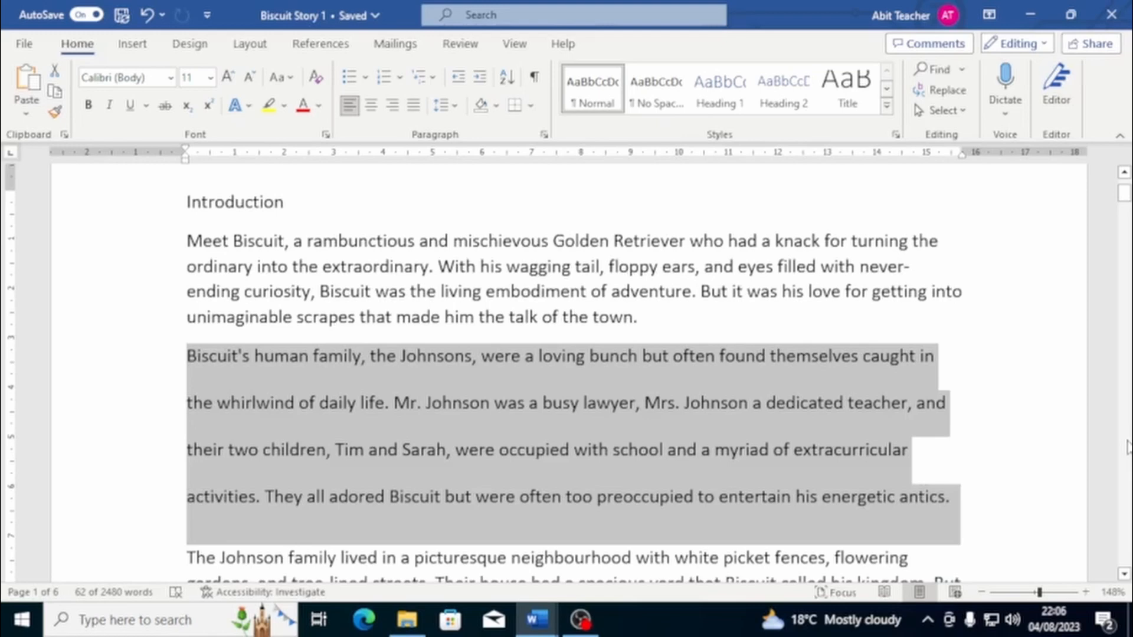
Start a new blank document and browse the numbering and bullet styles, choosing the arrowhead bullet
key(ctrl+n)
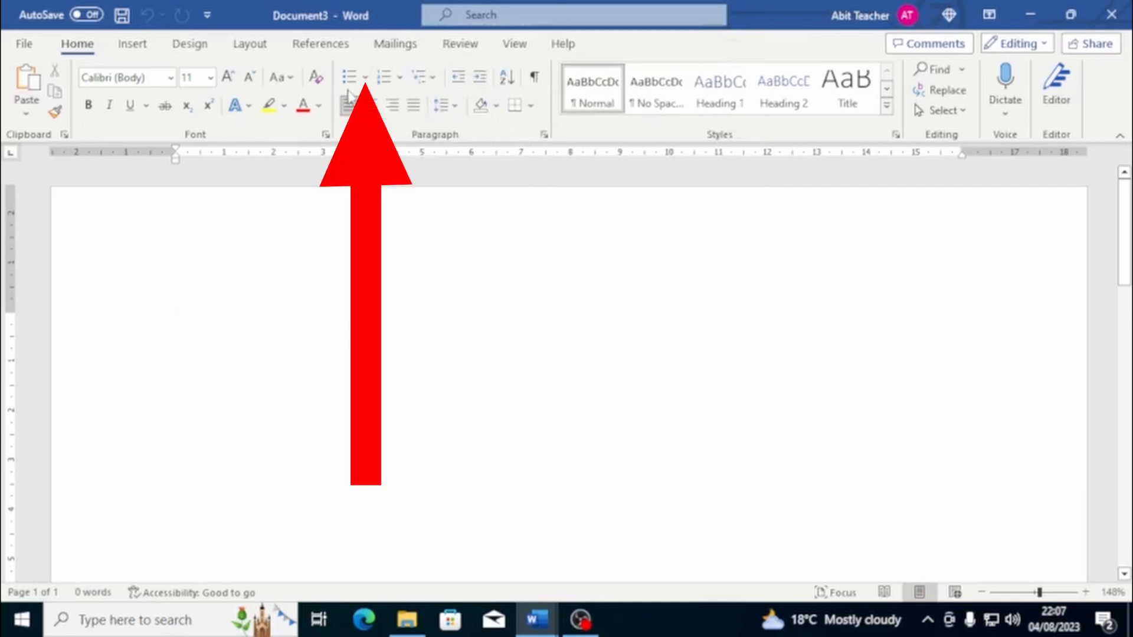
mouse_move(349, 78)
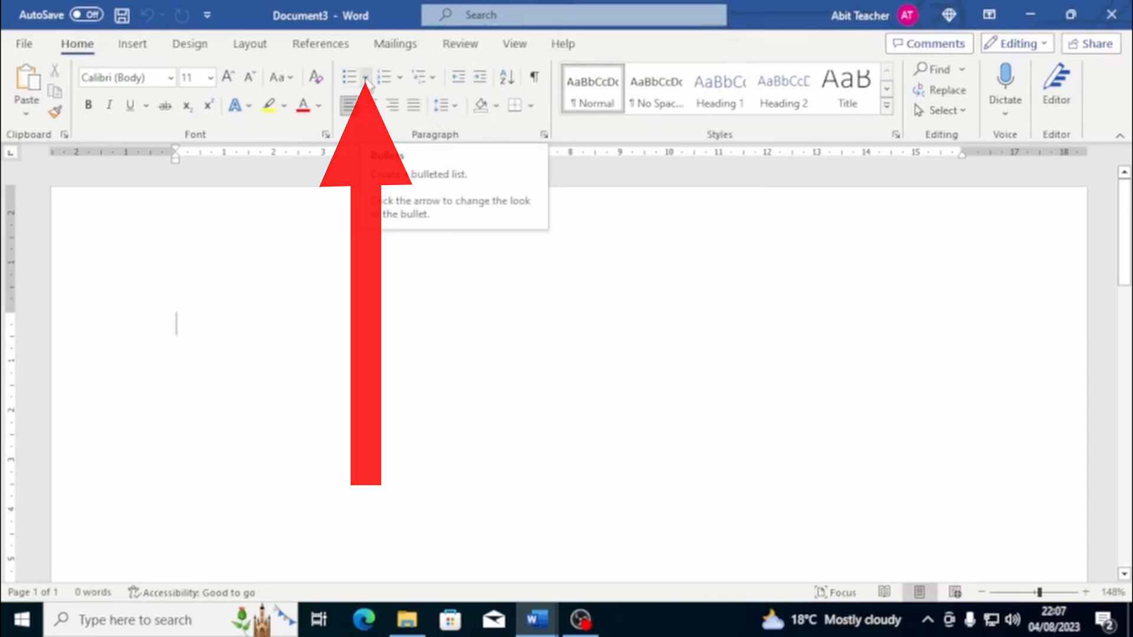
click(367, 78)
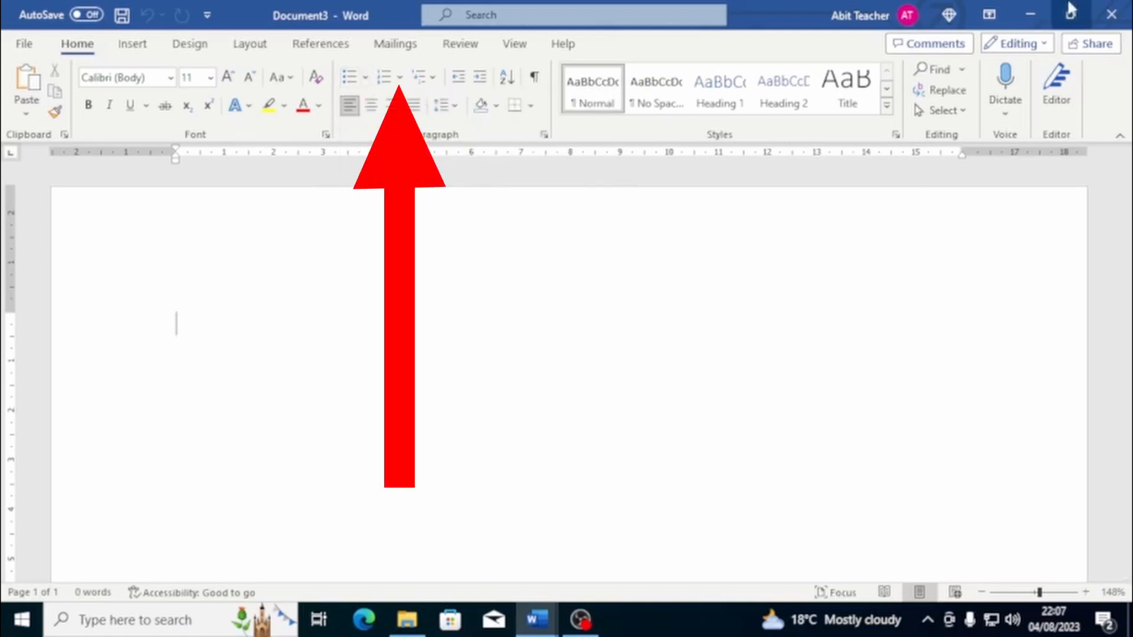
click(397, 77)
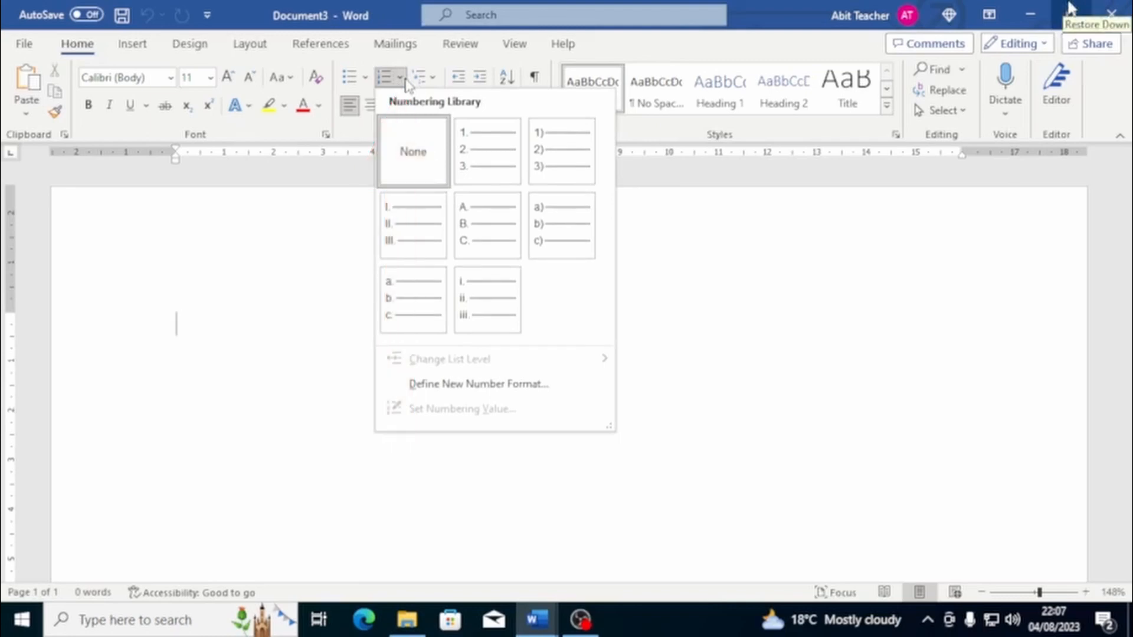
mouse_move(561, 224)
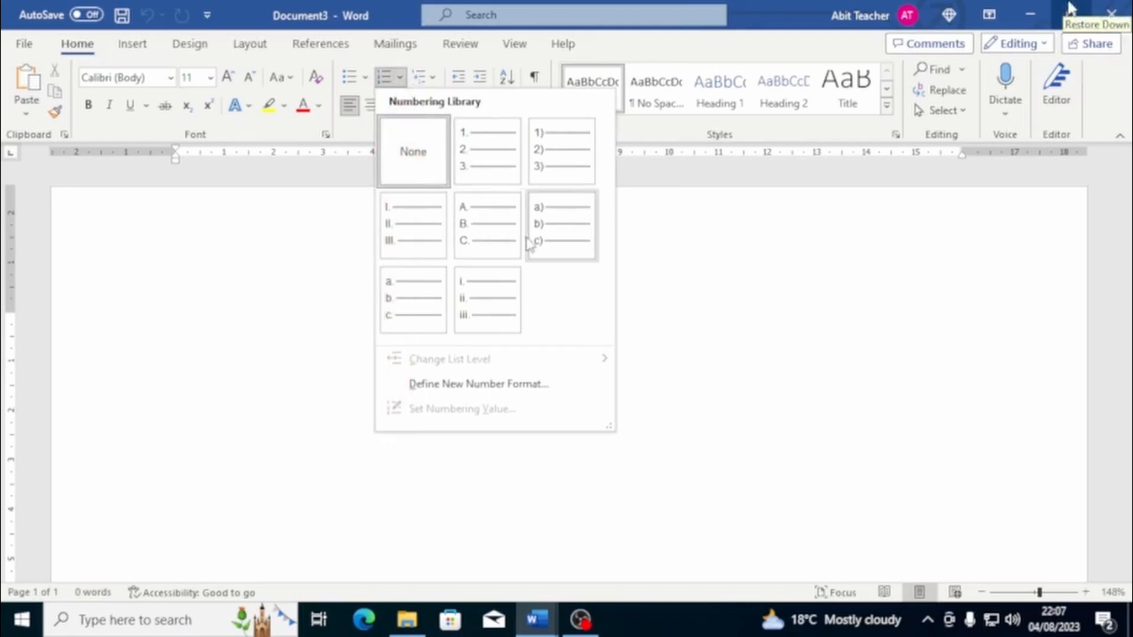
mouse_move(470, 223)
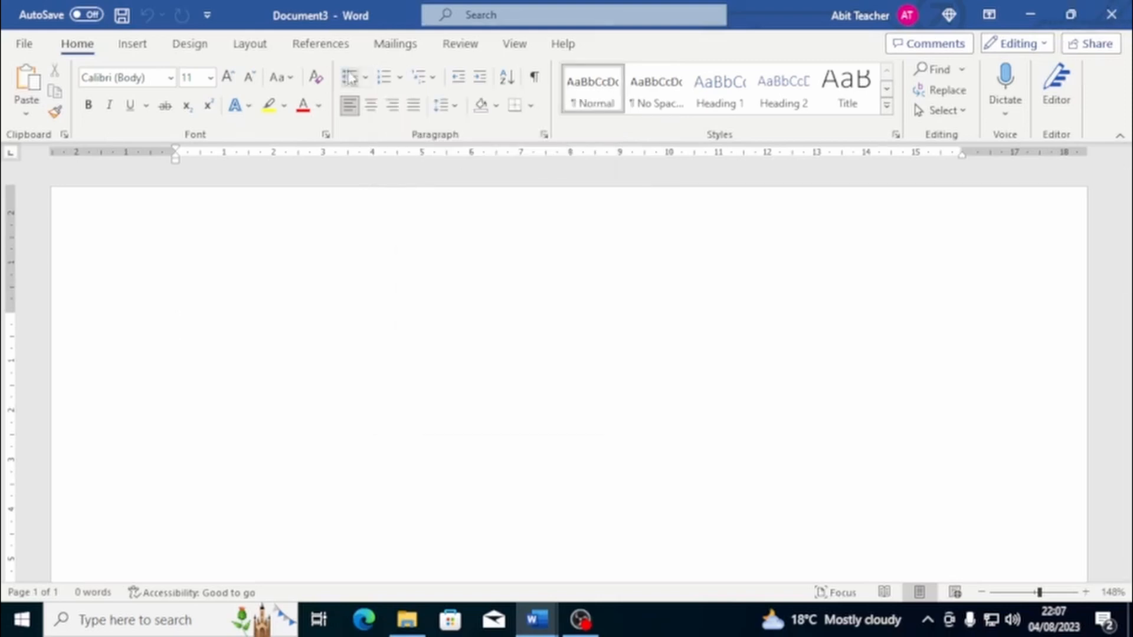
click(367, 78)
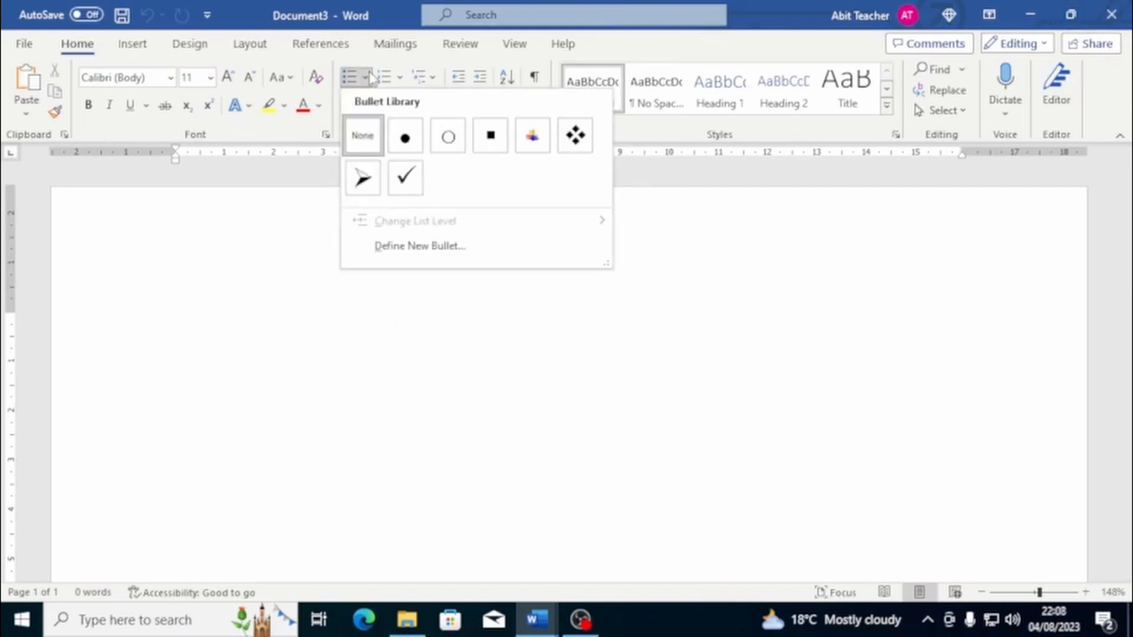
mouse_move(532, 136)
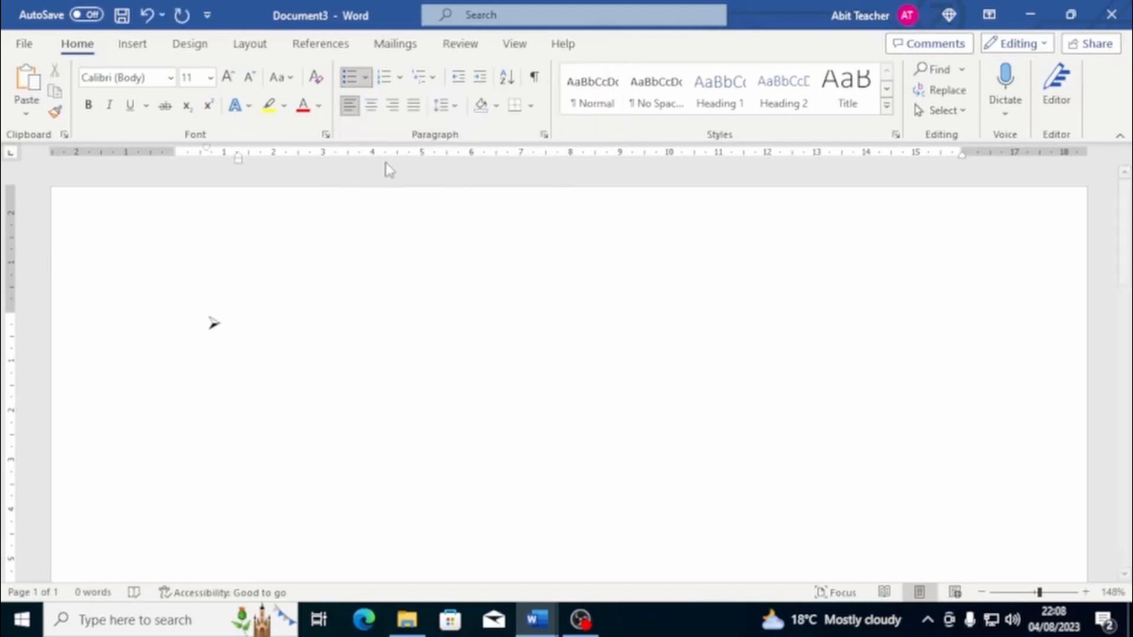
Add bullet items 'Bullet list 1' and 'list 2', a numbered list, then apply the 1) a) i) multilevel style
text(Bullet)
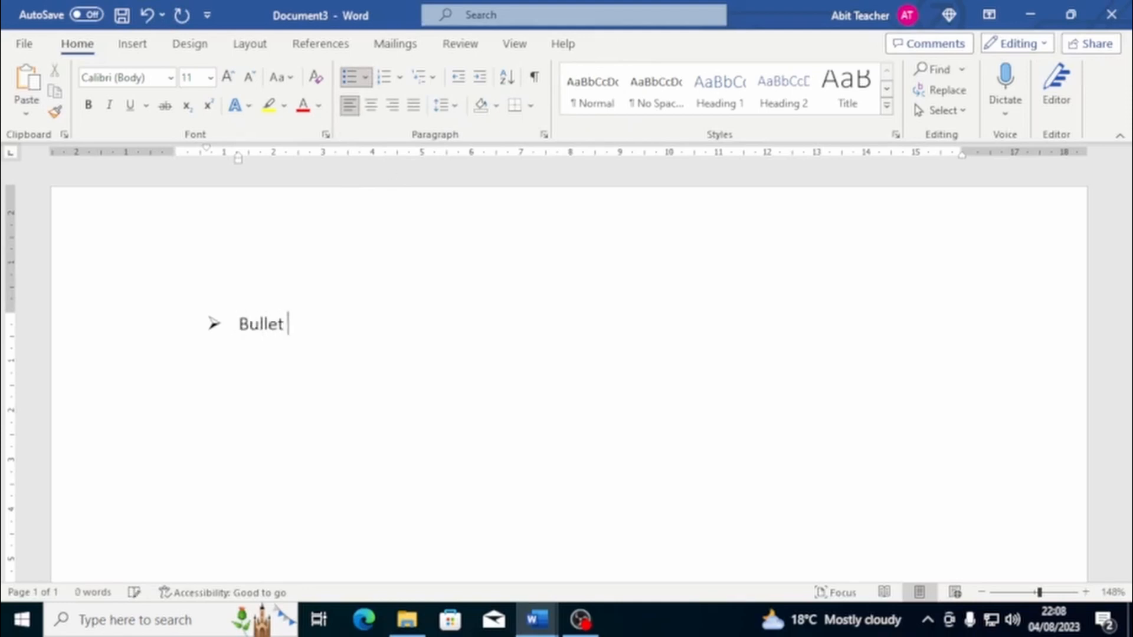
text(list 1)
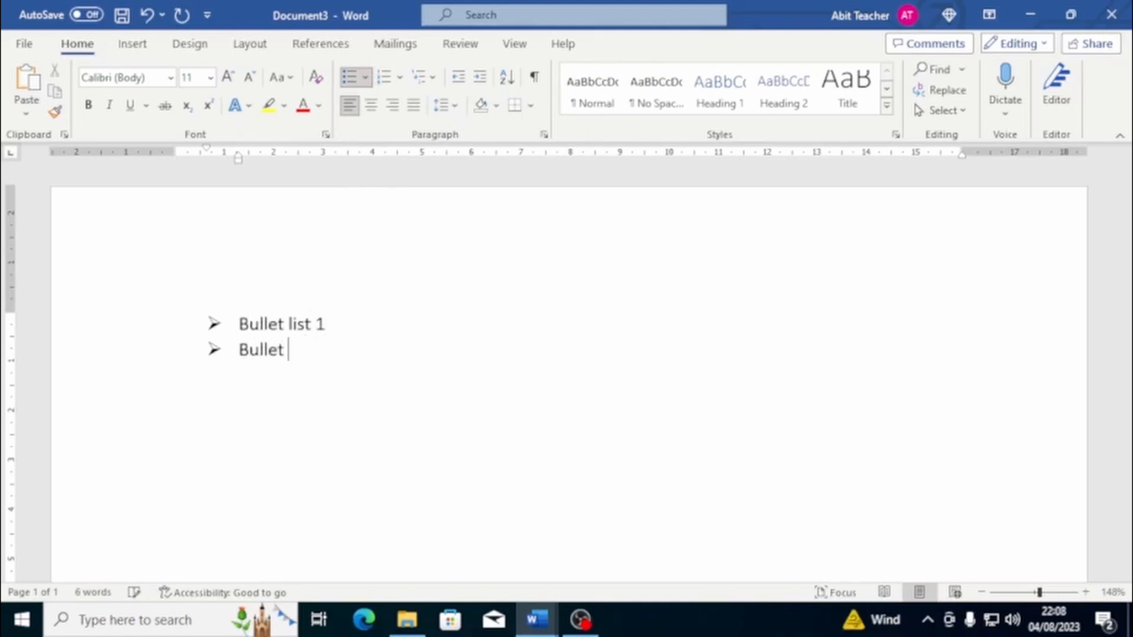
text(list 2)
text(Bullet list 3)
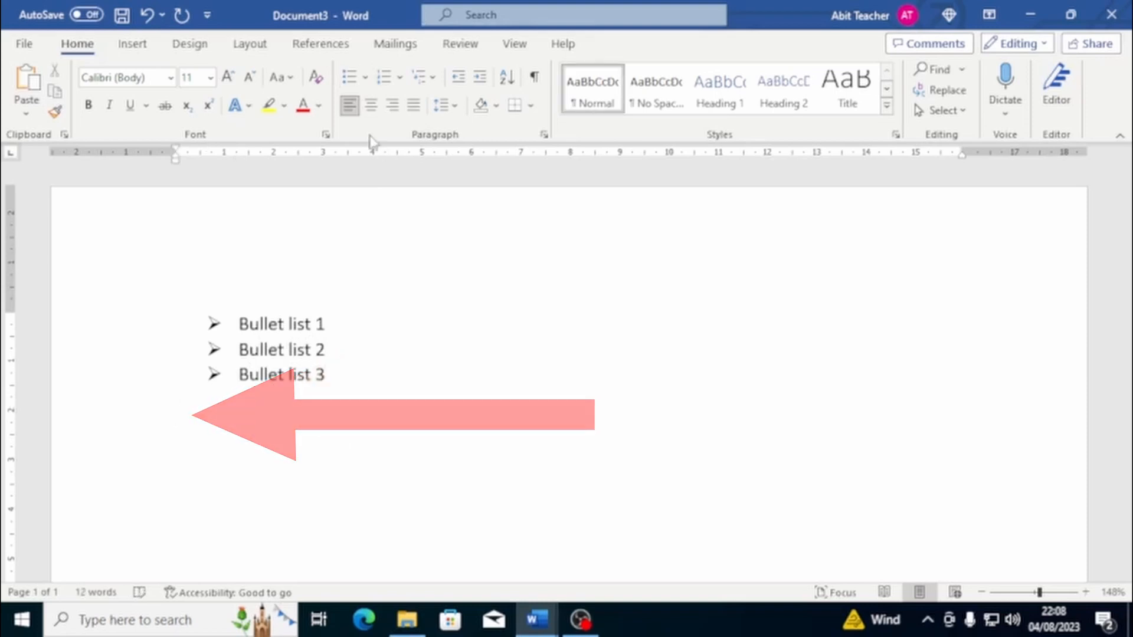
mouse_move(384, 78)
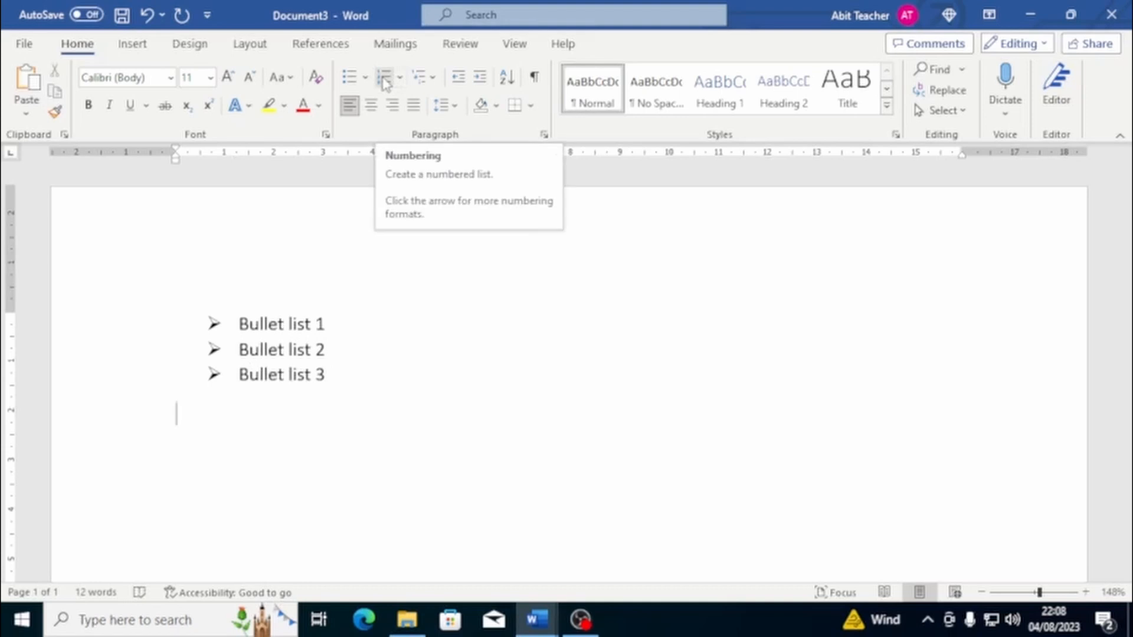
click(384, 78)
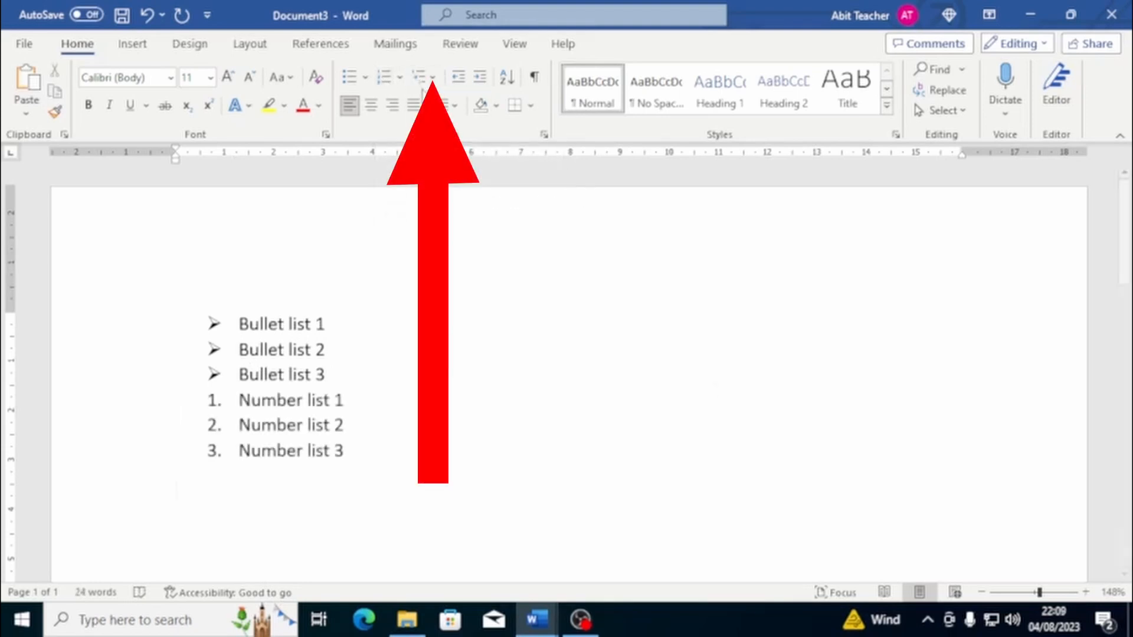
click(423, 78)
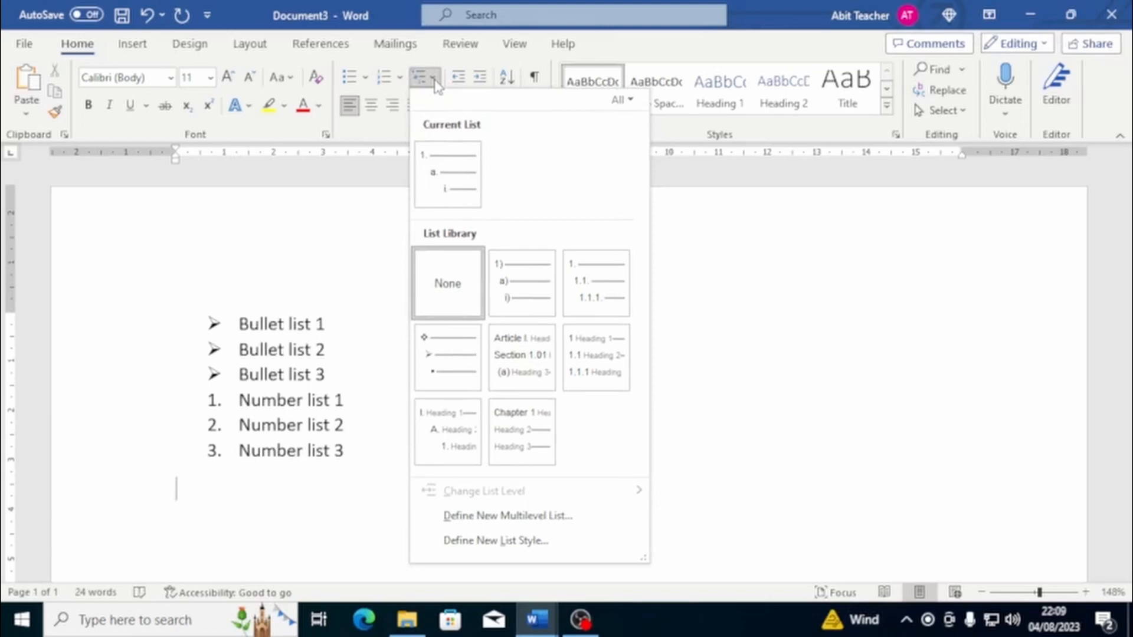
mouse_move(522, 282)
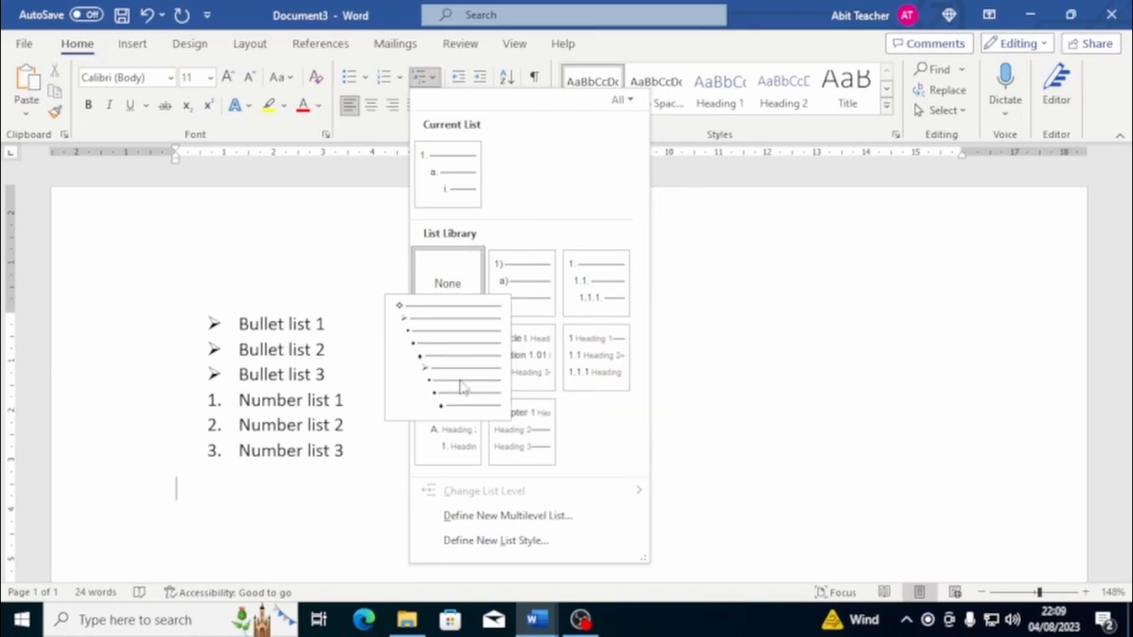
mouse_move(521, 281)
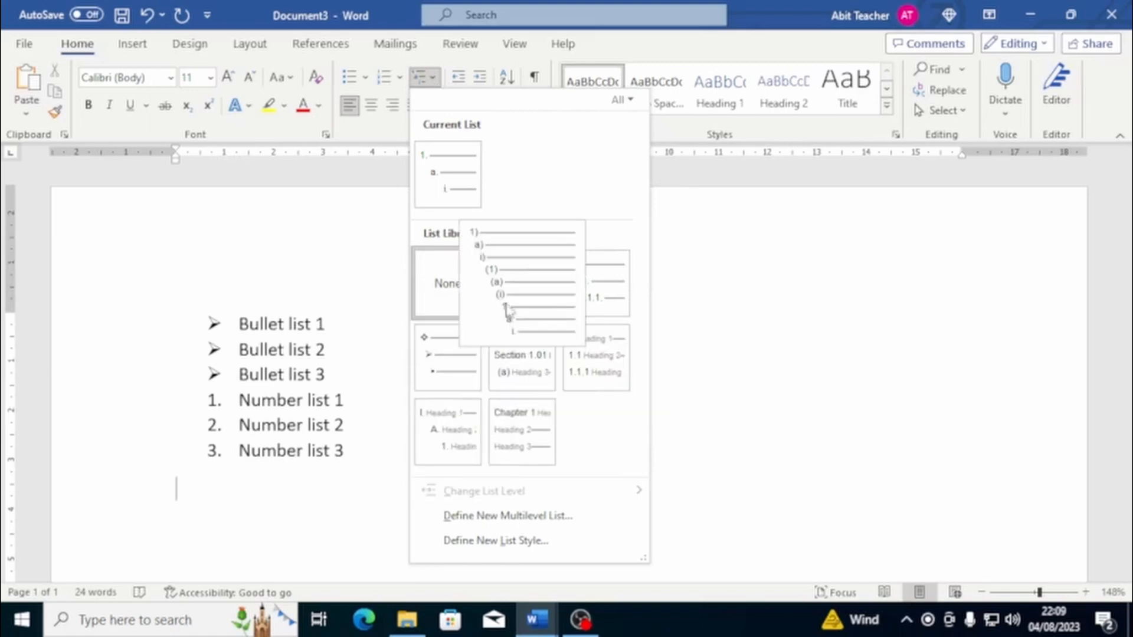
click(521, 282)
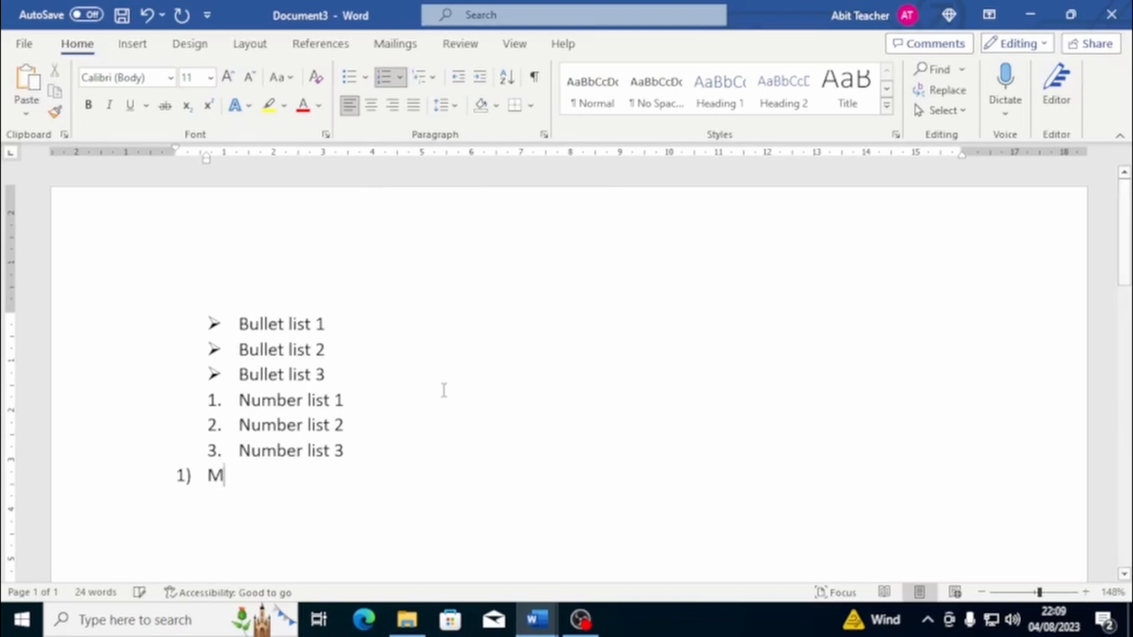
Enter the multilevel items, Multilevel List 1 through Multilevel list 9, demoting each level
text(ultil)
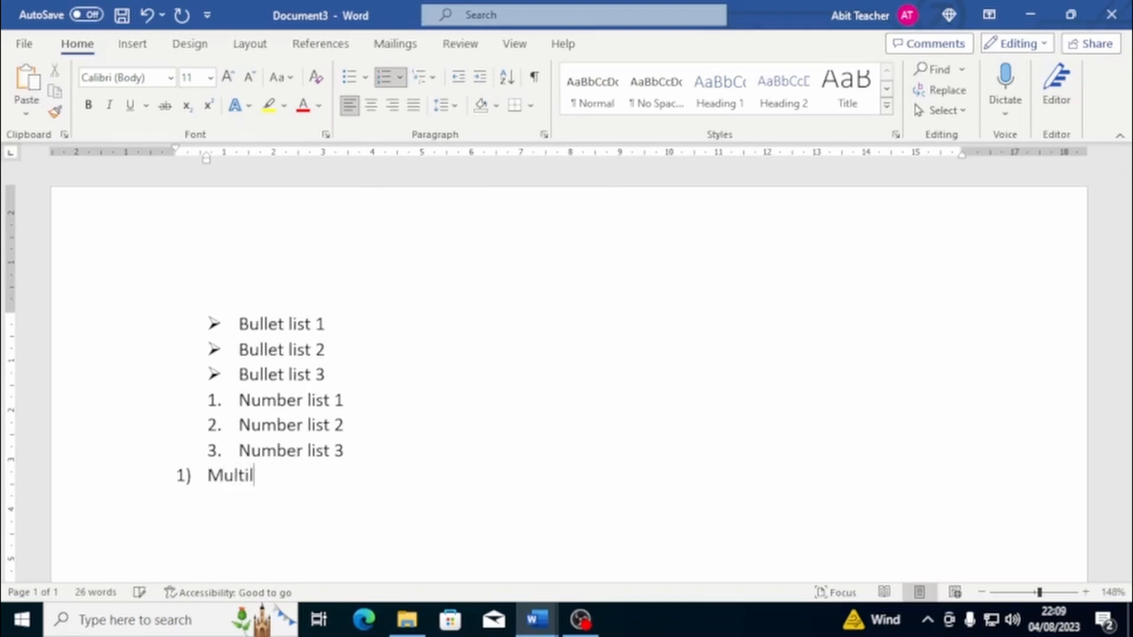
text(v)
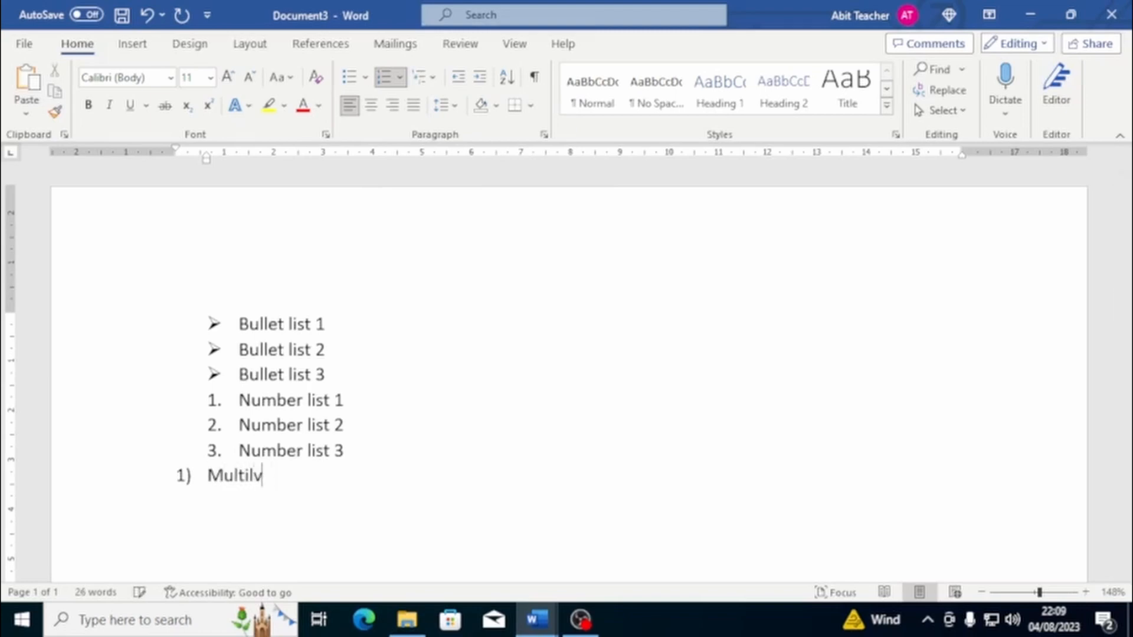
text(evel L)
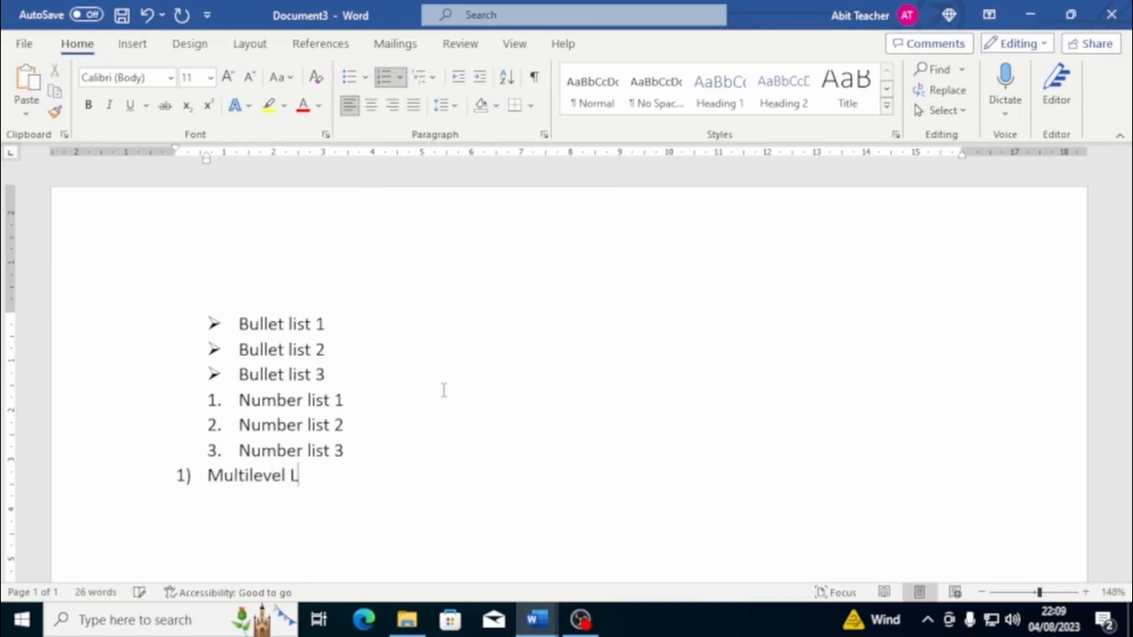
text(ist 1)
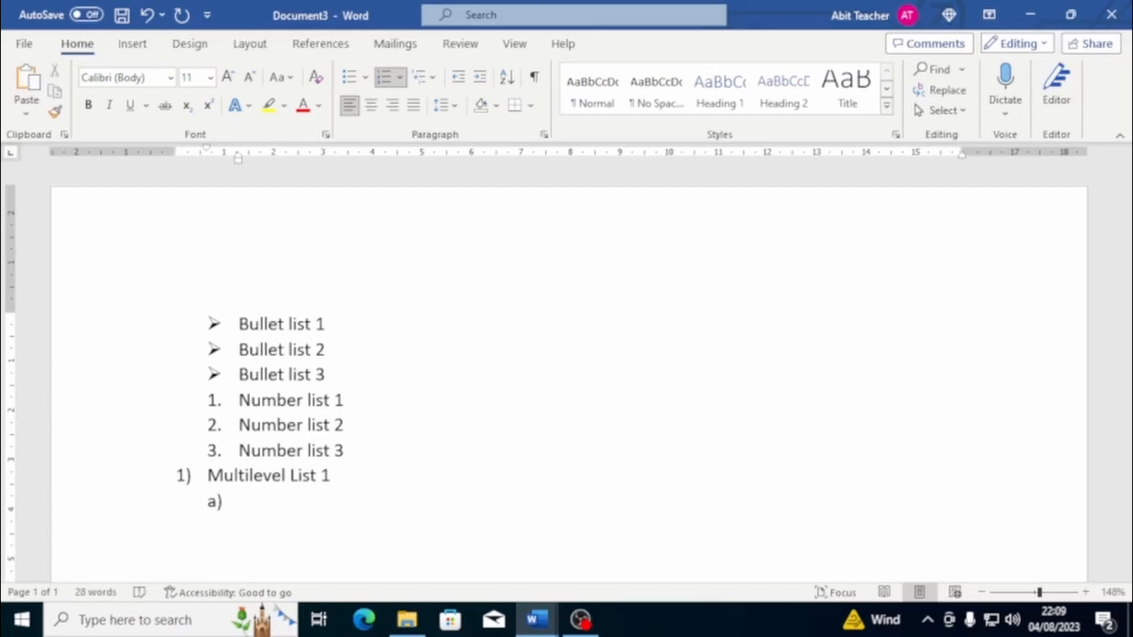
text(Multilevel list 2)
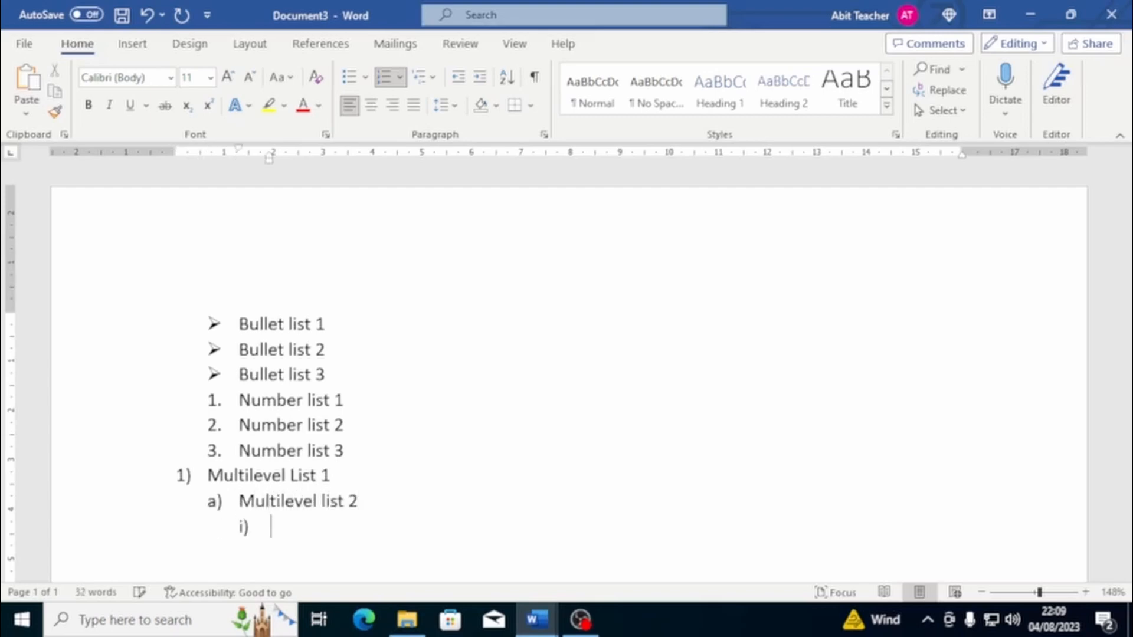
text(Multilevel list 3)
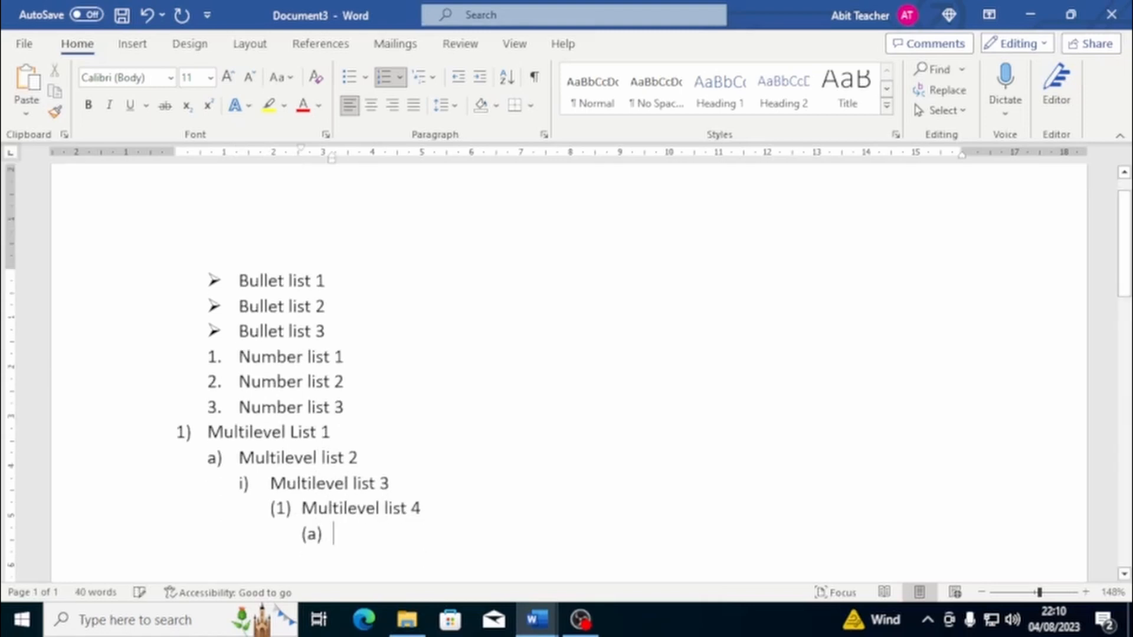
text(Multilevel list 5)
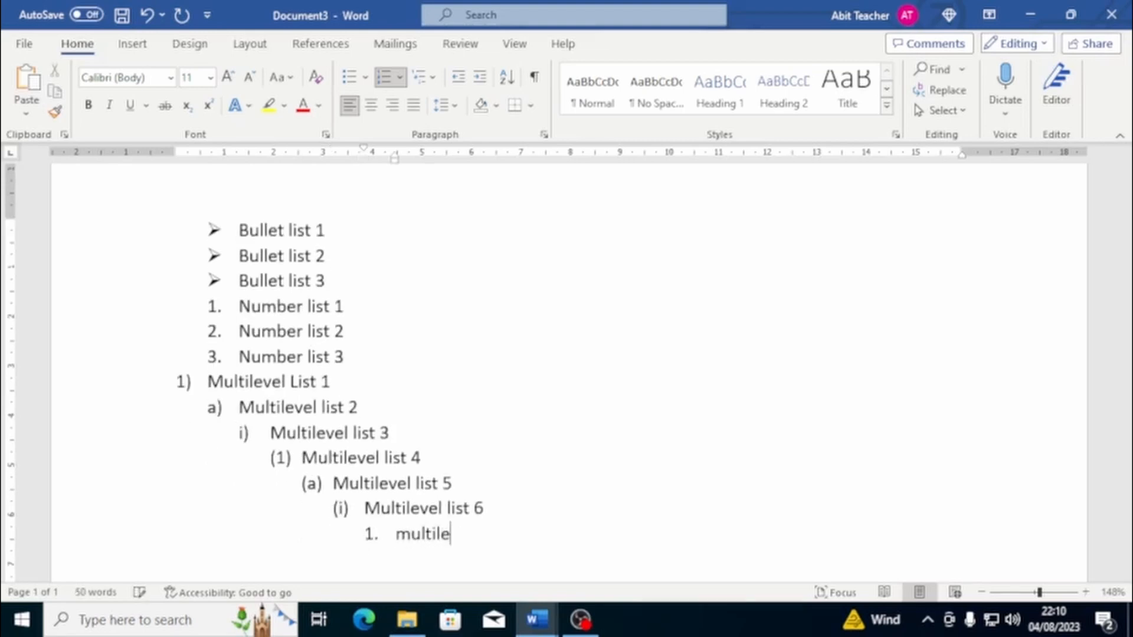
text(multilevel list 7)
text(Multilevel list 9)
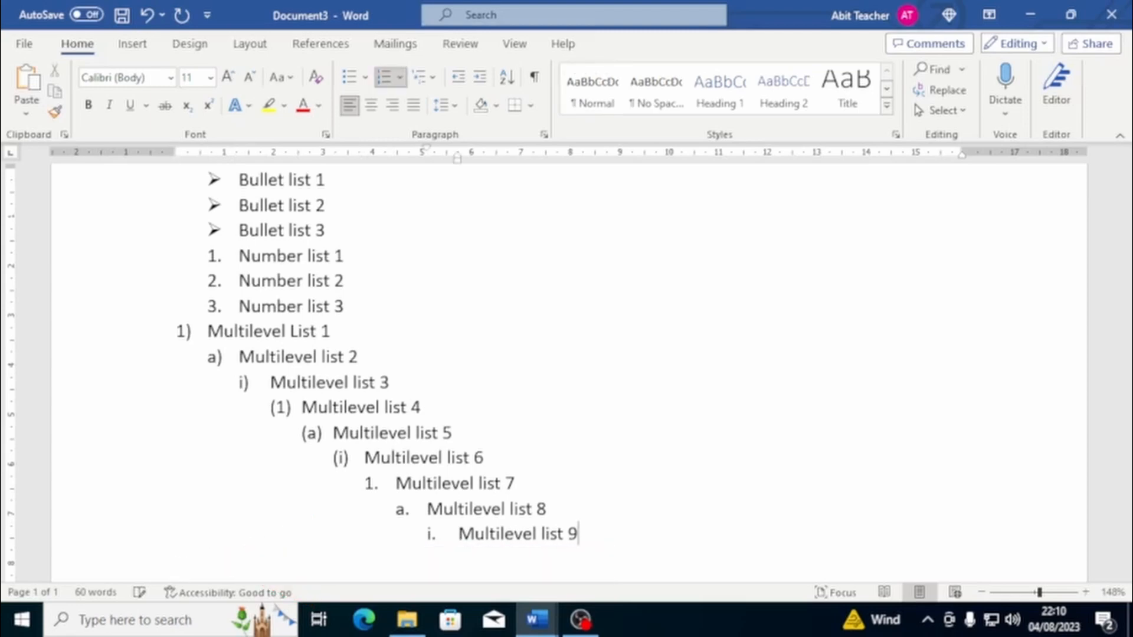
mouse_move(847, 443)
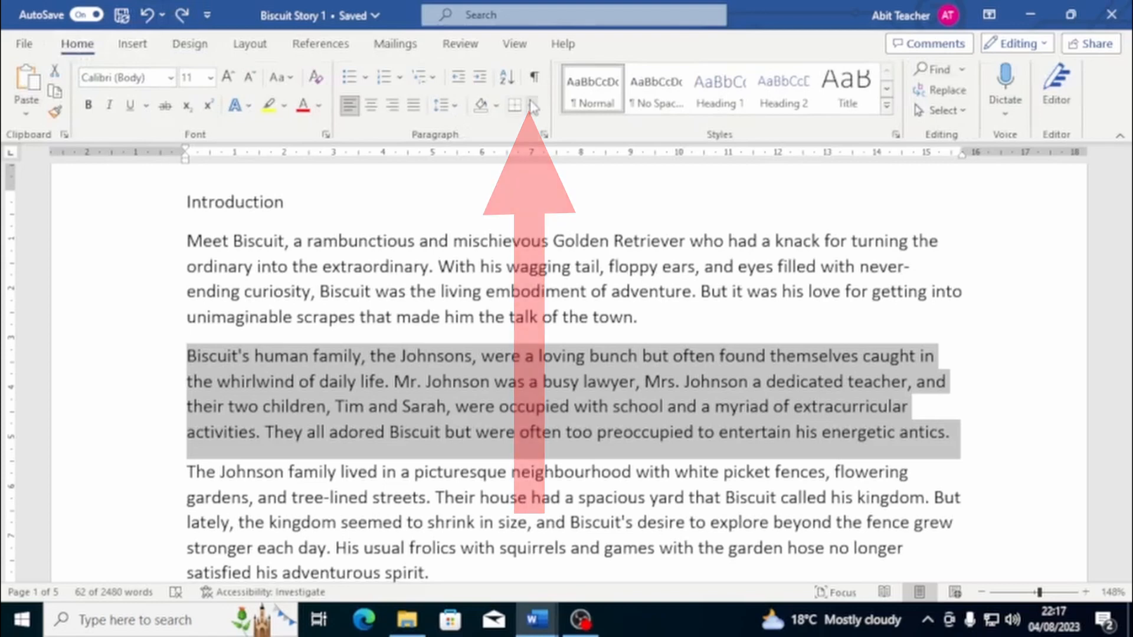
In Borders and Shading choose a Box border with double line style and green colour, 3 pt
click(533, 105)
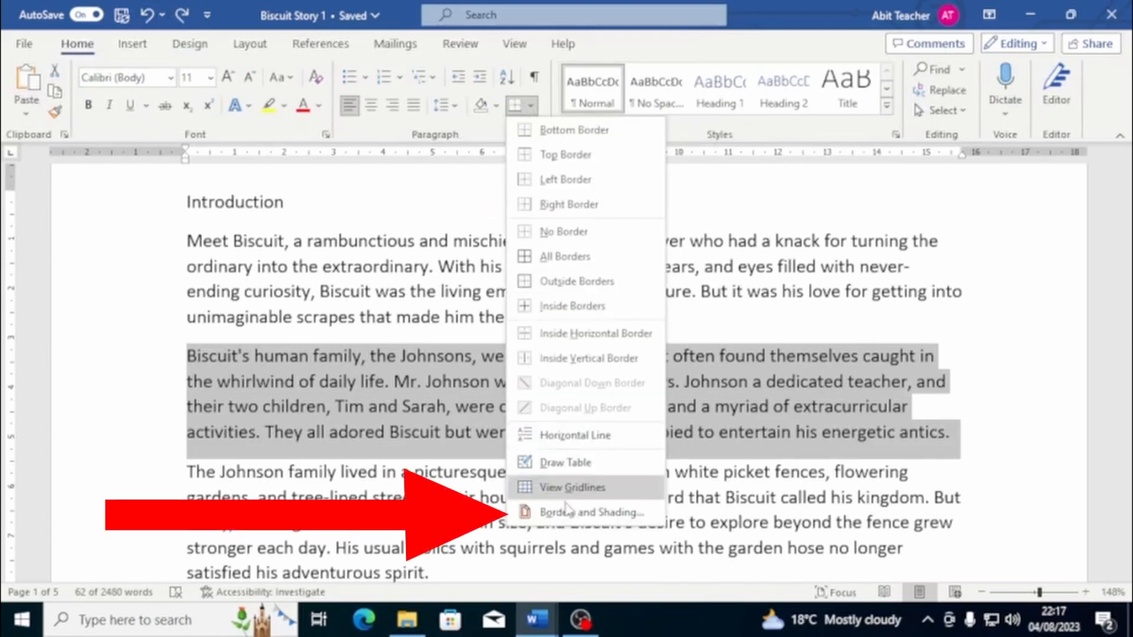
click(590, 510)
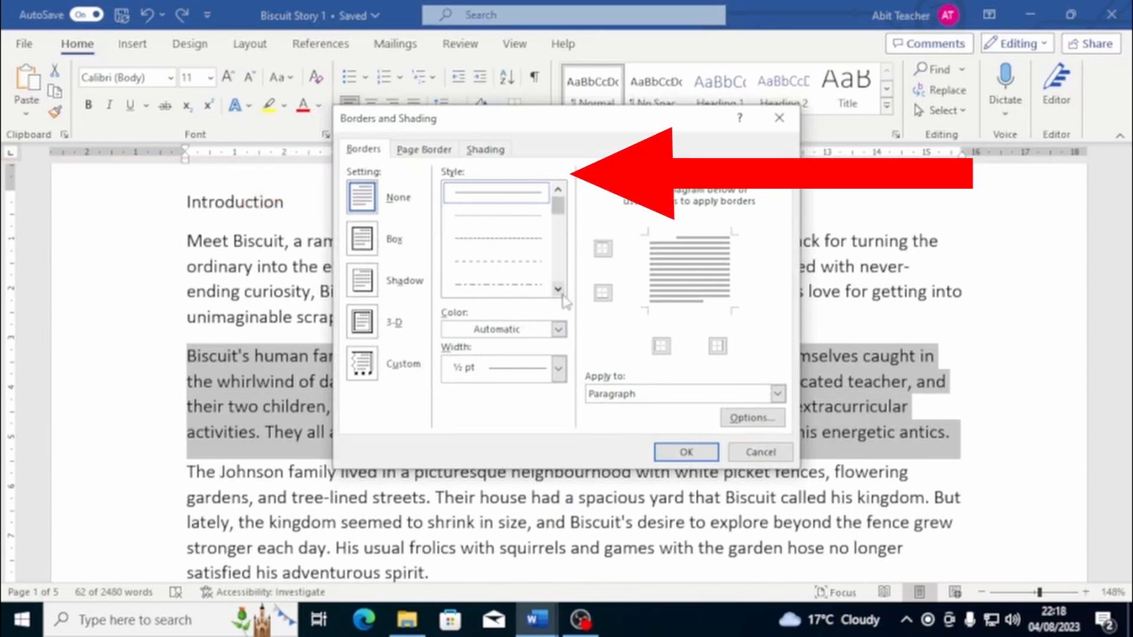
scroll(down, 3)
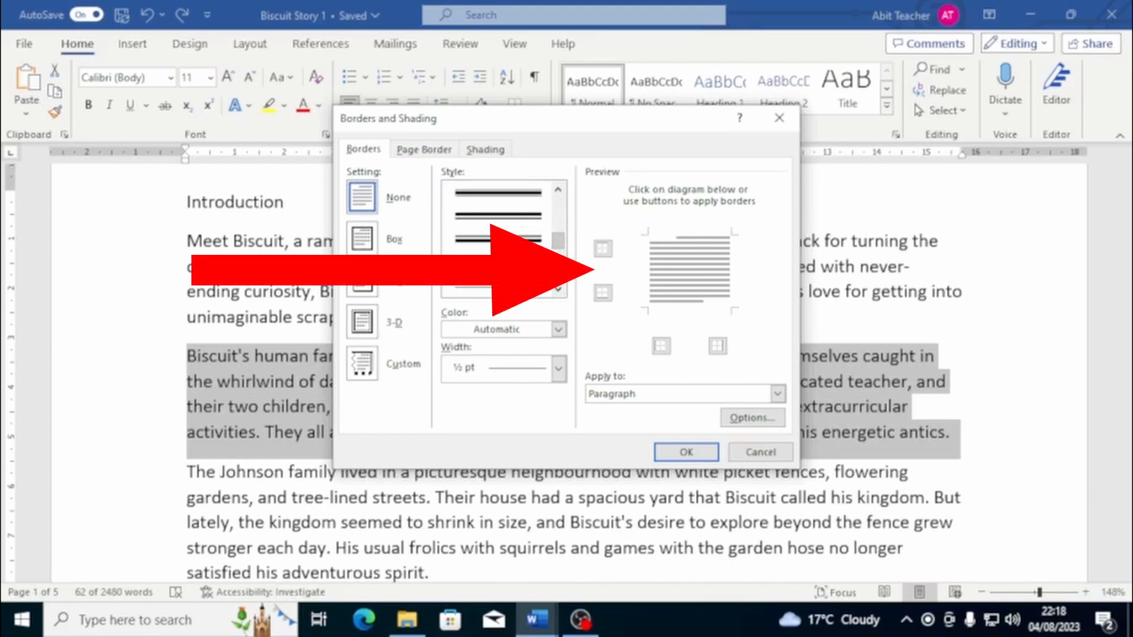
click(361, 237)
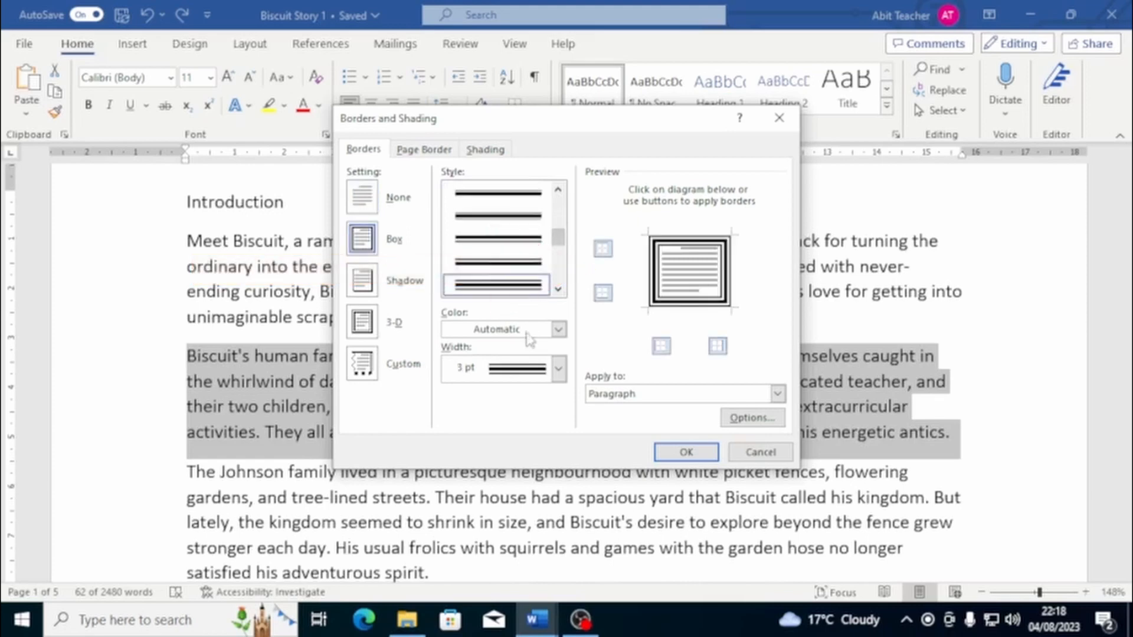
click(557, 330)
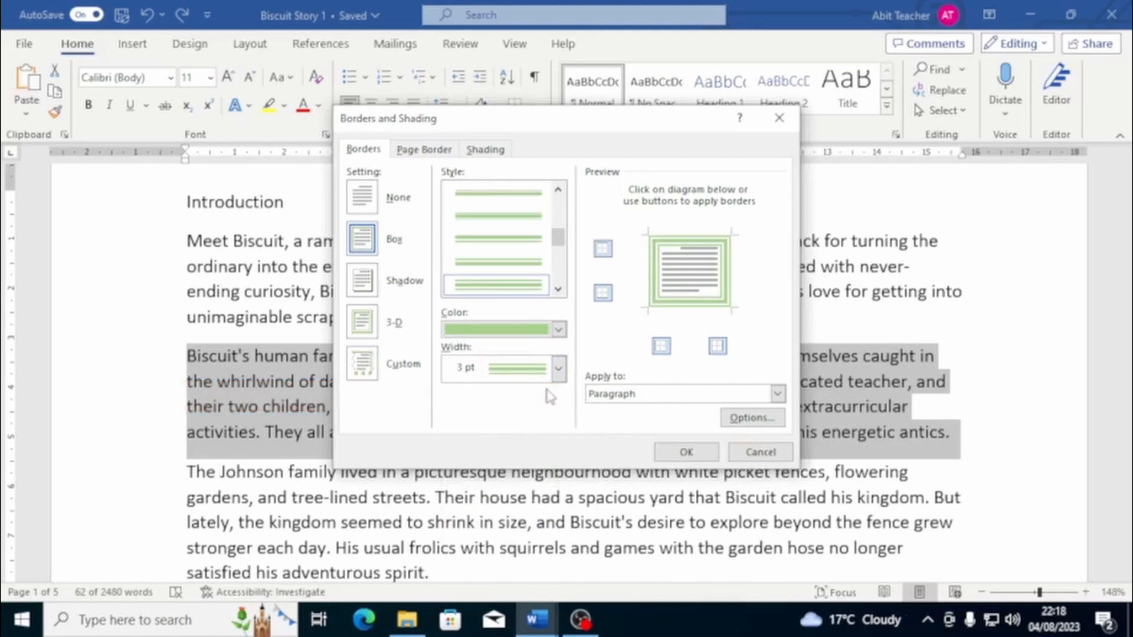
Apply the green double box border to the whole paragraph
click(777, 394)
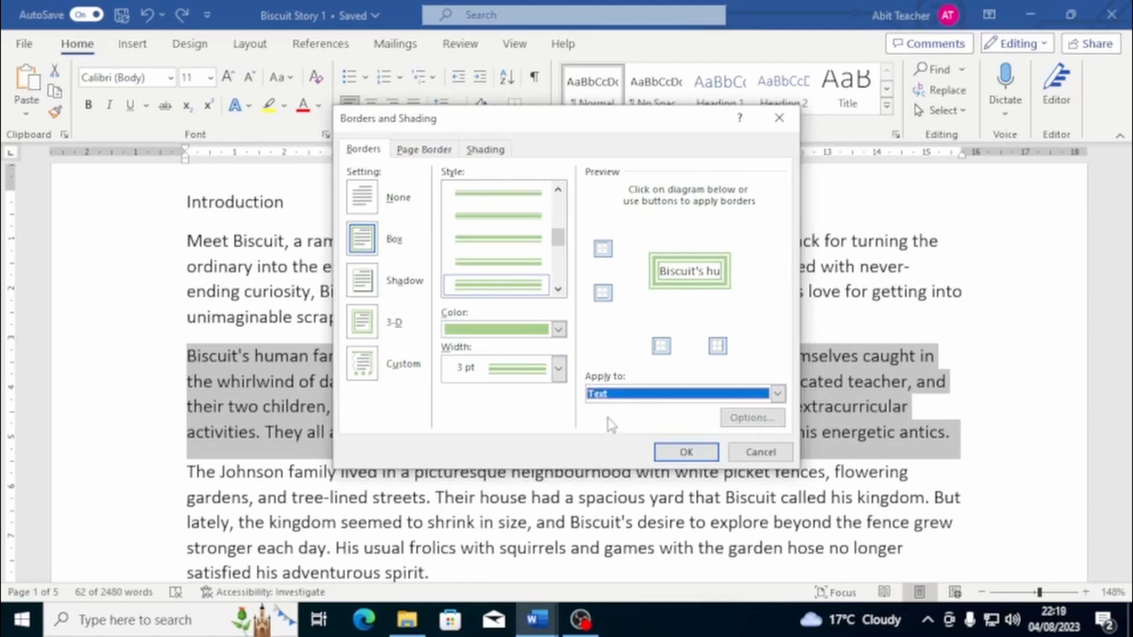
click(775, 393)
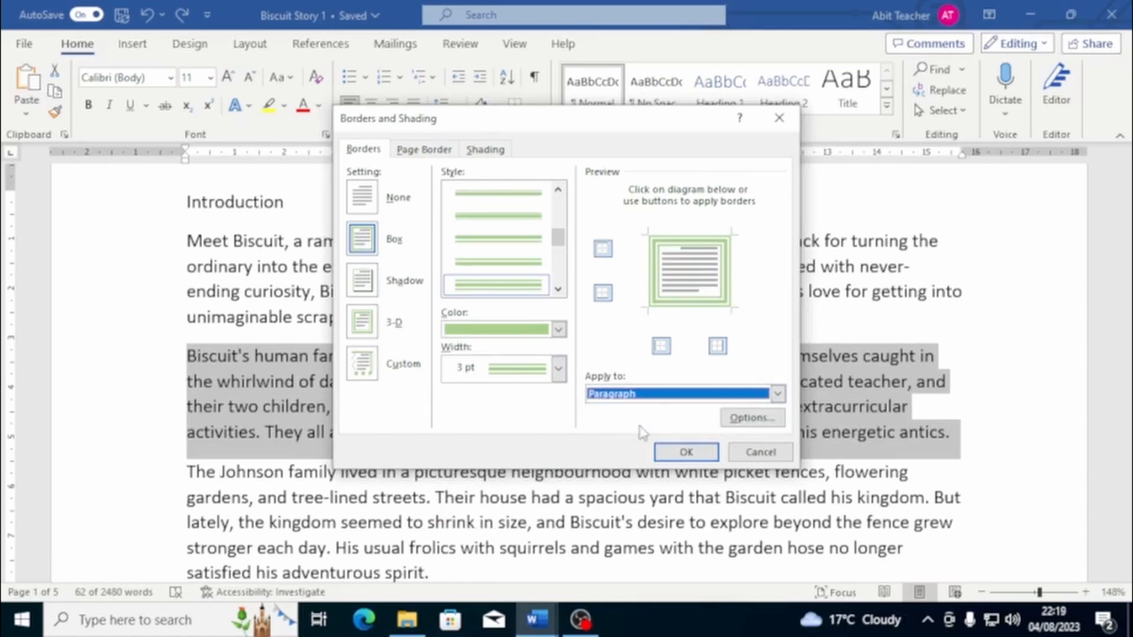
click(423, 149)
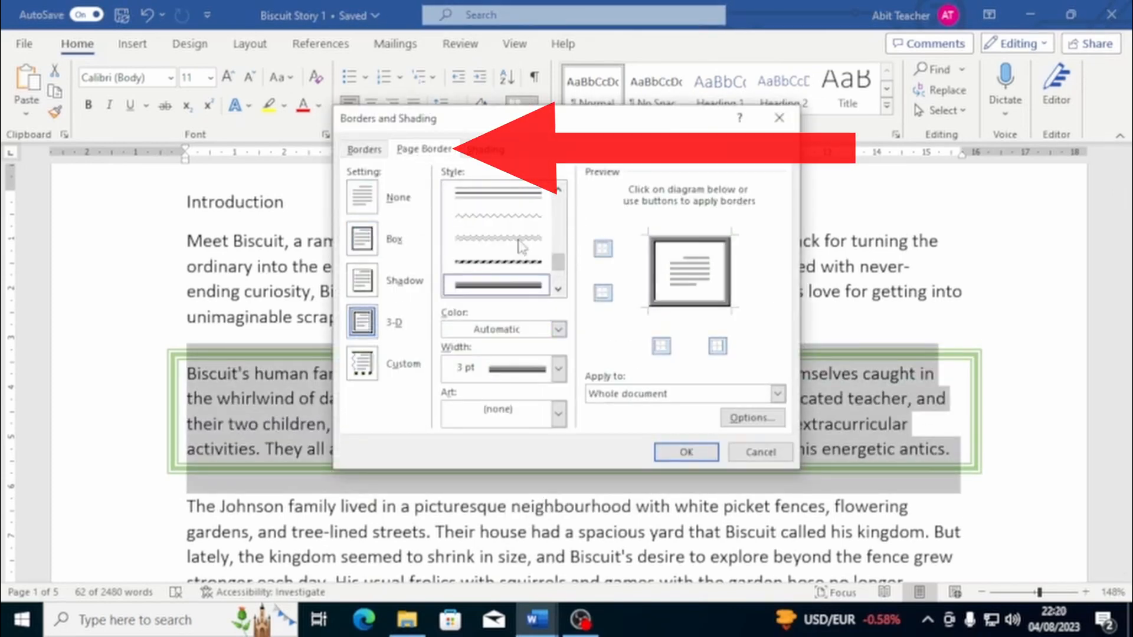
Add a yellow-and-black circles art page border around the page
click(555, 412)
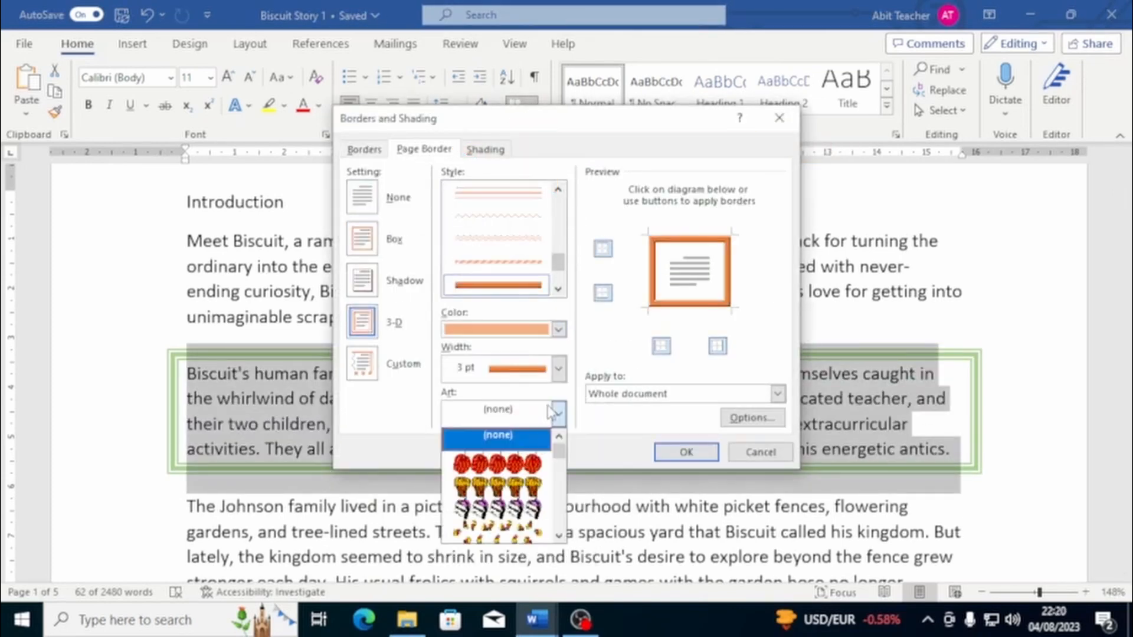
scroll(down, 3)
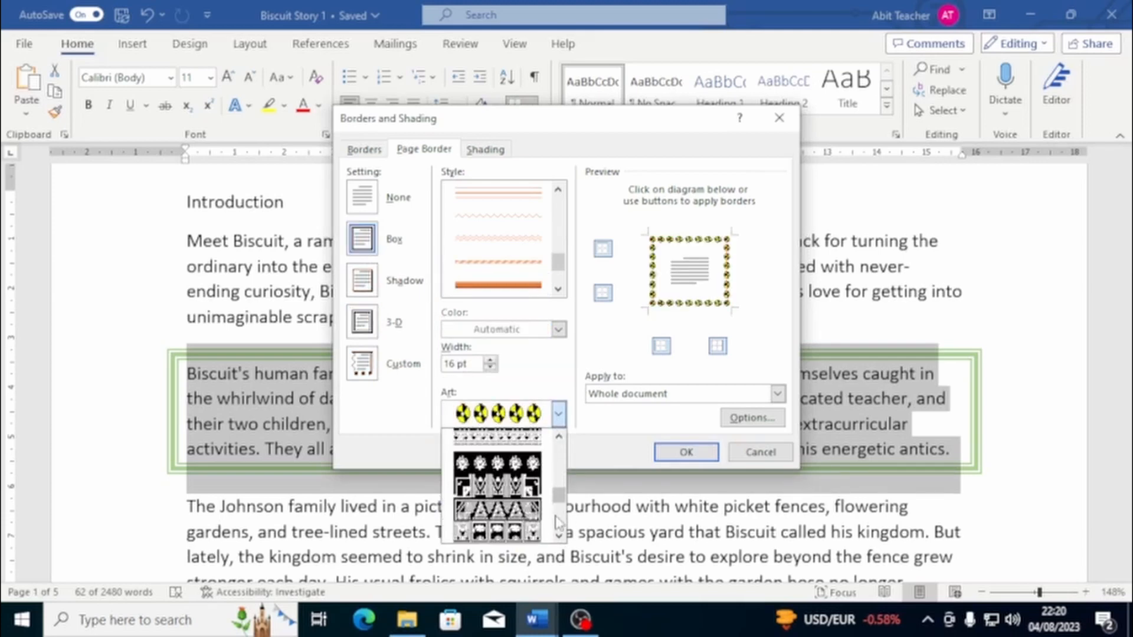
click(777, 393)
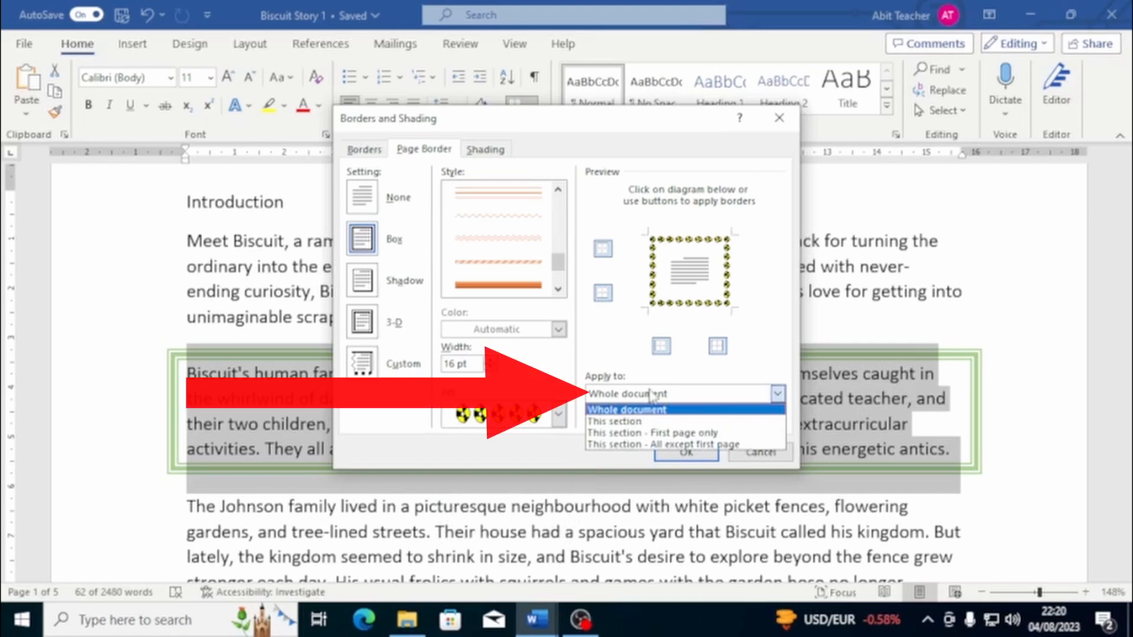
mouse_move(654, 422)
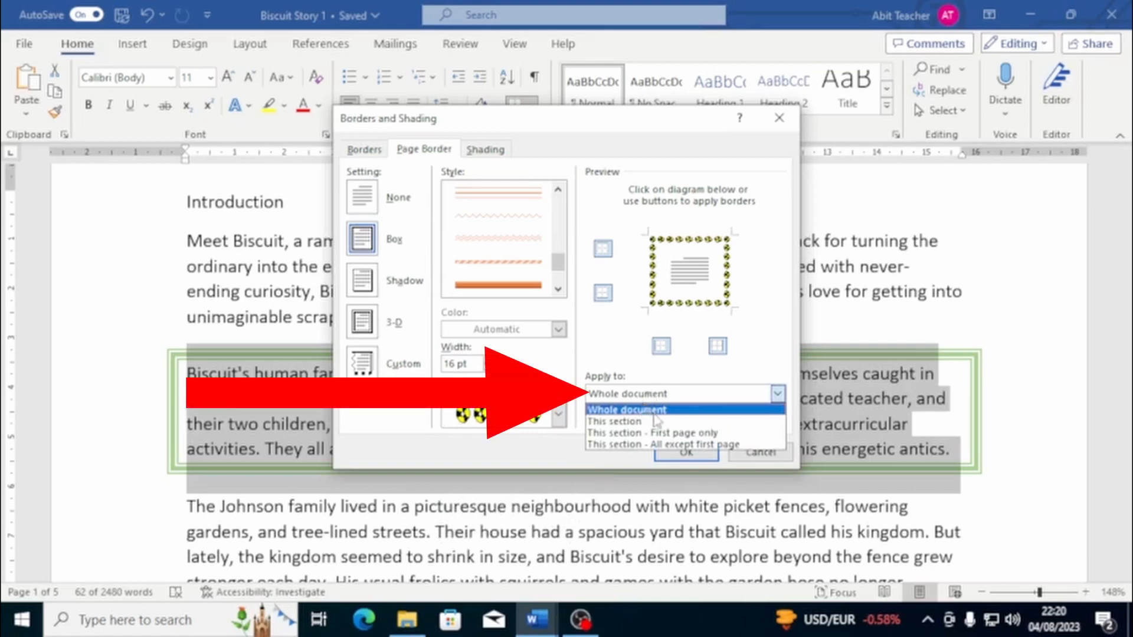
mouse_move(661, 444)
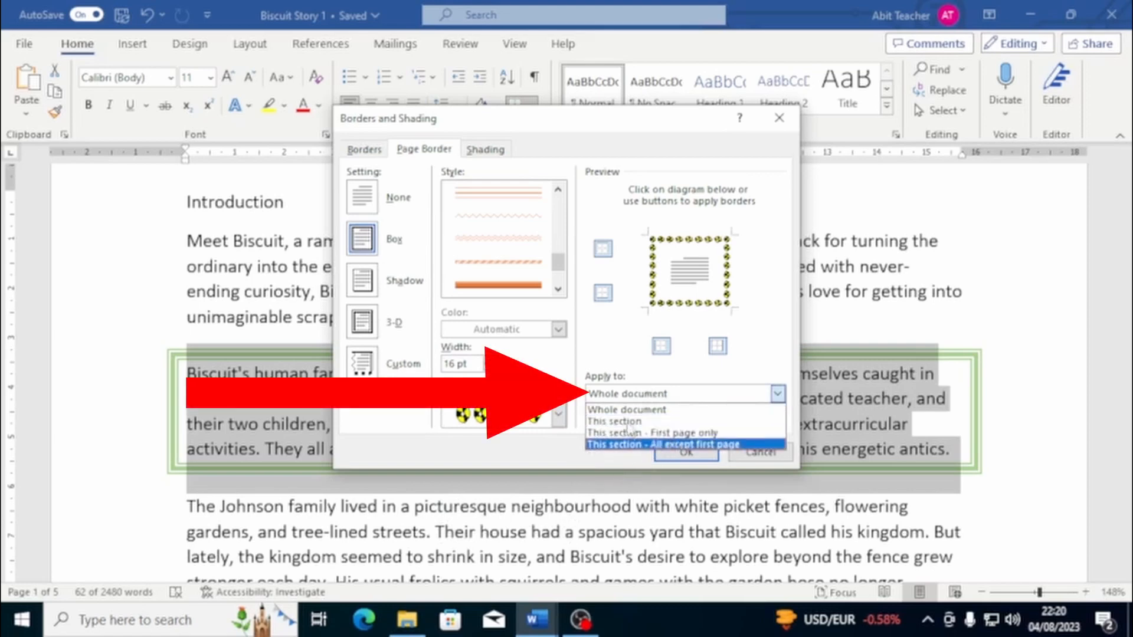
mouse_move(595, 483)
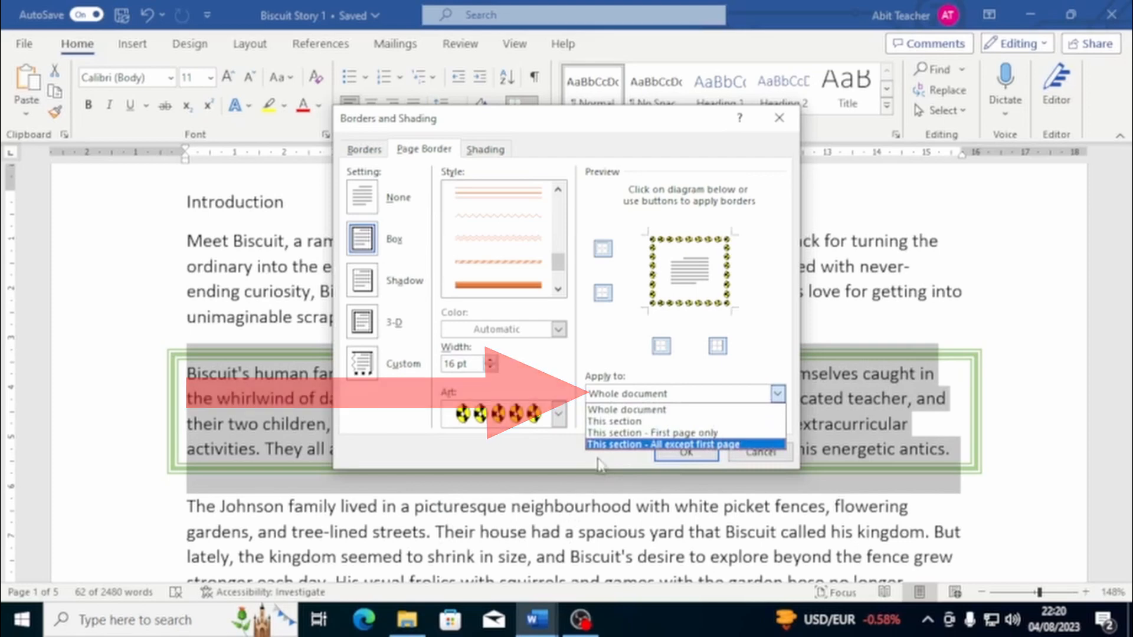
click(683, 453)
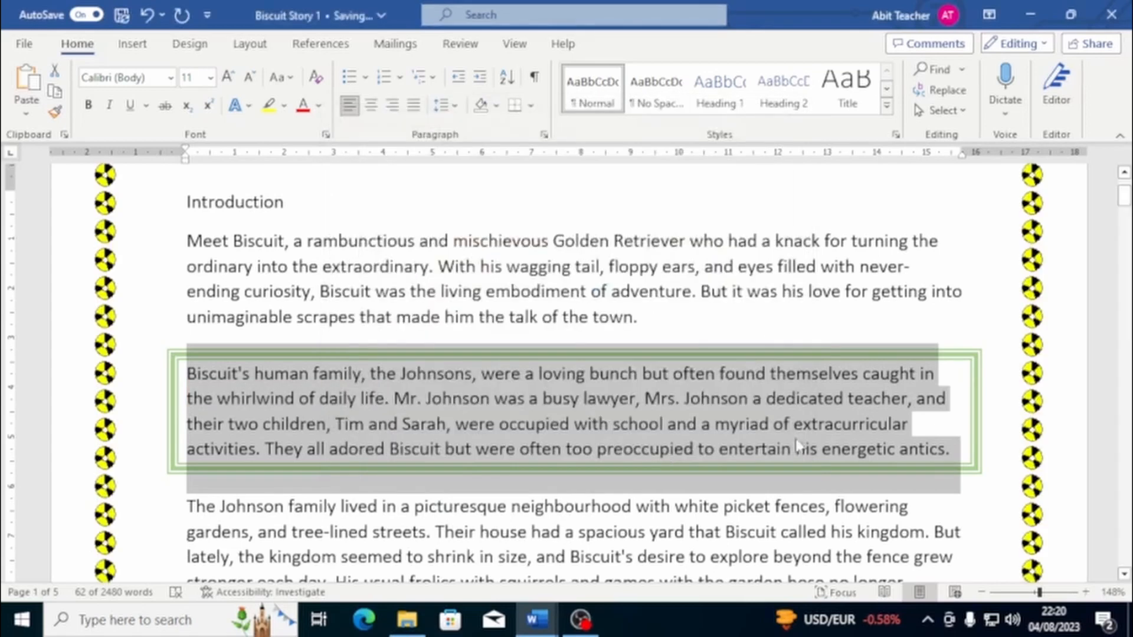
Shade the green-bordered paragraph yellow with a 20% pattern
click(534, 105)
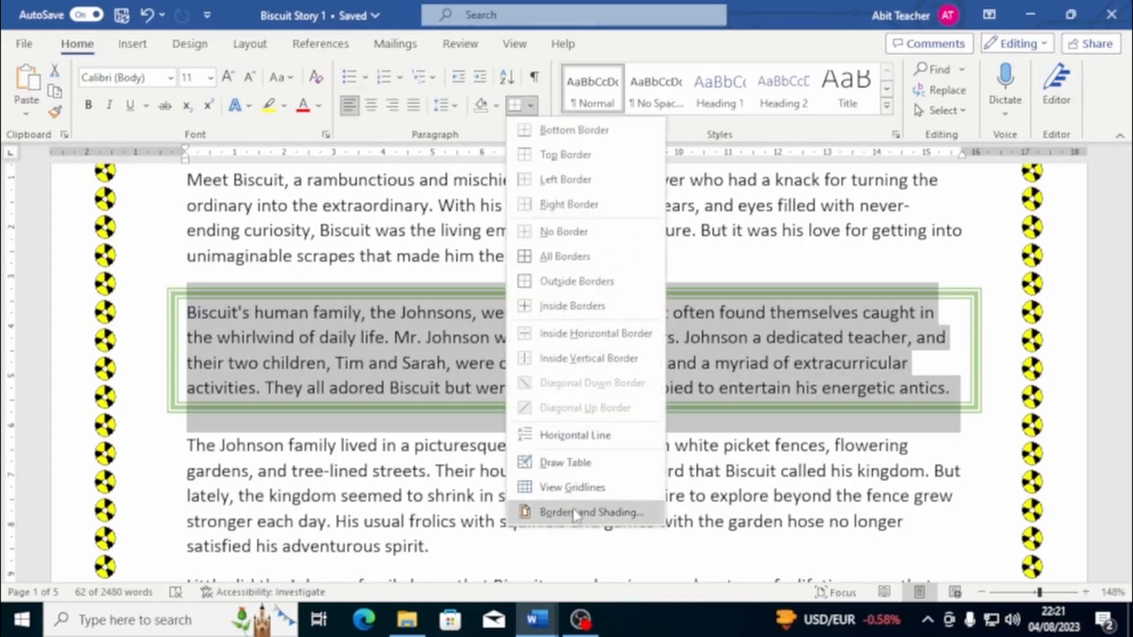
click(591, 511)
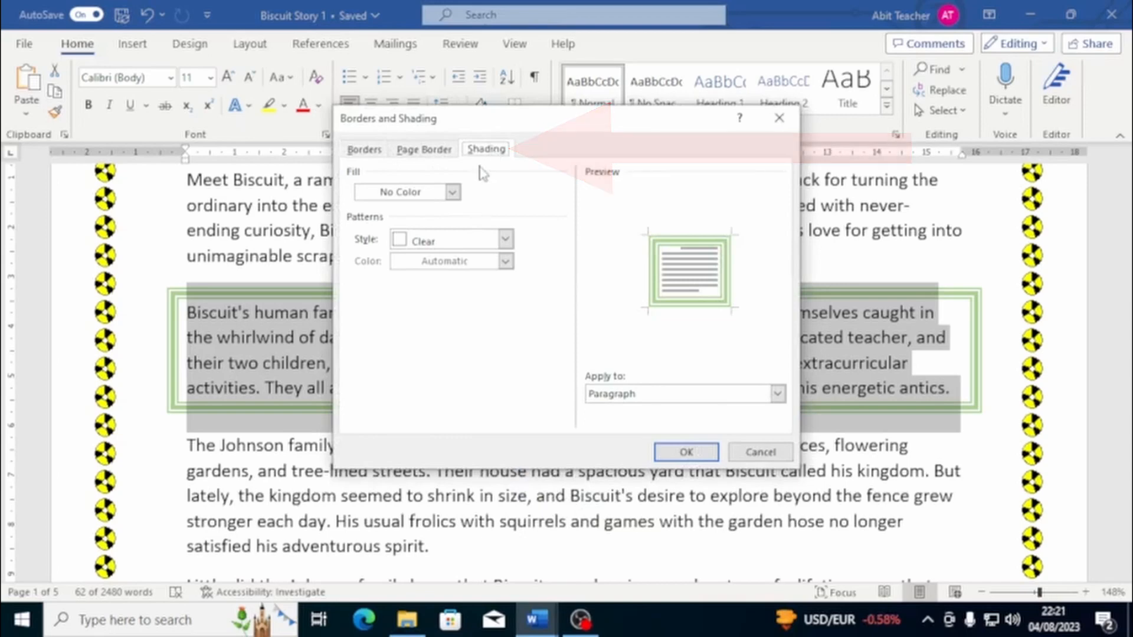
click(452, 191)
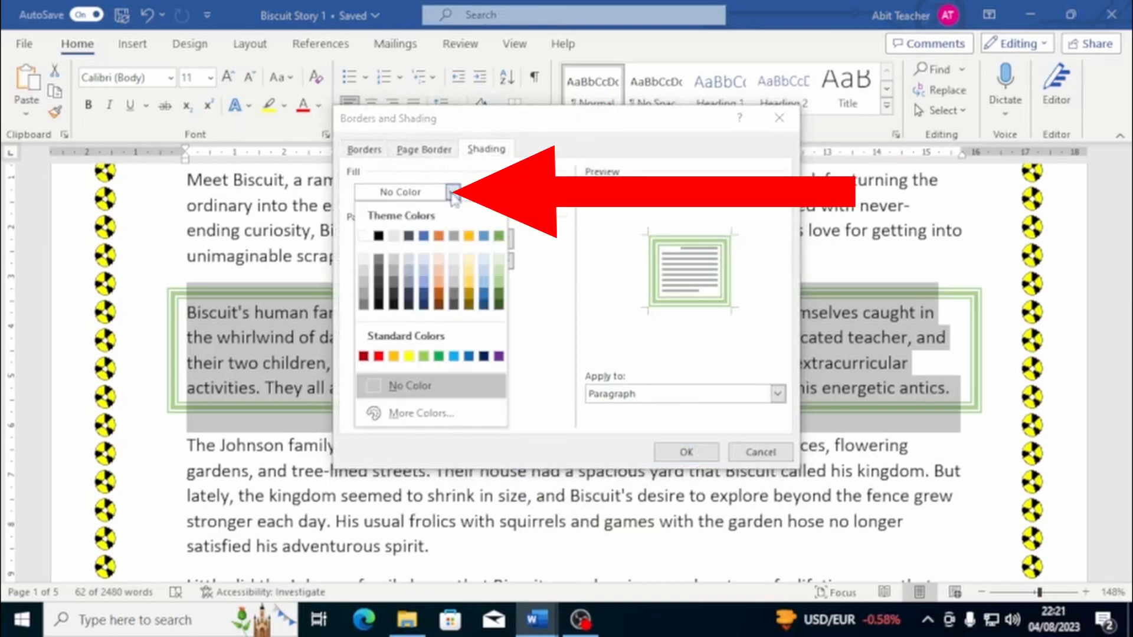
mouse_move(462, 294)
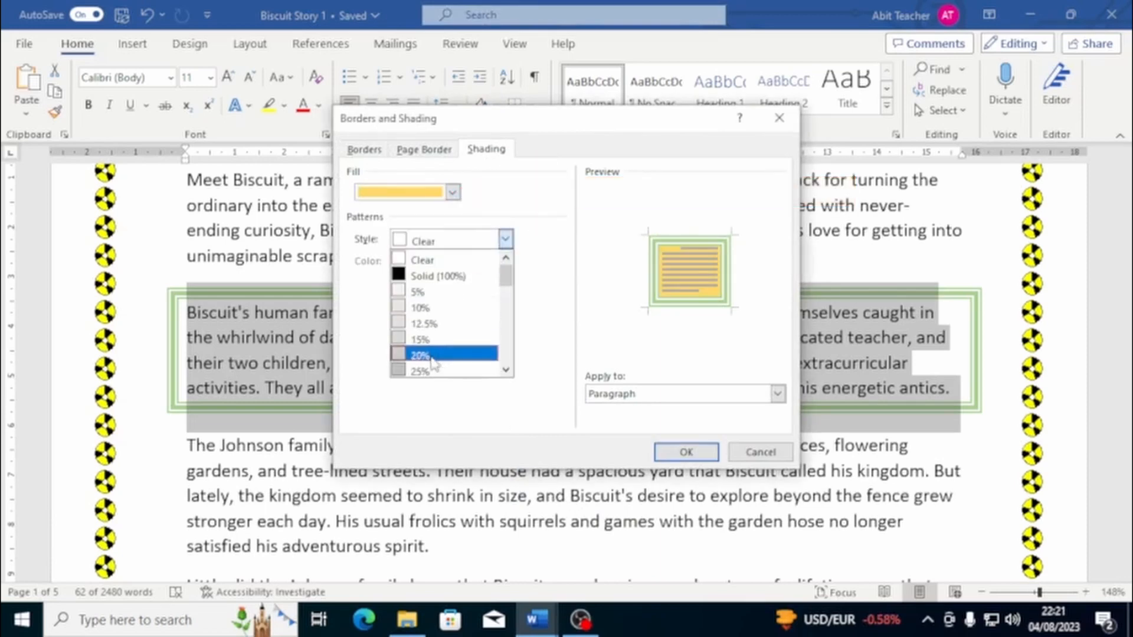
click(419, 354)
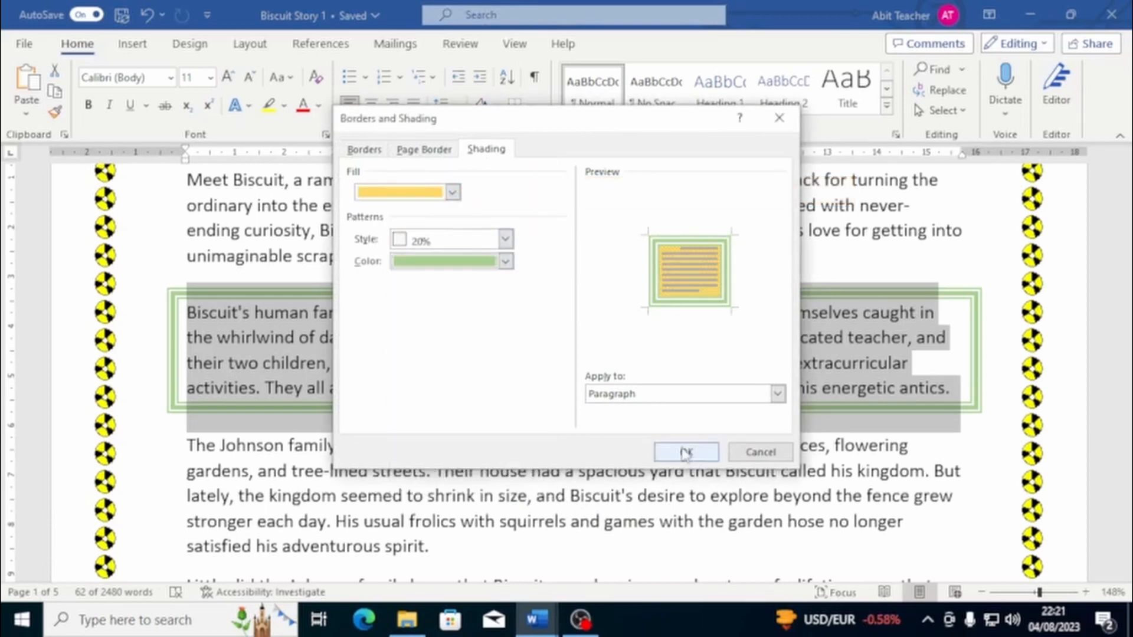
click(685, 452)
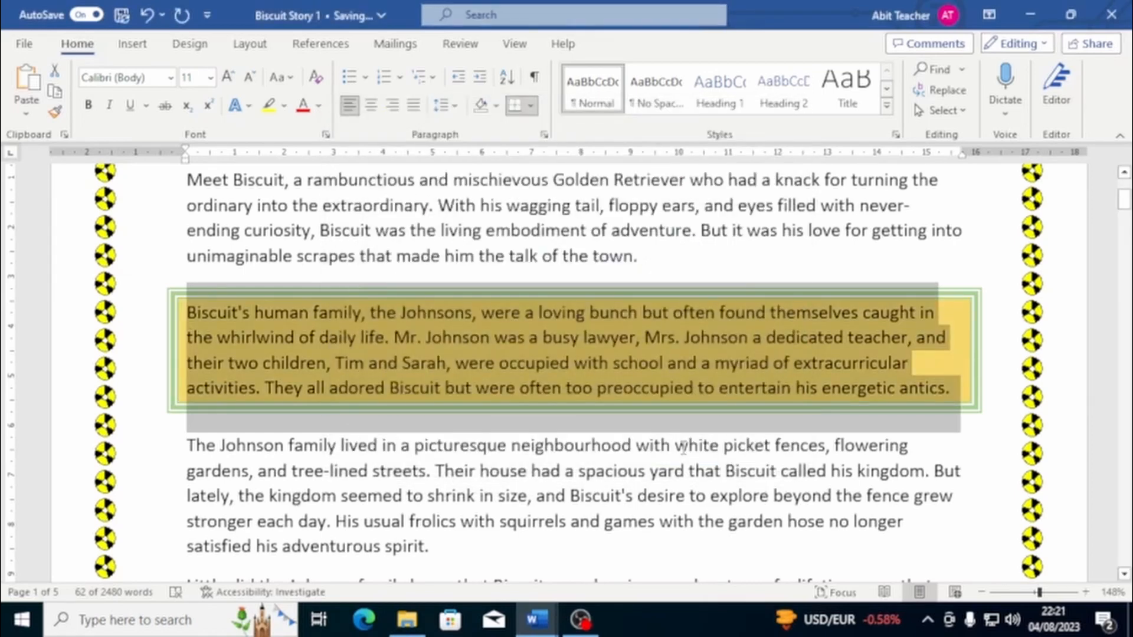